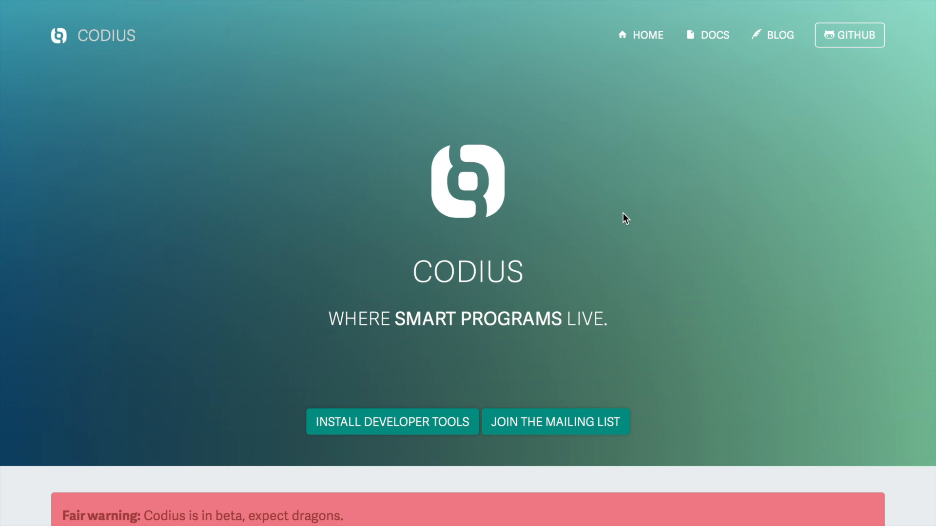
mouse_move(593, 214)
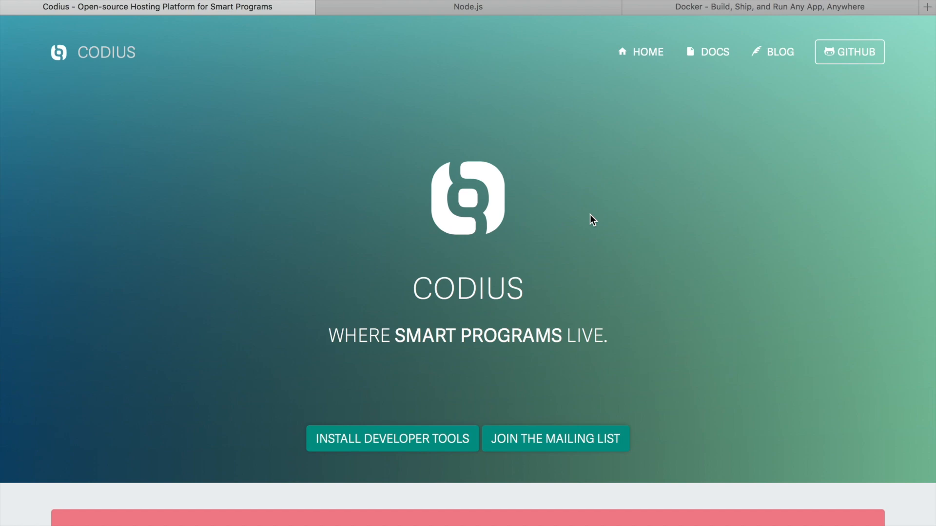
Switch through the Node.js tab to the Docker homepage tab.
left_click(468, 7)
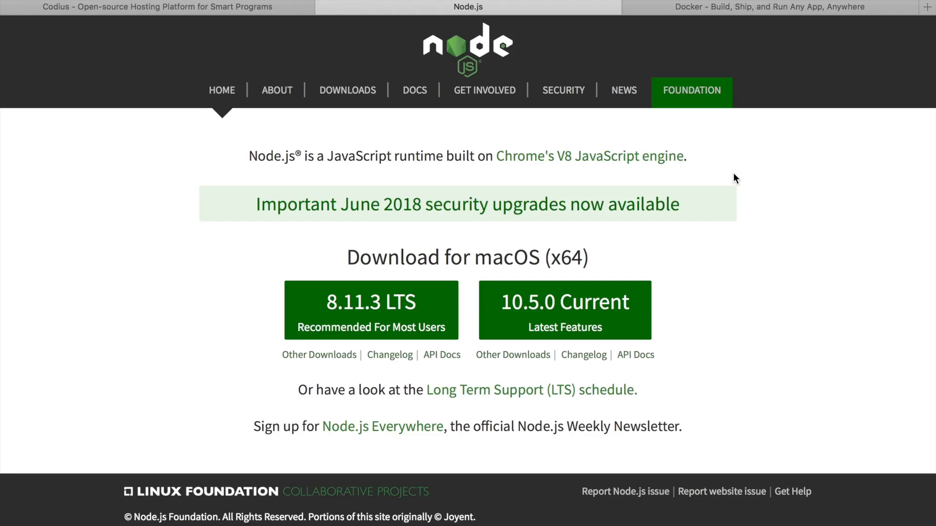
mouse_move(454, 232)
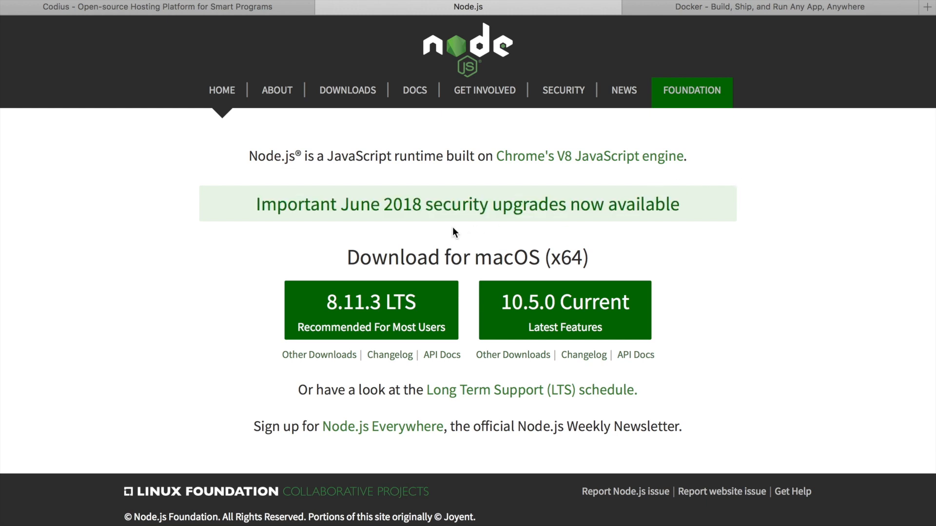
mouse_move(695, 258)
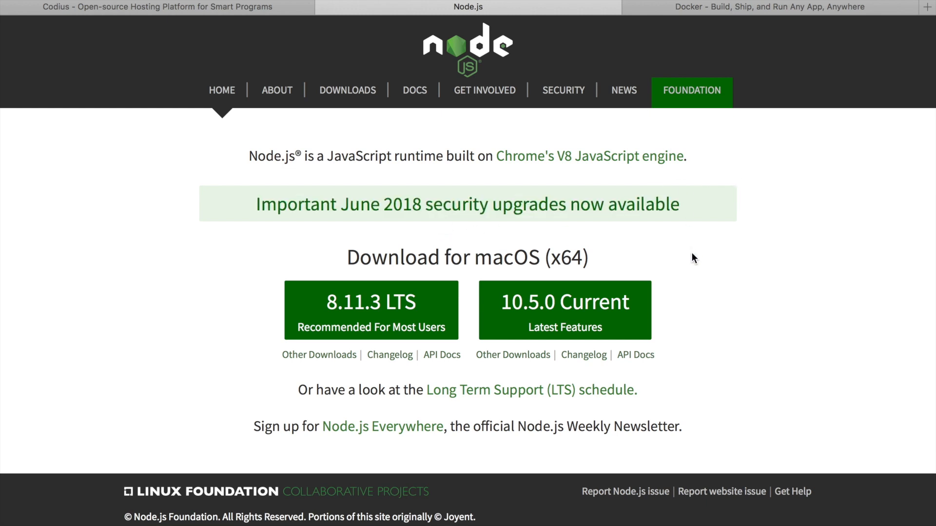
left_click(771, 6)
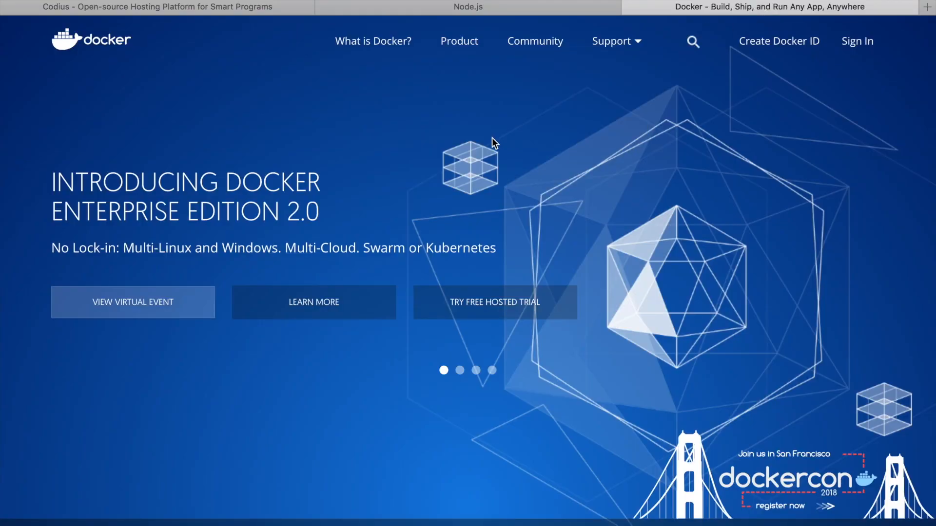
mouse_move(487, 152)
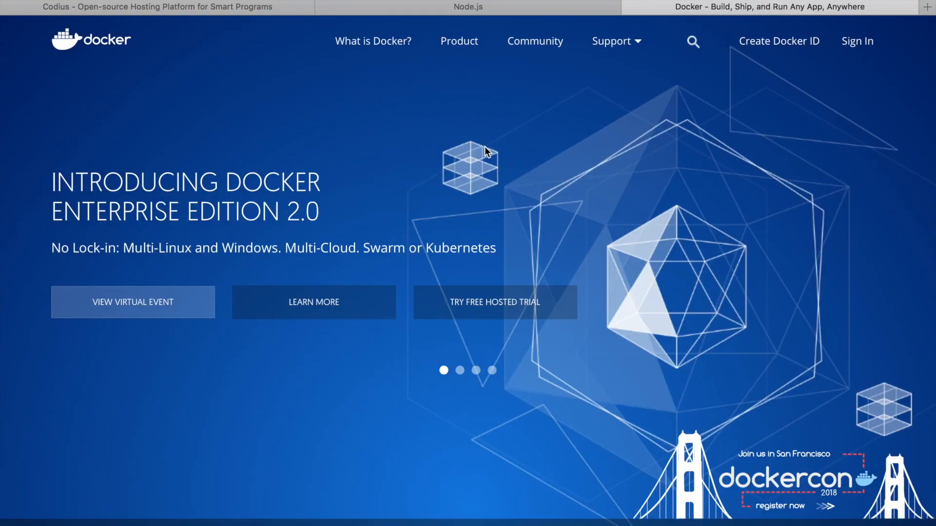
Open the codius/codius tab and scroll its README to Prerequisites and Installation.
left_click(803, 7)
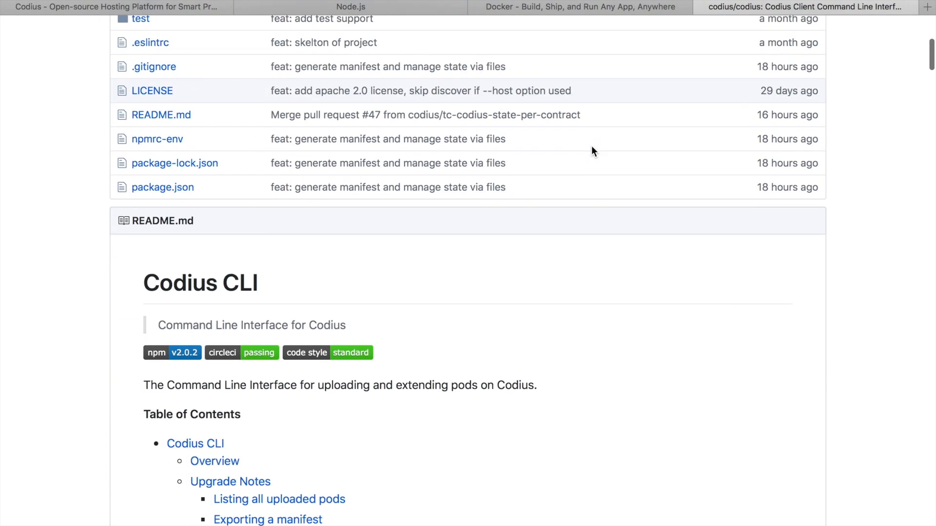
scroll("down", 3)
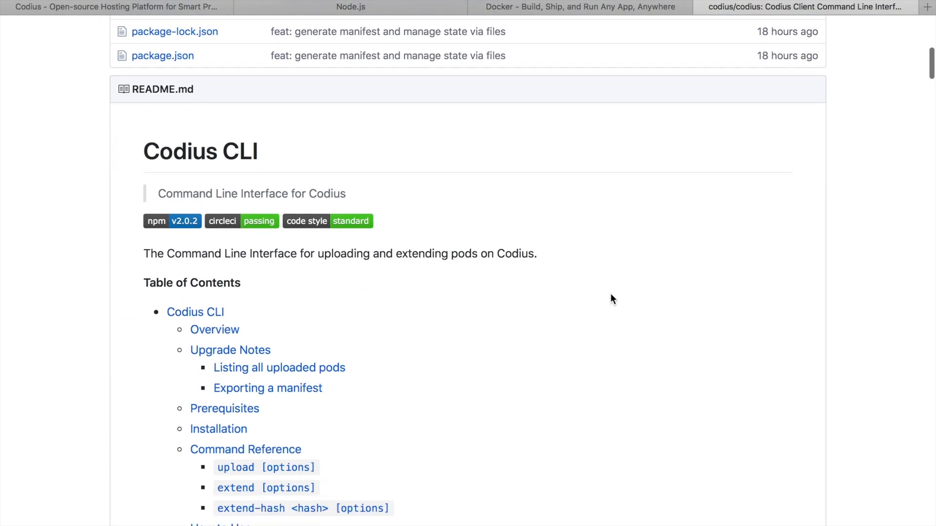
scroll("down", 3)
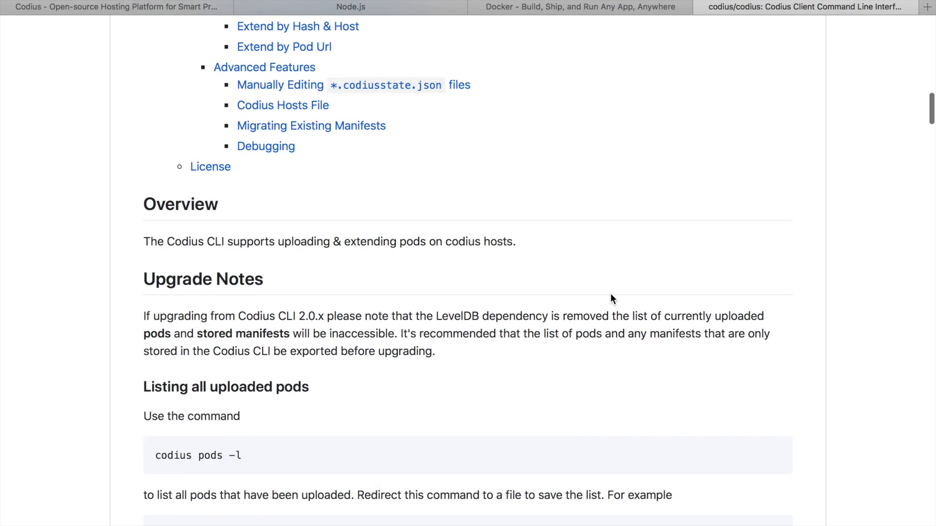
scroll("down", 3)
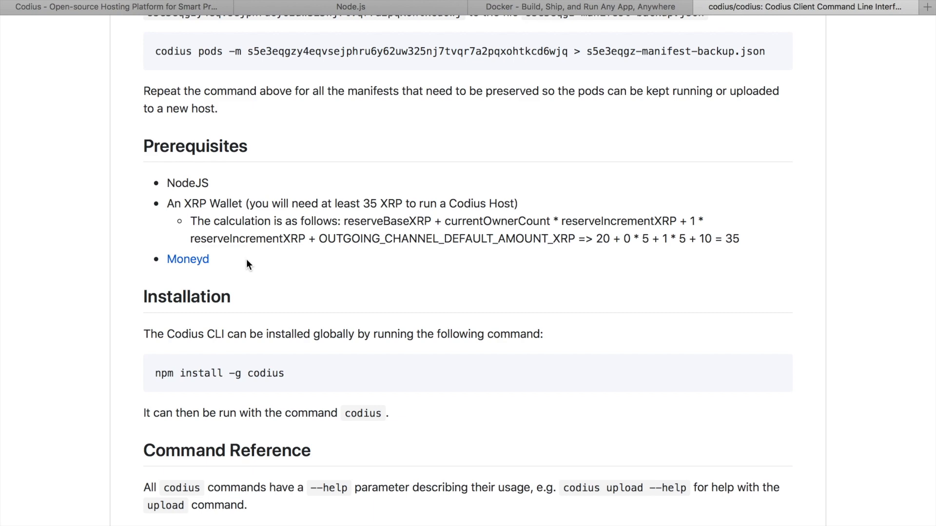
Make the codius-hello-world folder in Projects and cd into it.
left_click(67, 115)
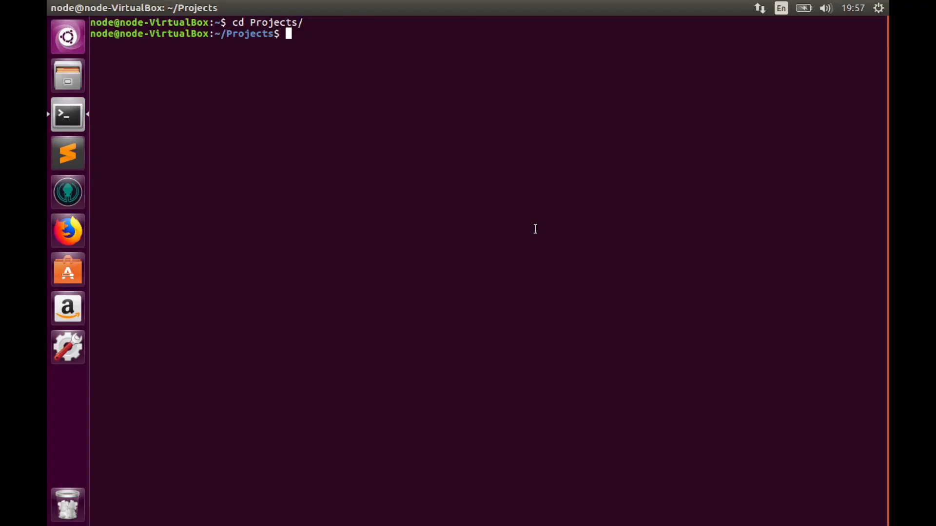
type("mkdir")
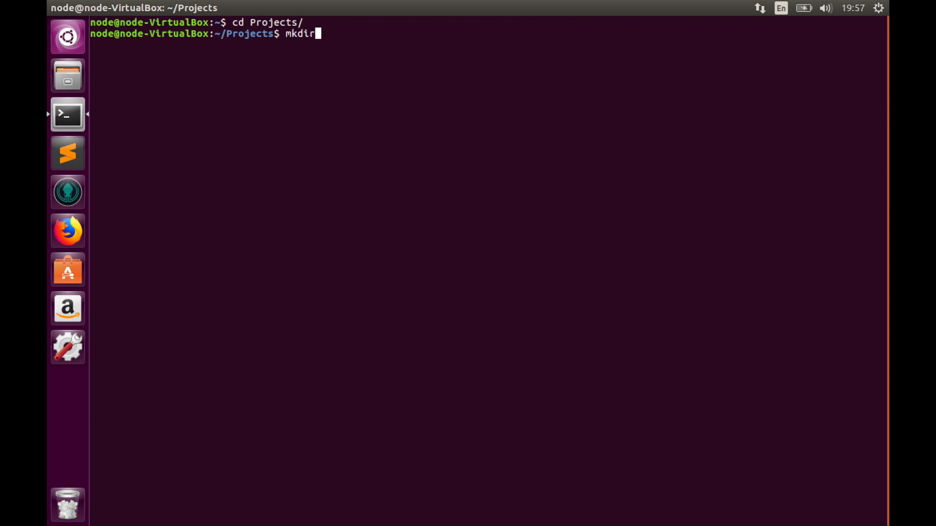
type("codiu")
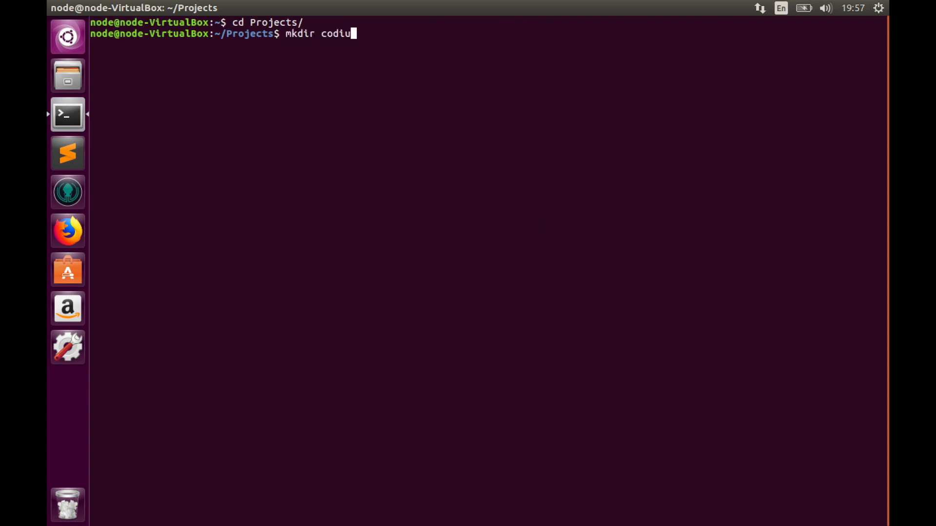
type("s-hello-world")
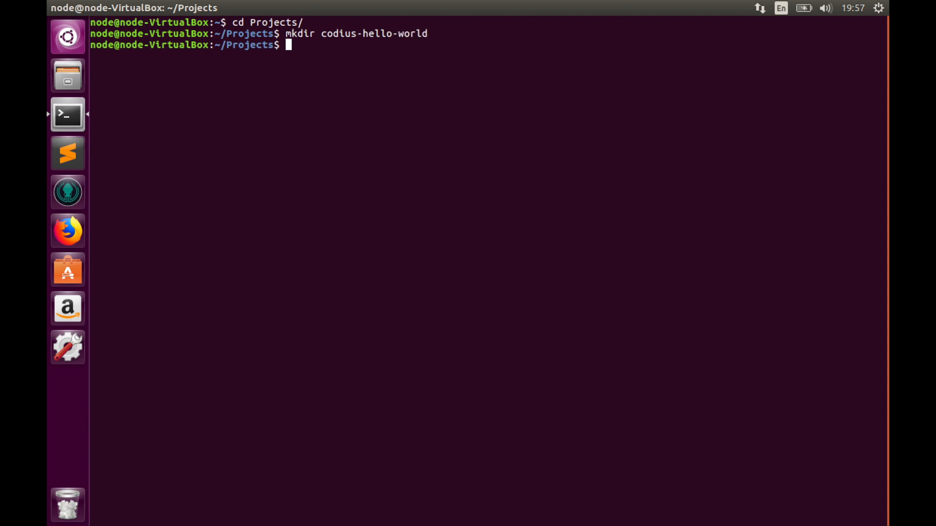
type("cd")
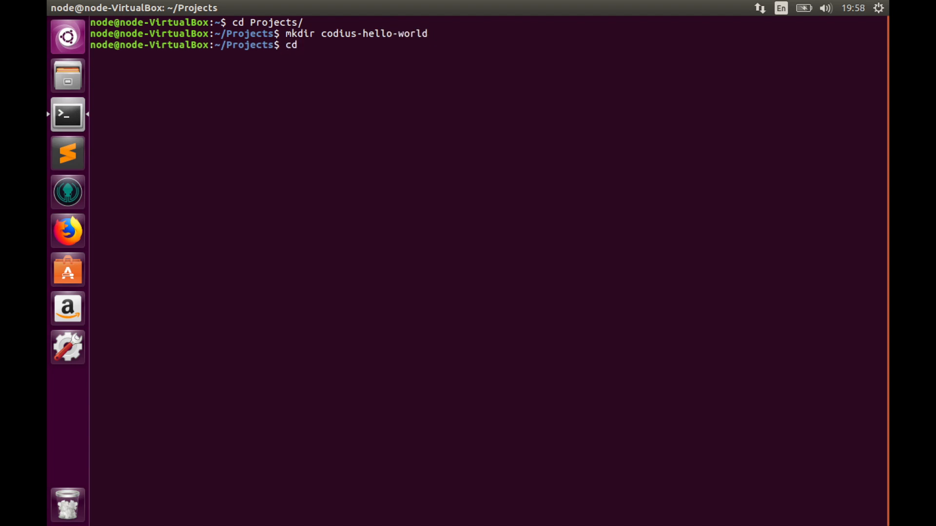
type("codius-hello-world/")
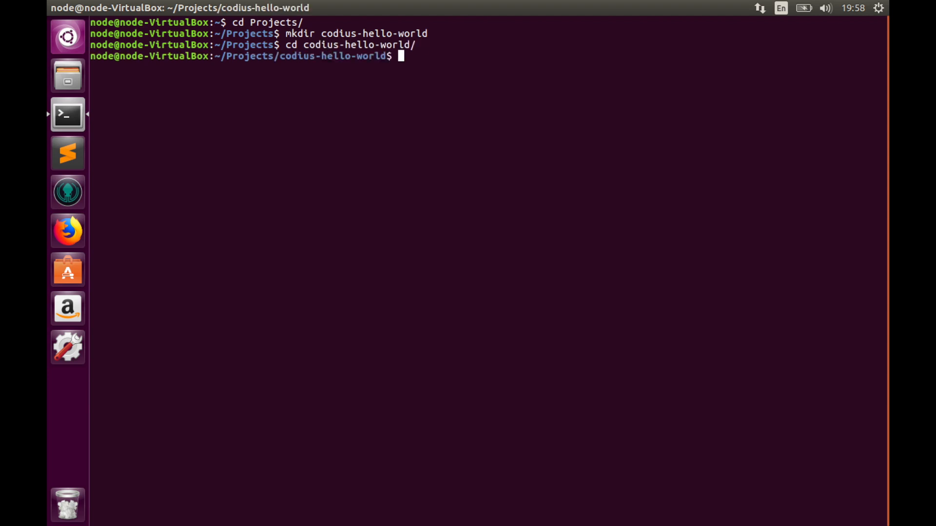
type("npm init")
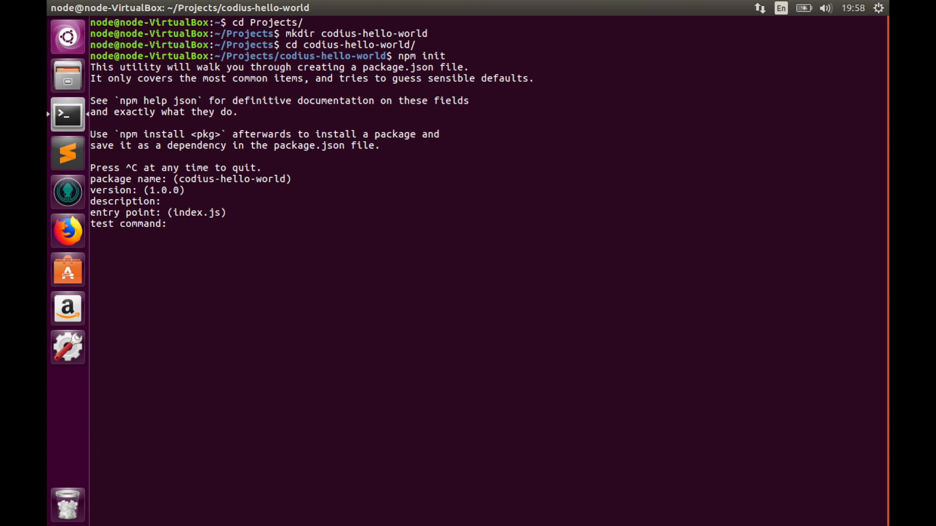
Generate package.json with test script 'node index.js', accepting the remaining defaults.
type("node")
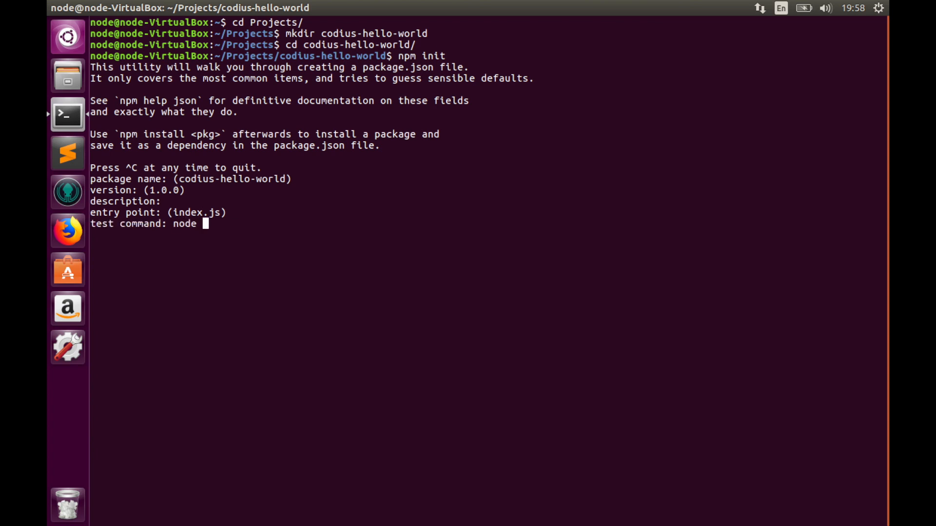
type("index.js")
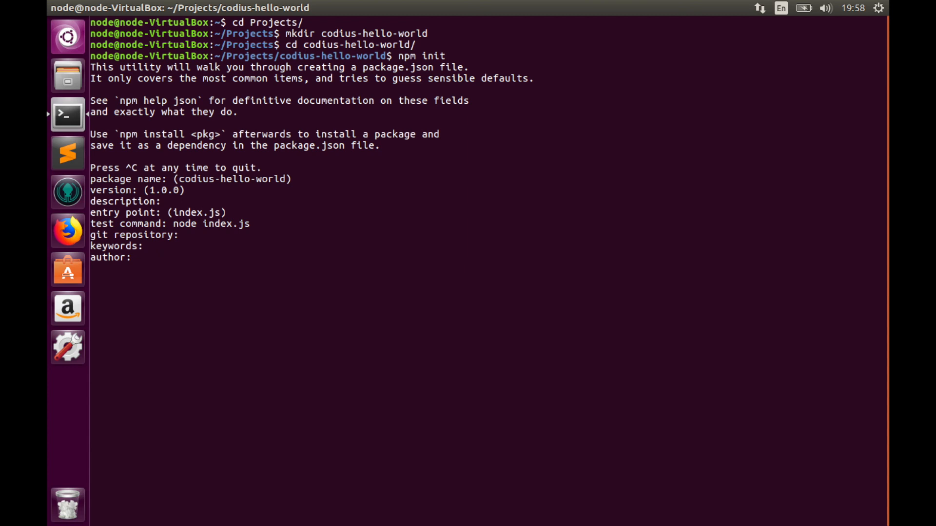
key("Enter")
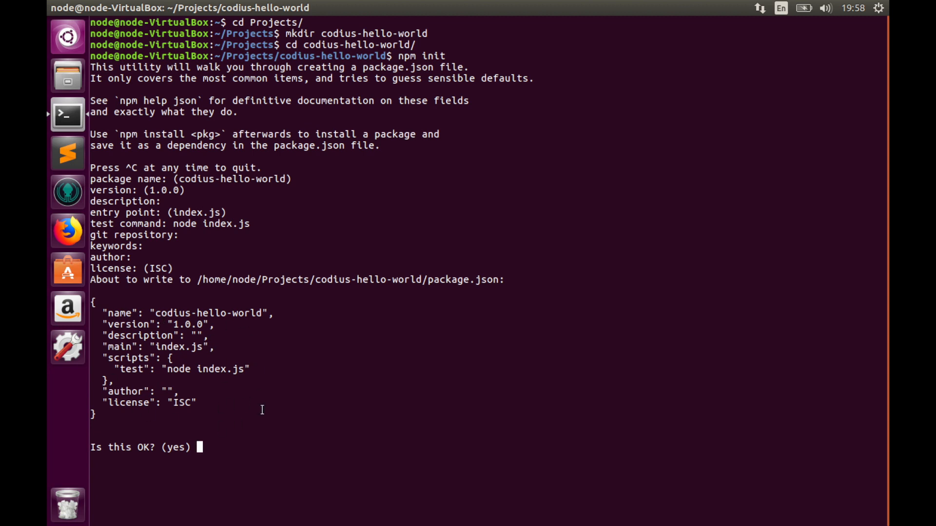
key("enter")
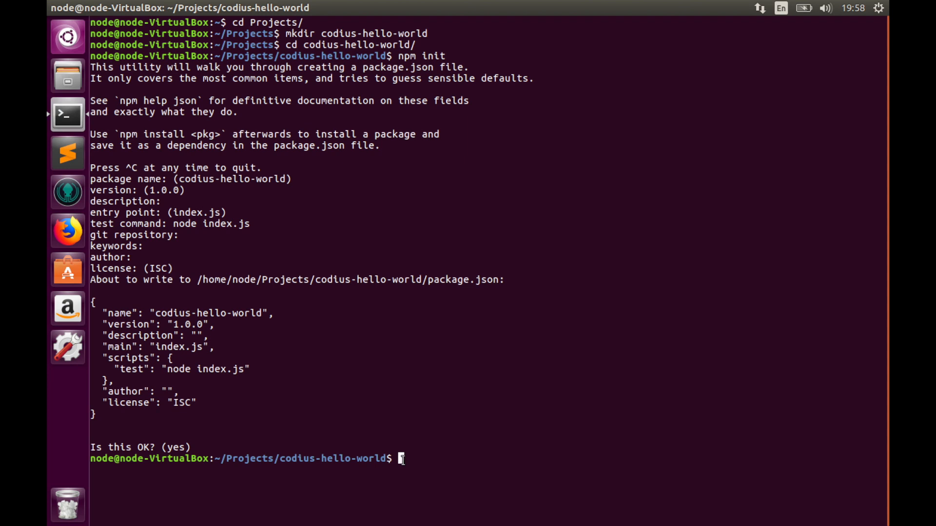
type("touch index.js")
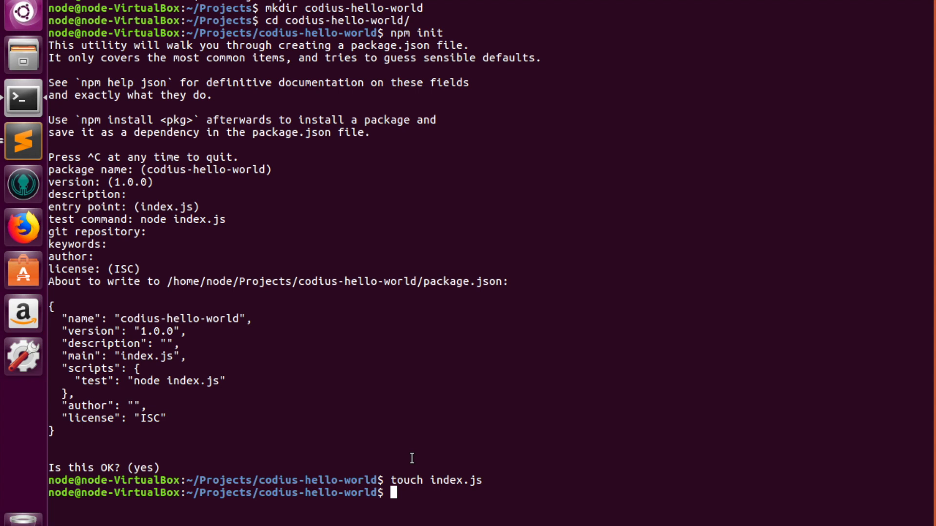
Install Express as a saved dependency with npm i express --save.
type("npm")
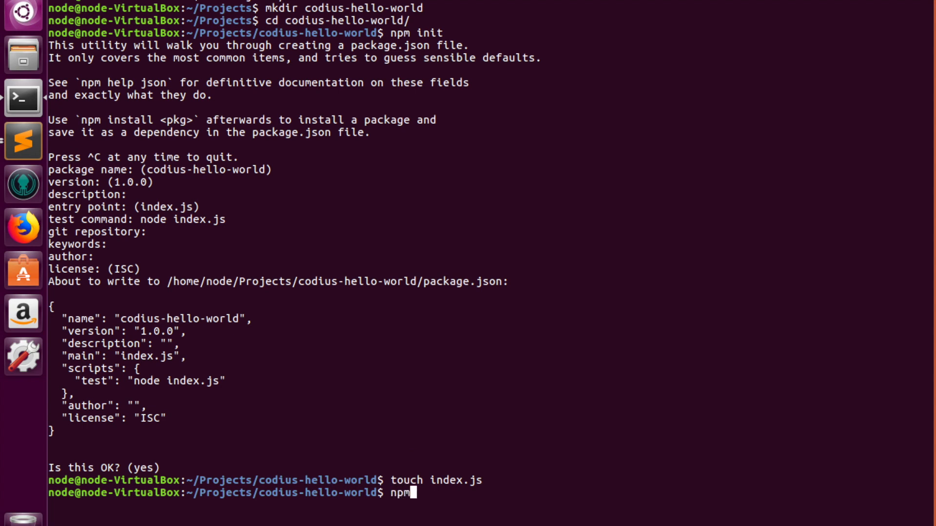
type("i")
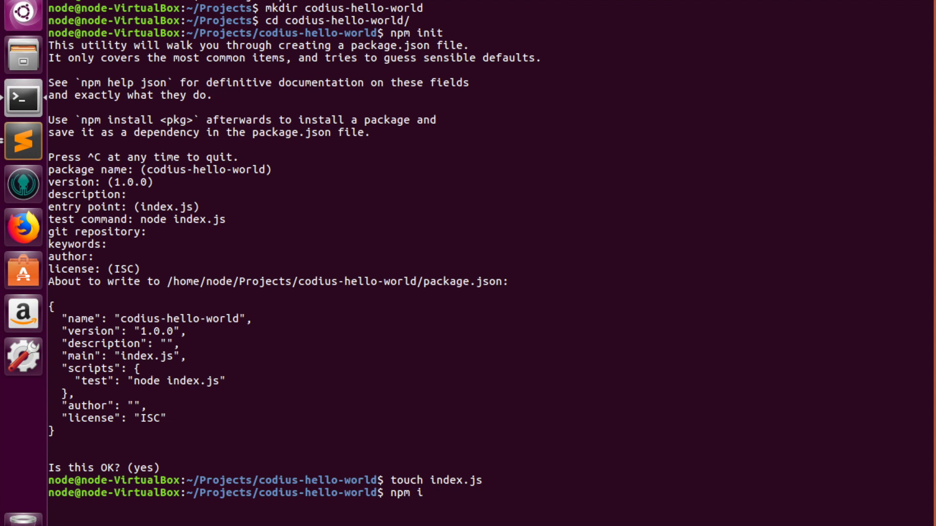
type("expre")
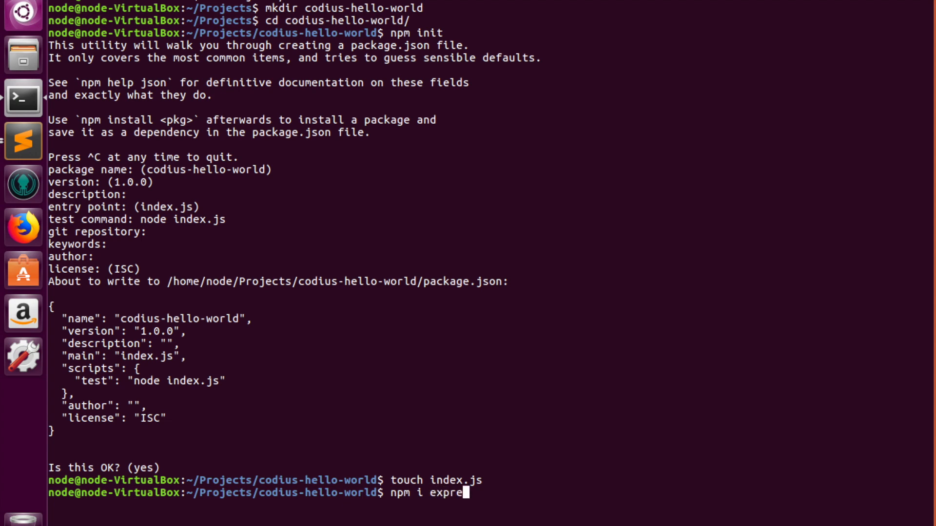
type("ss")
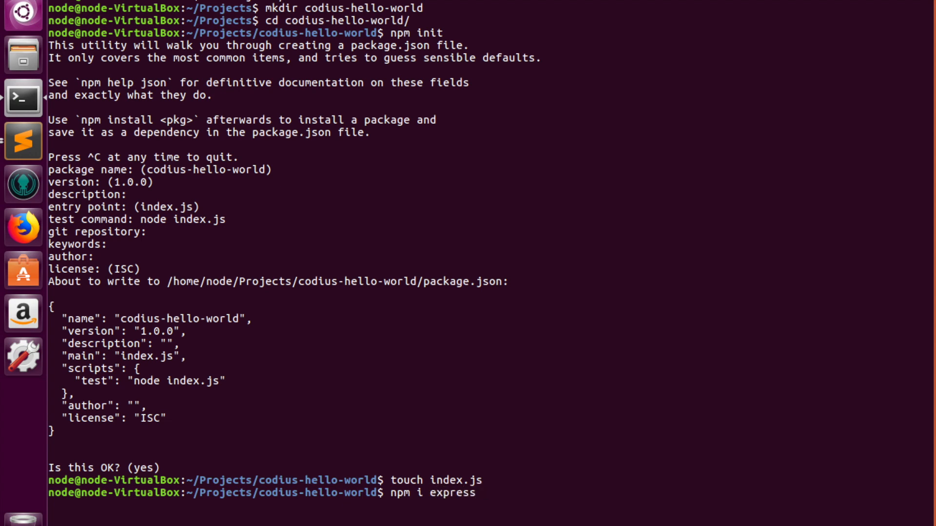
type("--sav")
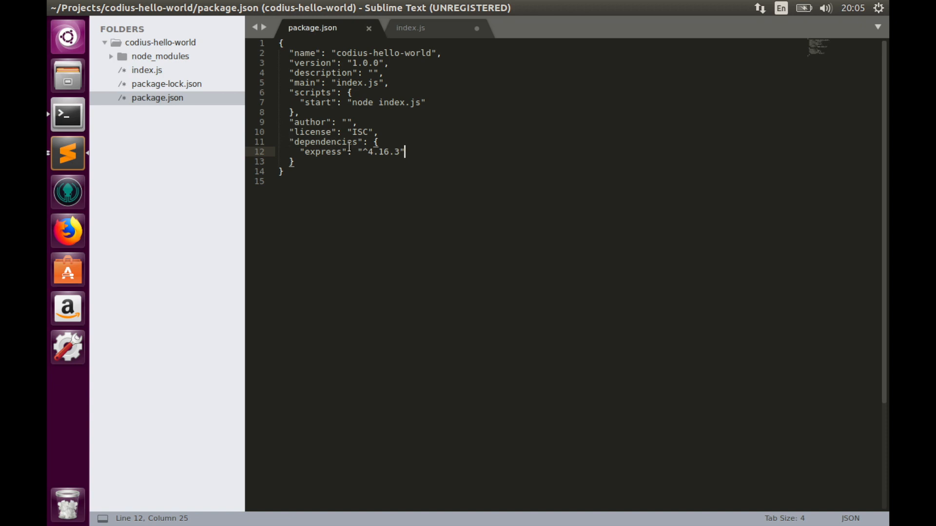
In index.js, require Express and create the app with express().
left_click(410, 27)
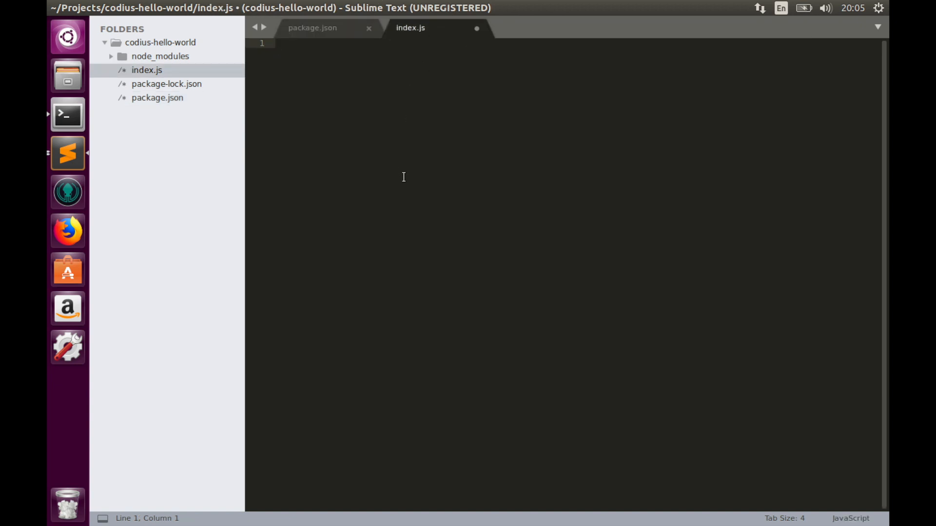
type("const")
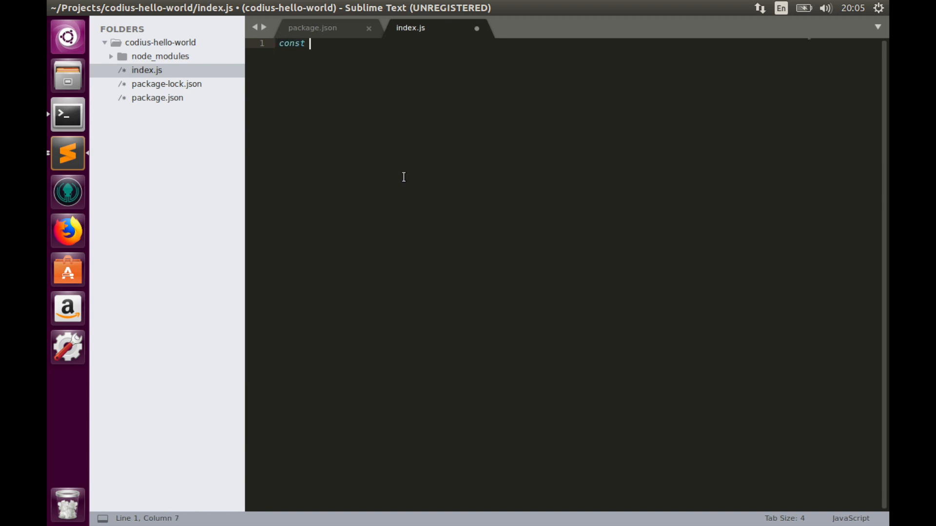
type("express")
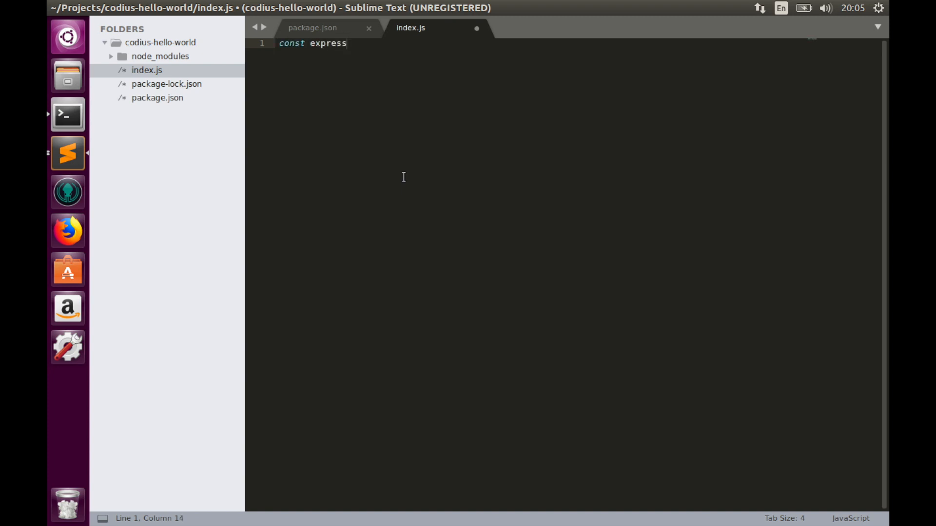
type("= require")
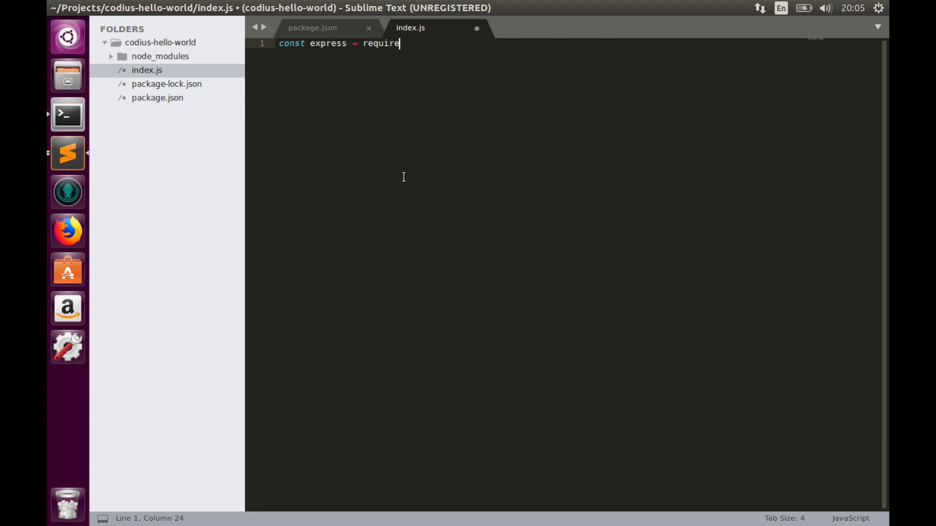
type("()")
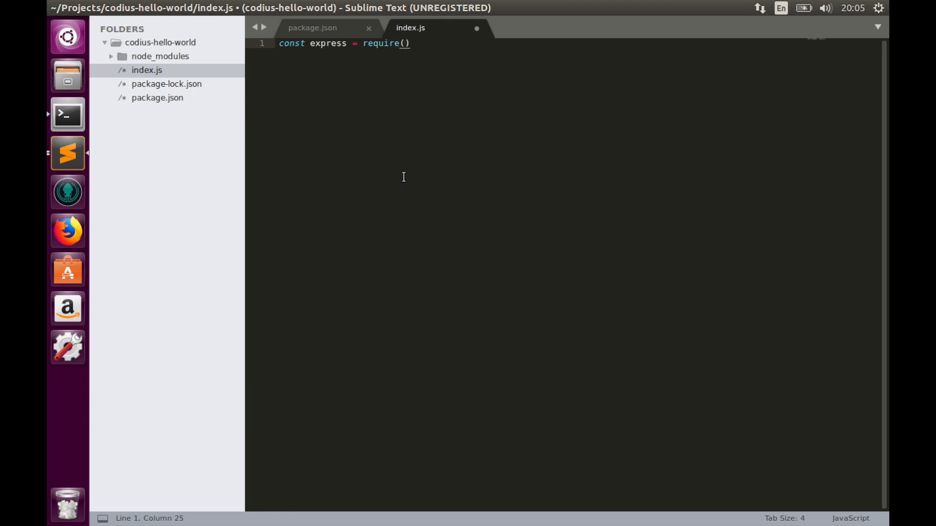
type("'express'")
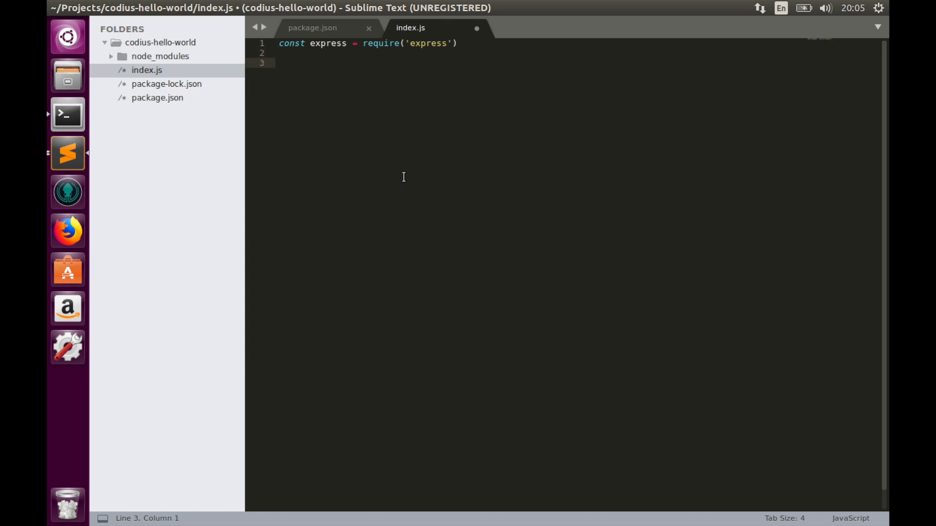
type("const")
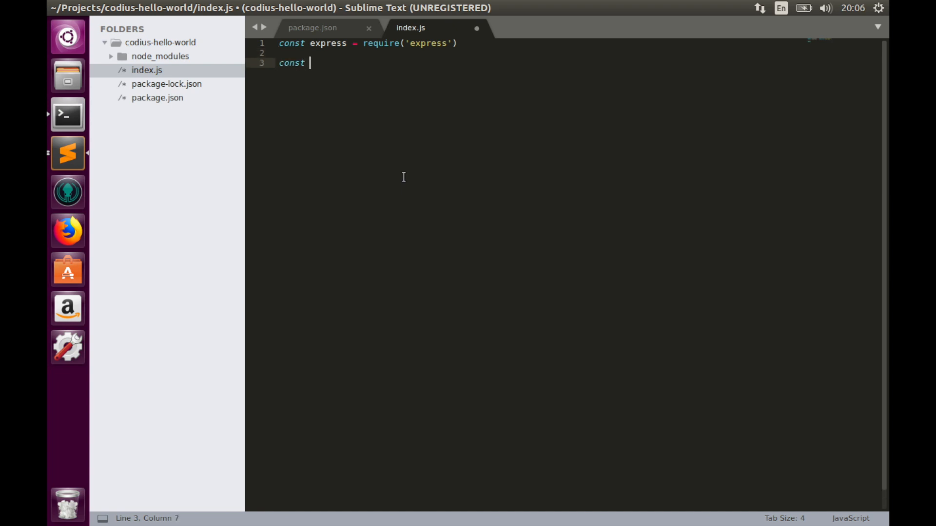
type("app =")
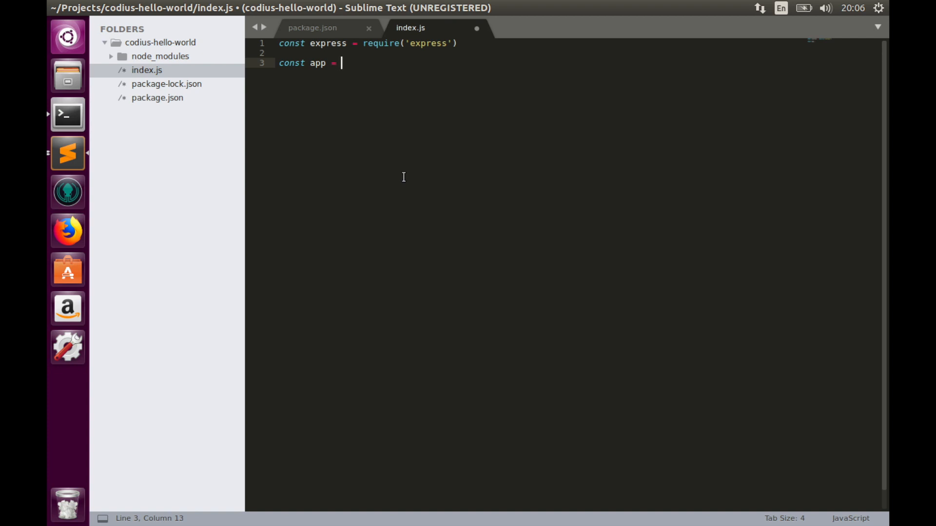
type("exp")
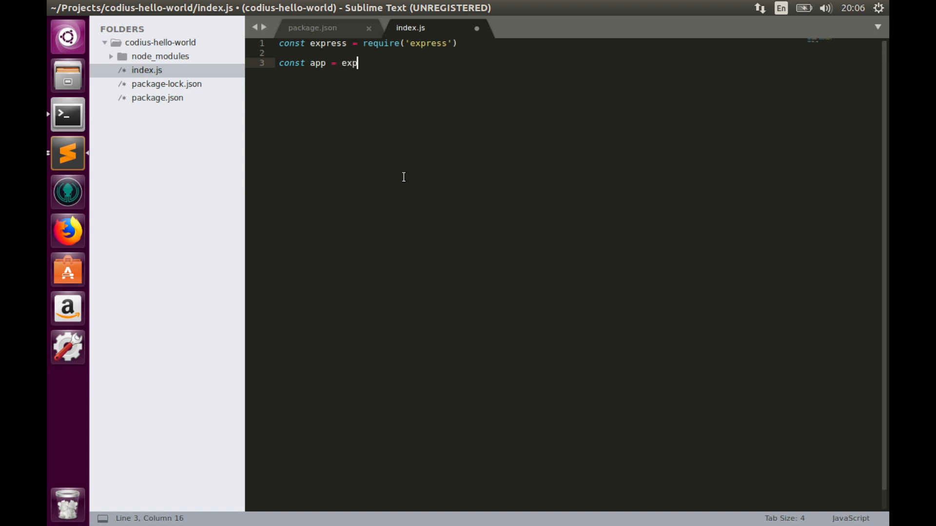
type("ress()")
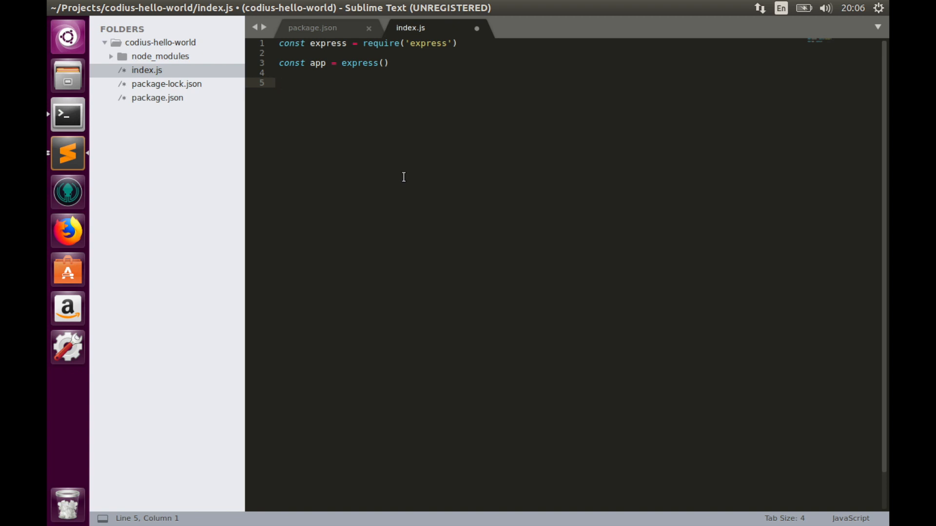
Add a root '/' GET route that sends 'Codius hello!!!', and save.
type("app")
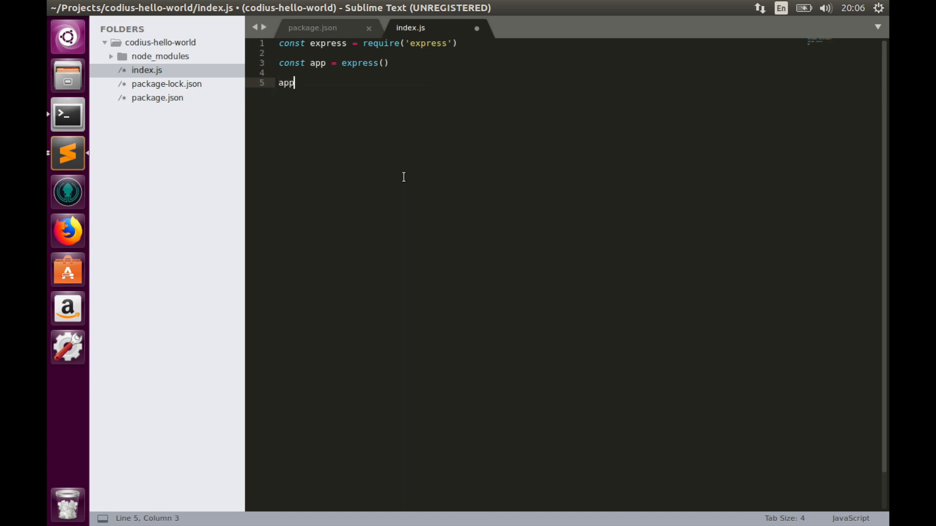
type(".get")
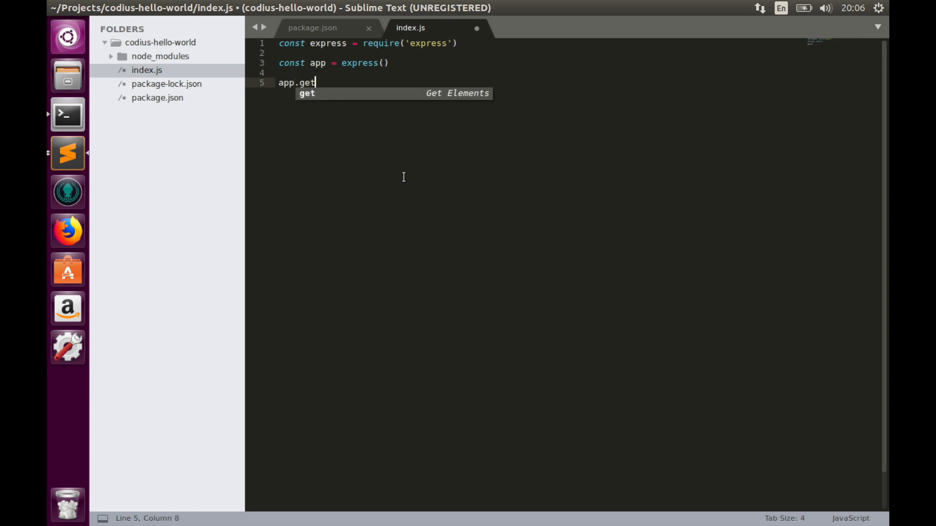
type("('')")
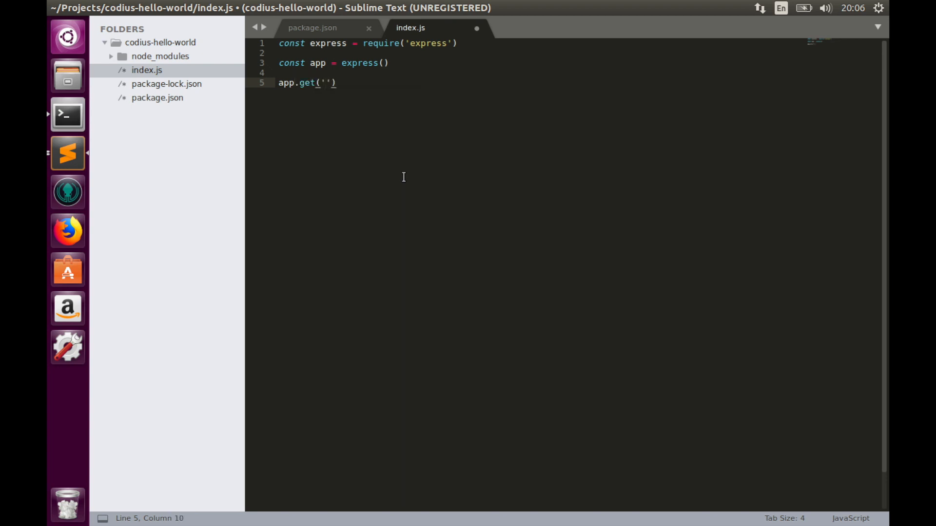
type("/")
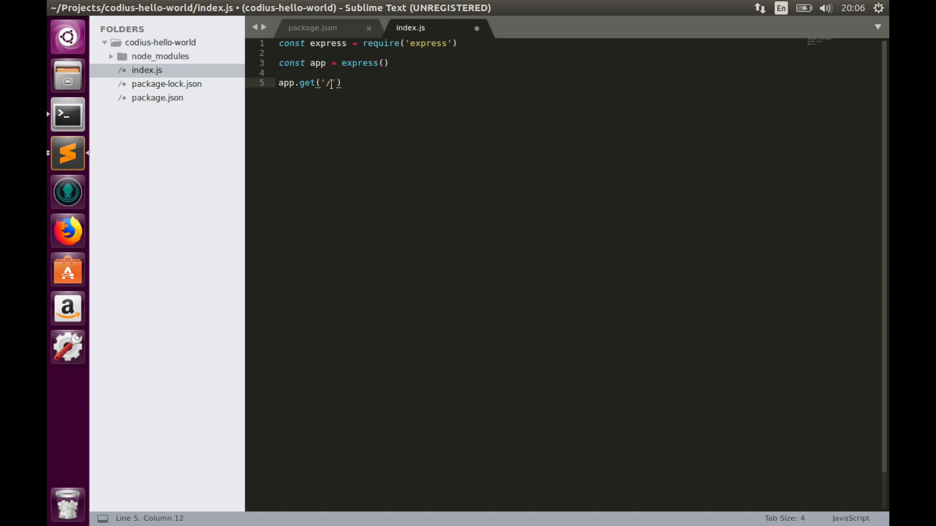
type(", ()")
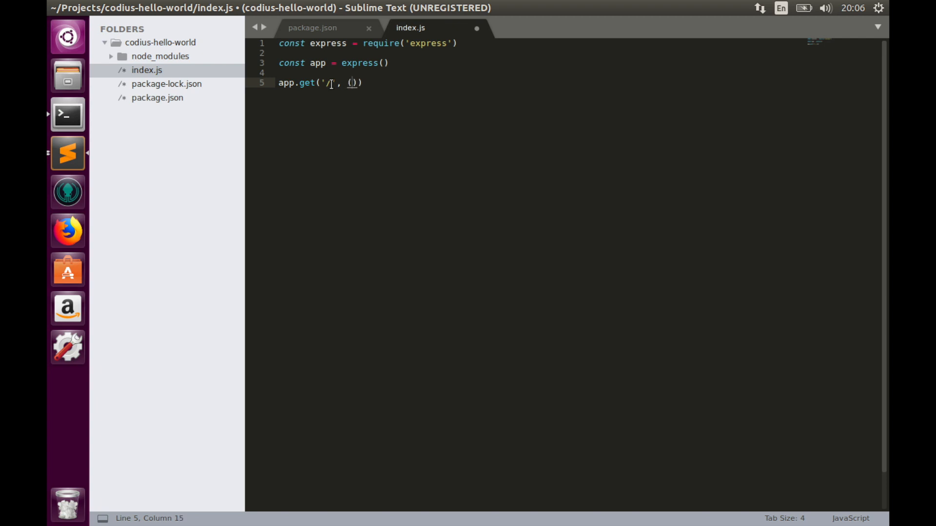
type("req")
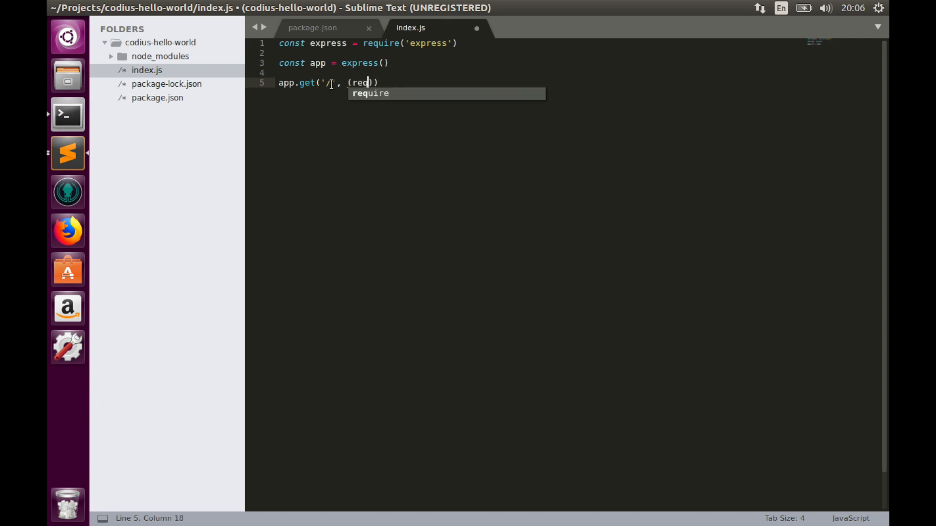
type(", res")
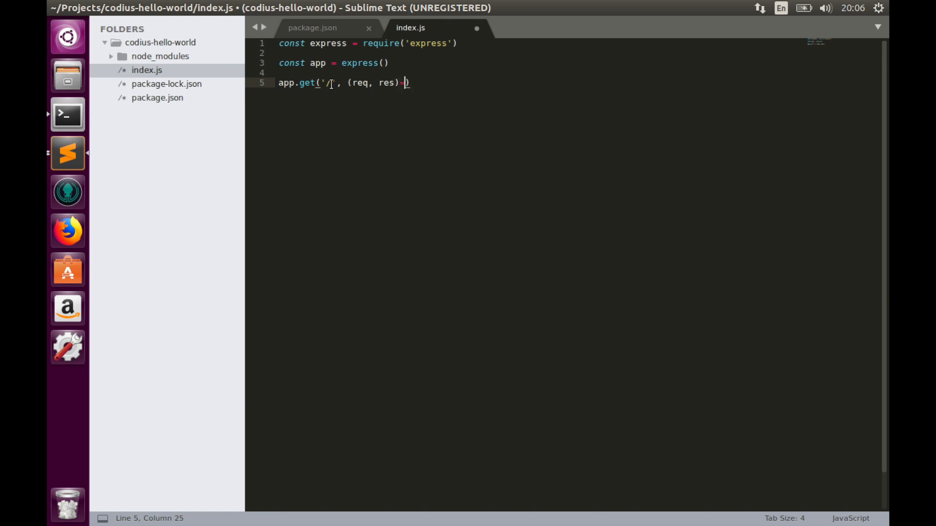
type("=>{}")
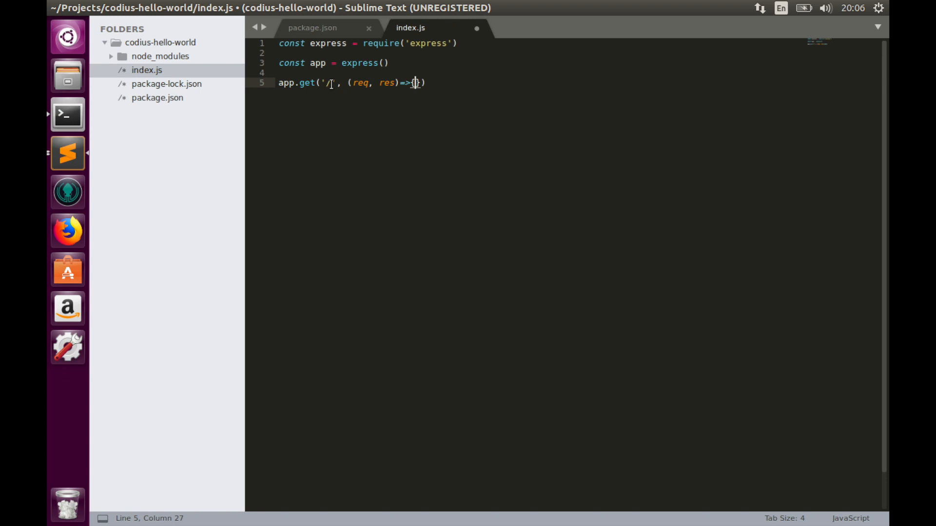
type("res.")
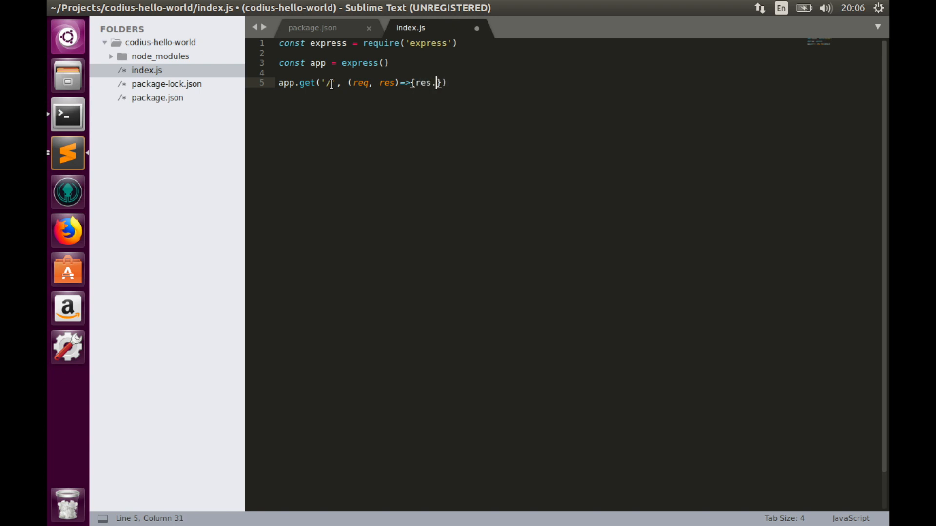
type("send()")
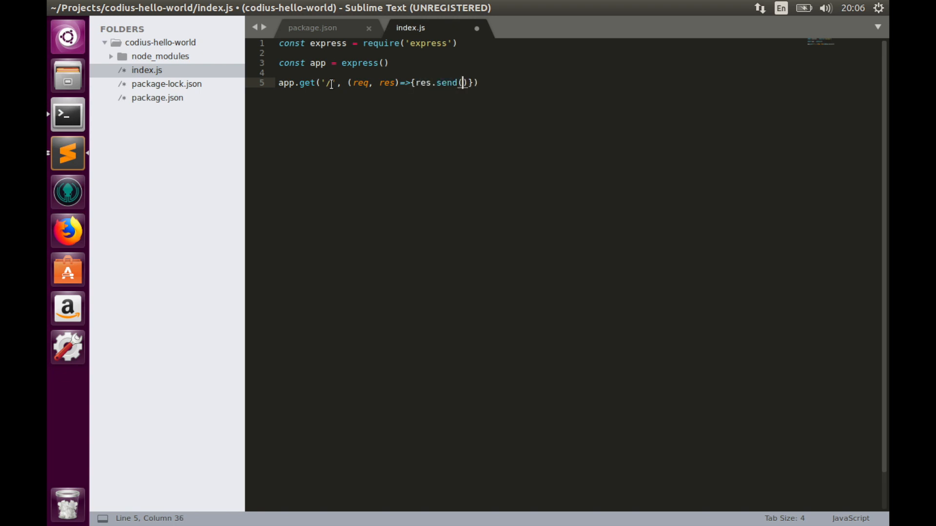
type("'")
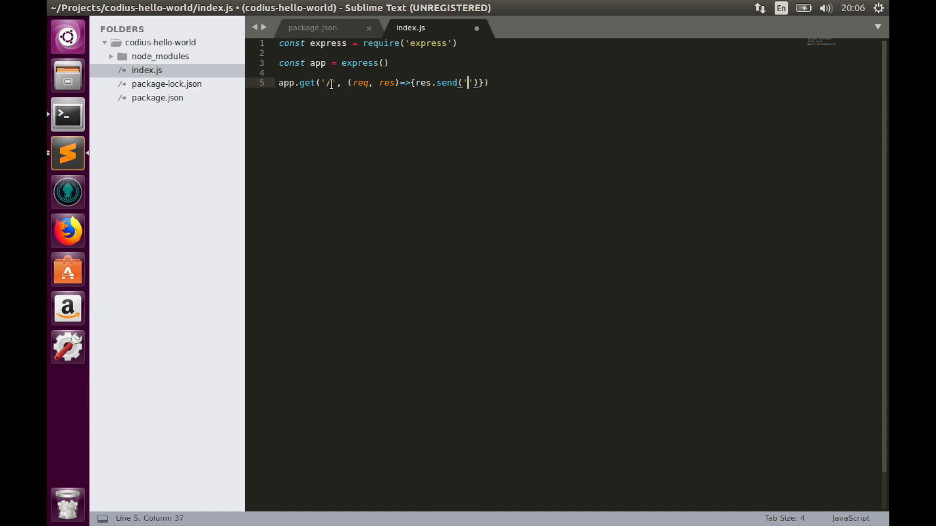
type("c")
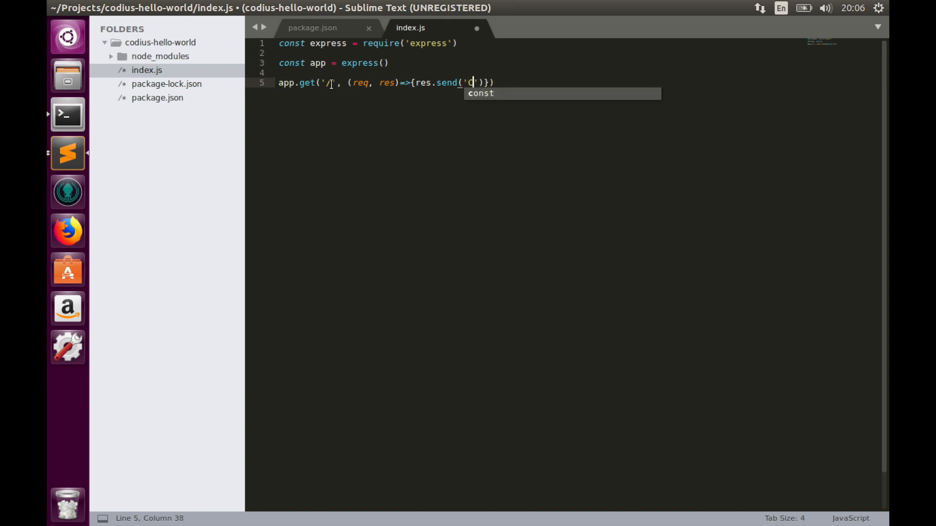
type("odius he")
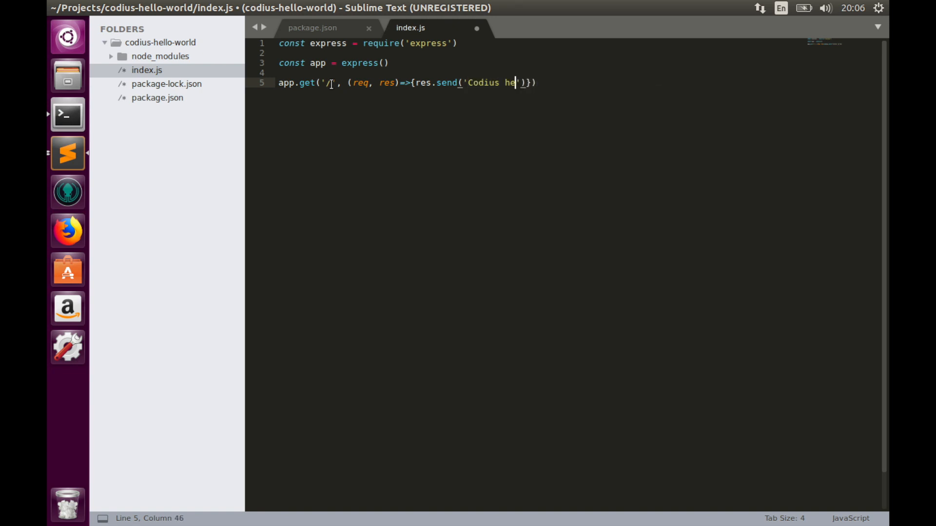
type("llo!")
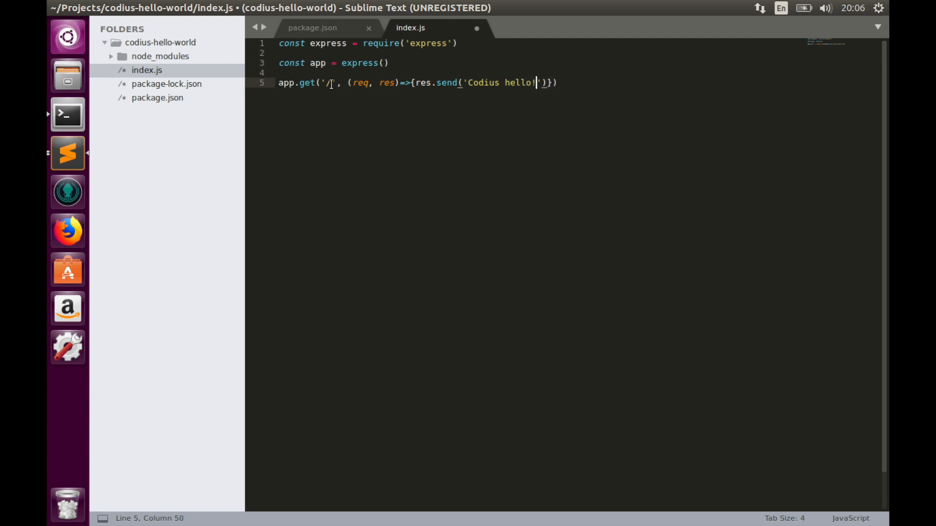
type("!!")
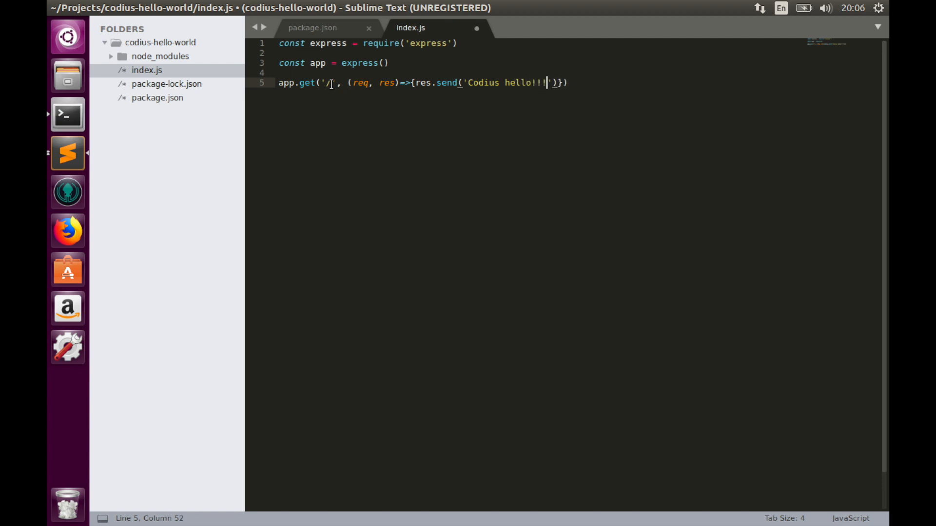
key("ctrl+s")
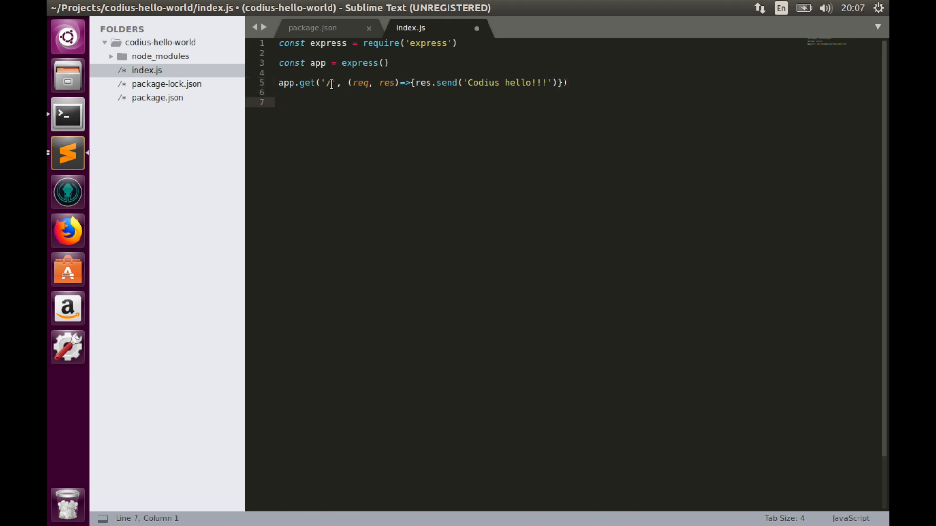
Begin the app.listen call on port 8080 with host '0.0.0.0'.
type("app.li")
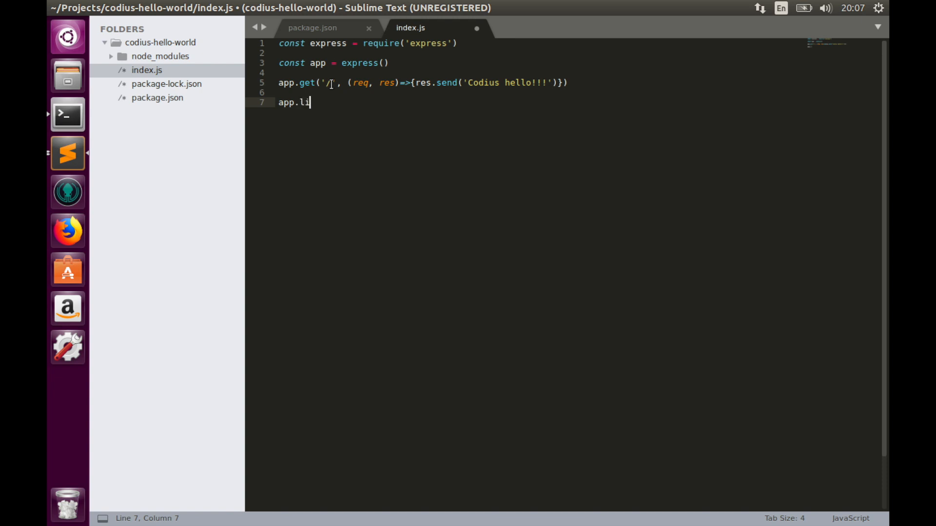
type("sten()")
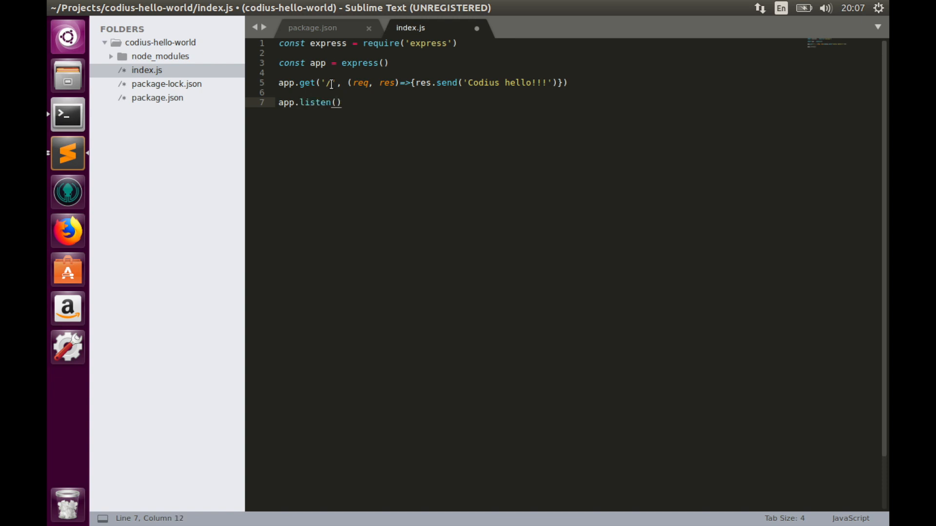
type("8080")
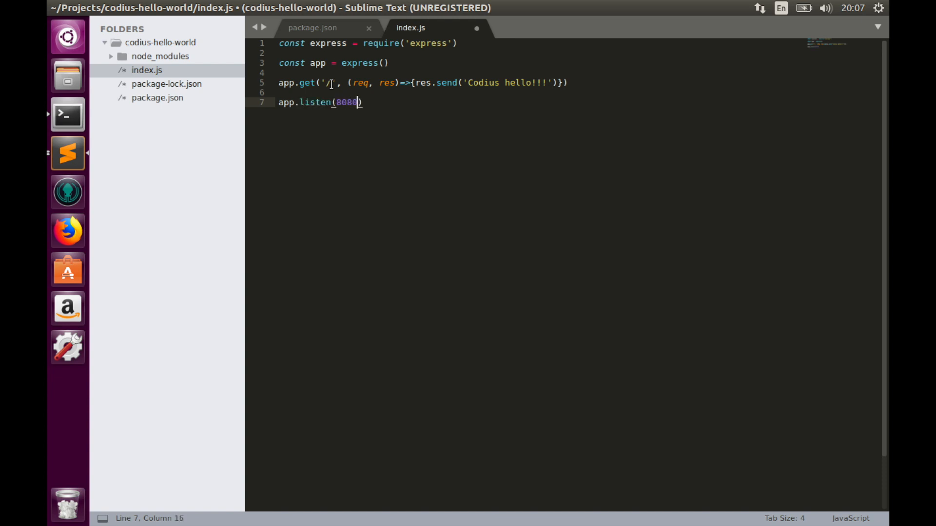
type(", '")
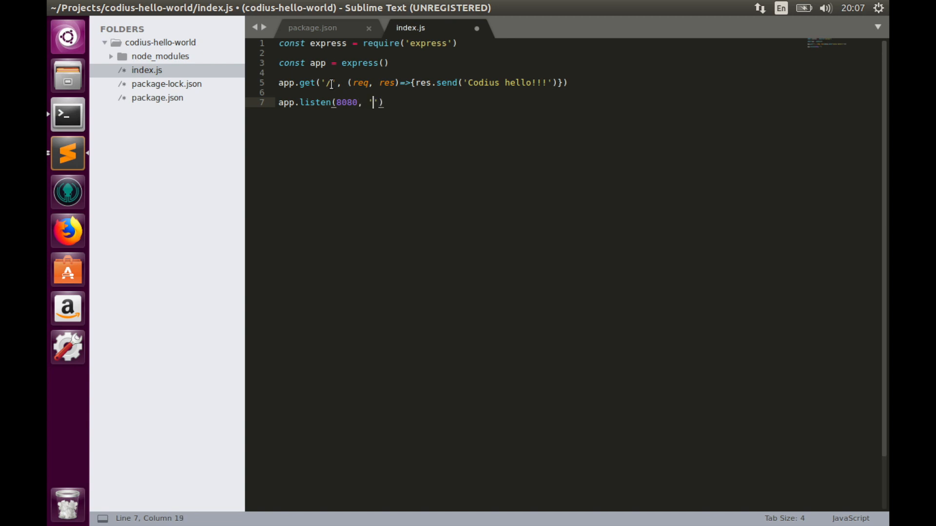
type("0.0.")
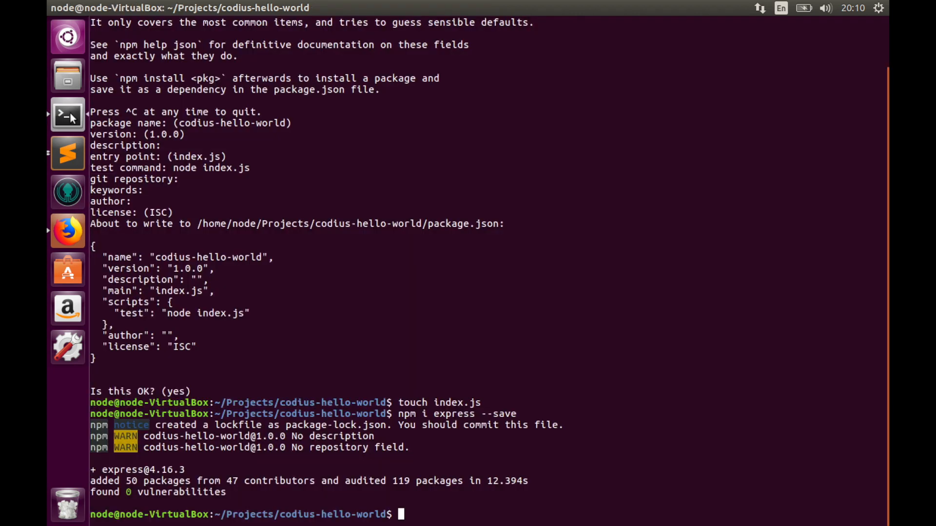
Run node index.js in the terminal to launch the server.
type("node")
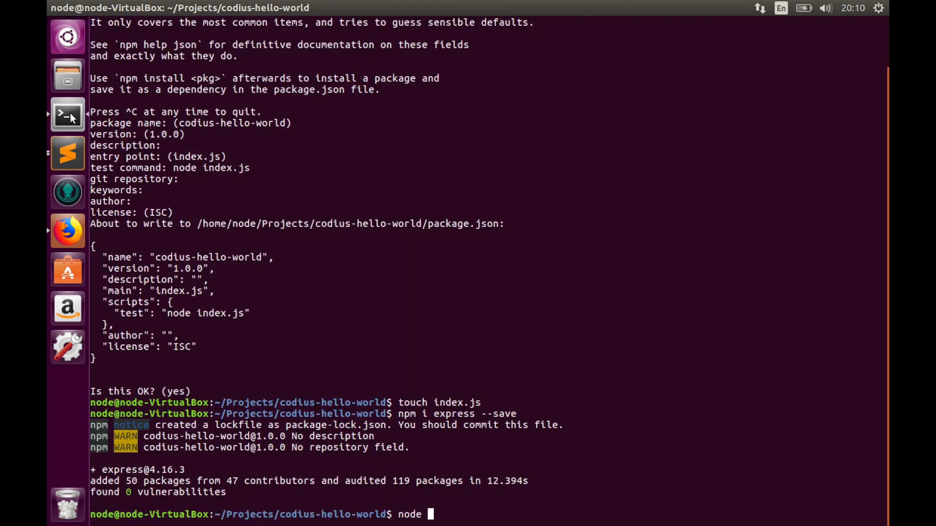
type("index.js")
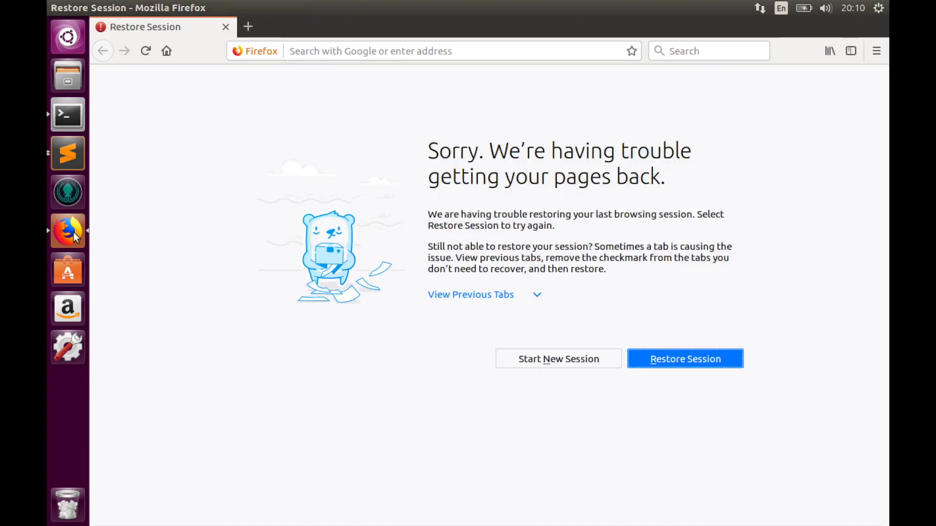
Load localhost:8080 in Firefox and select the 'Codius hello!!!' greeting.
left_click(388, 50)
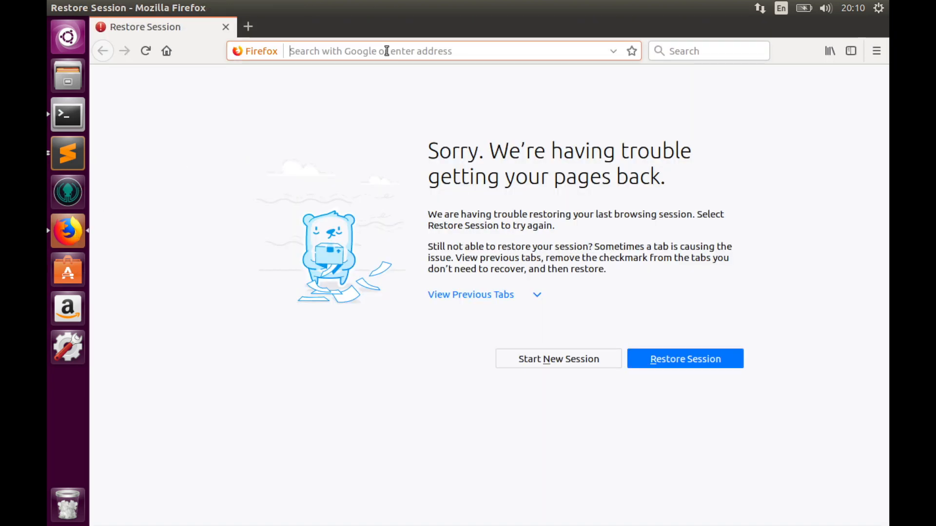
type("localhost/")
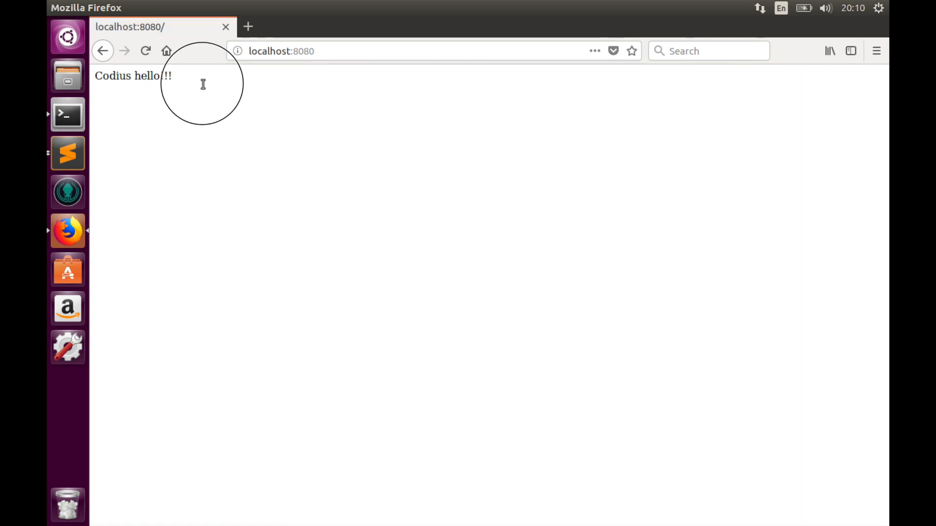
triple_click(133, 76)
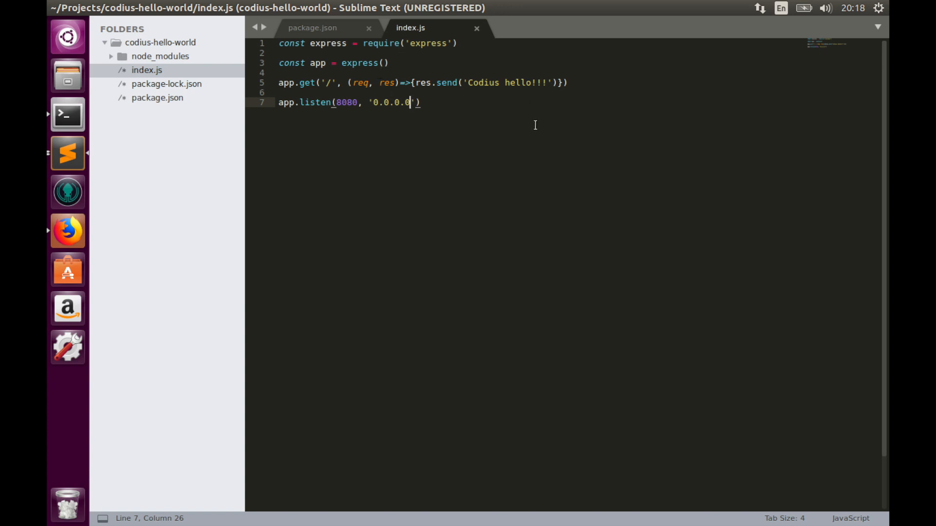
mouse_move(381, 160)
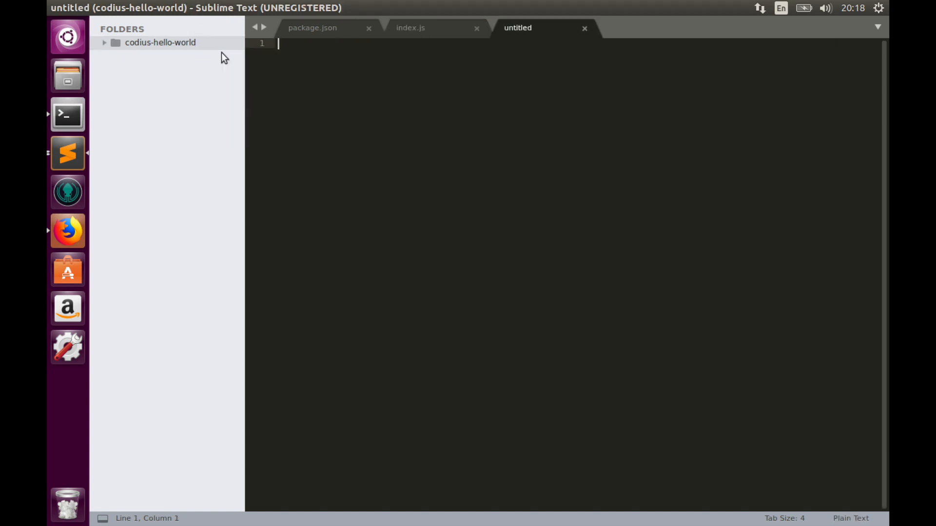
Save the new empty file as Dockerfile in codius-hello-world.
key("ctrl+s")
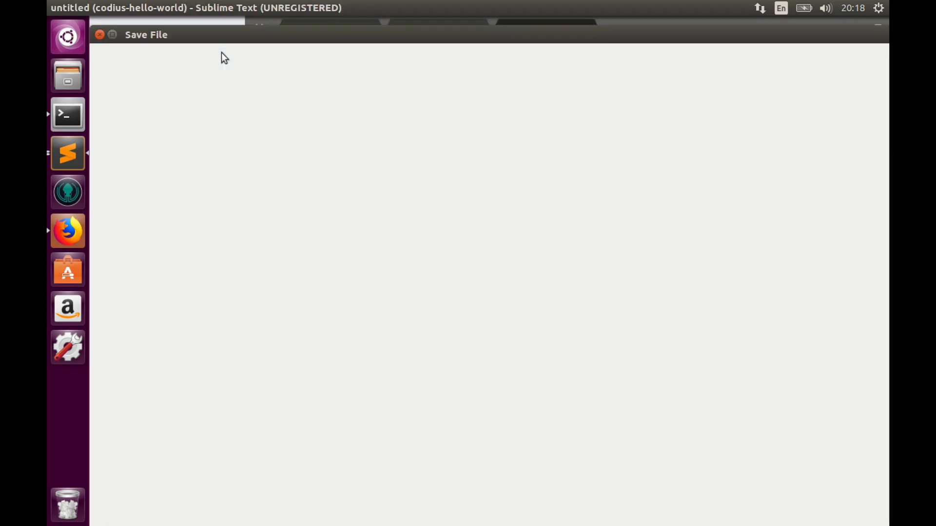
type("Dockerfile")
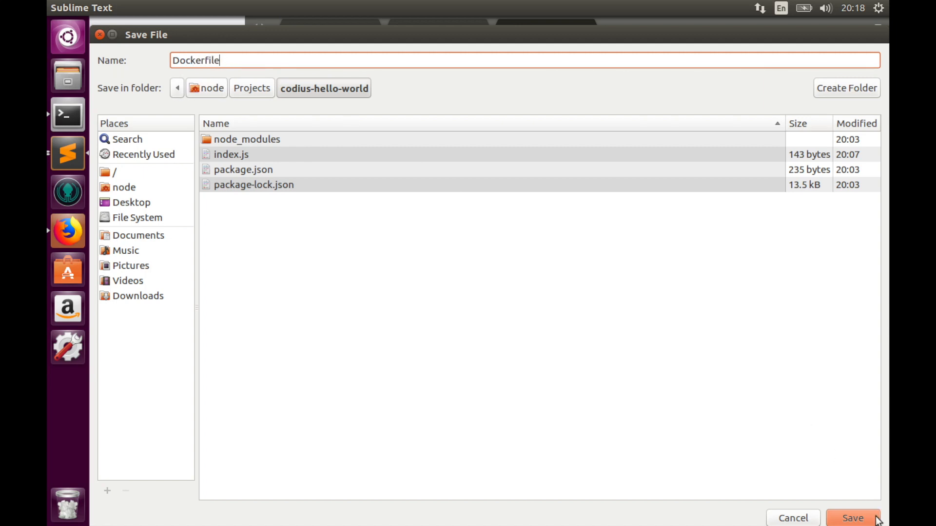
left_click(852, 518)
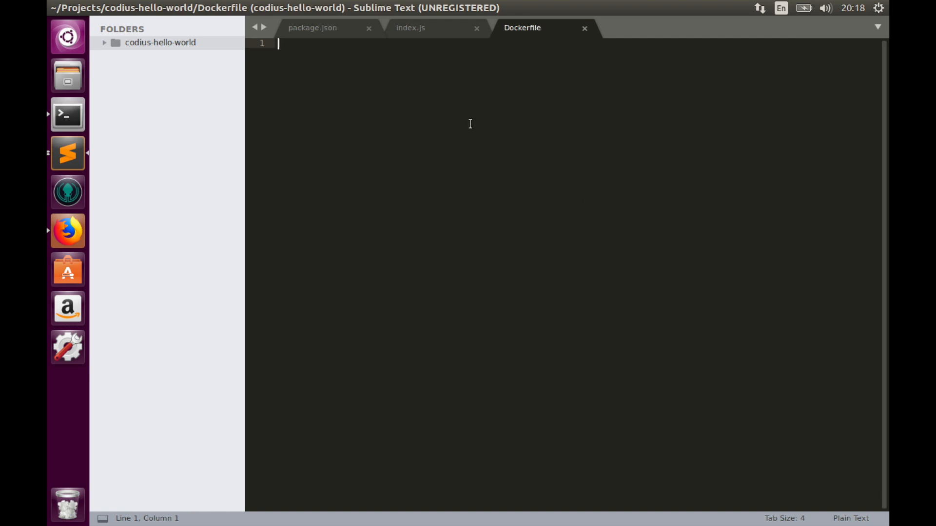
mouse_move(270, 50)
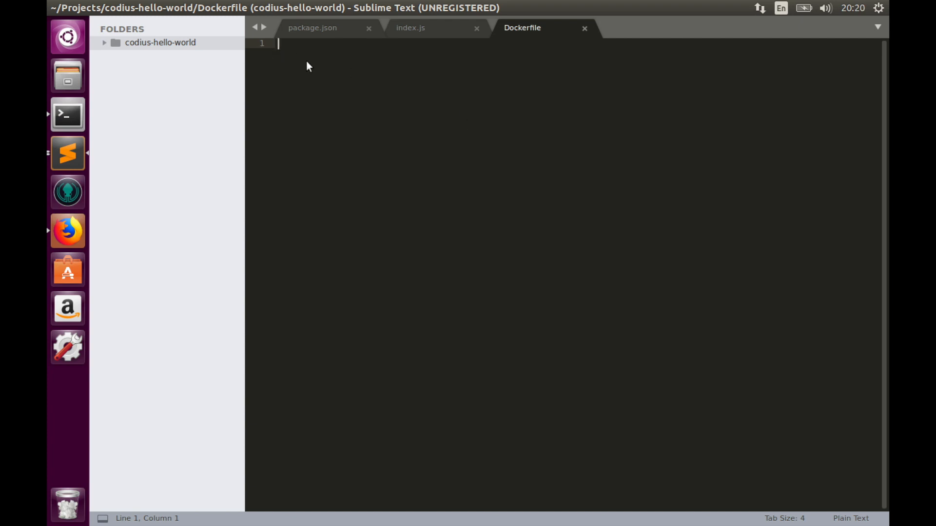
mouse_move(368, 122)
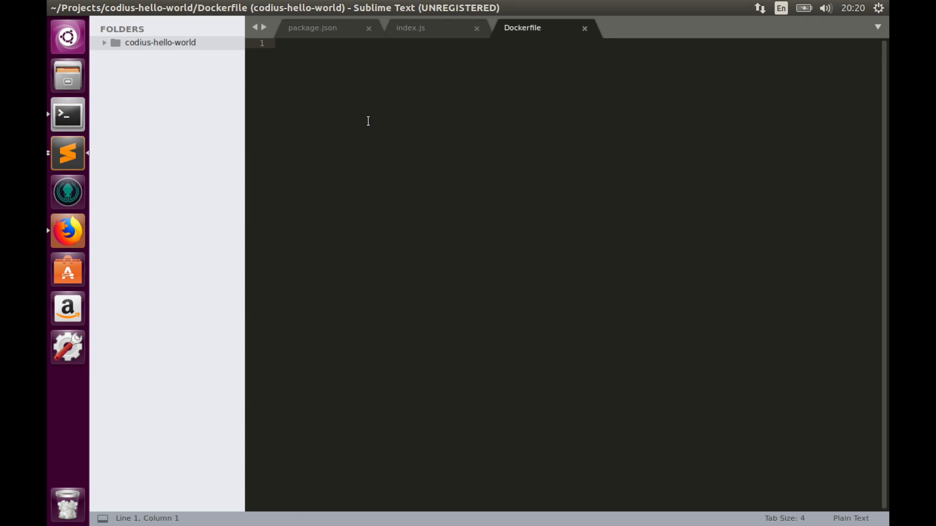
Write the FROM node:8 and WORKDIR /usr/src/app lines.
type("FOR")
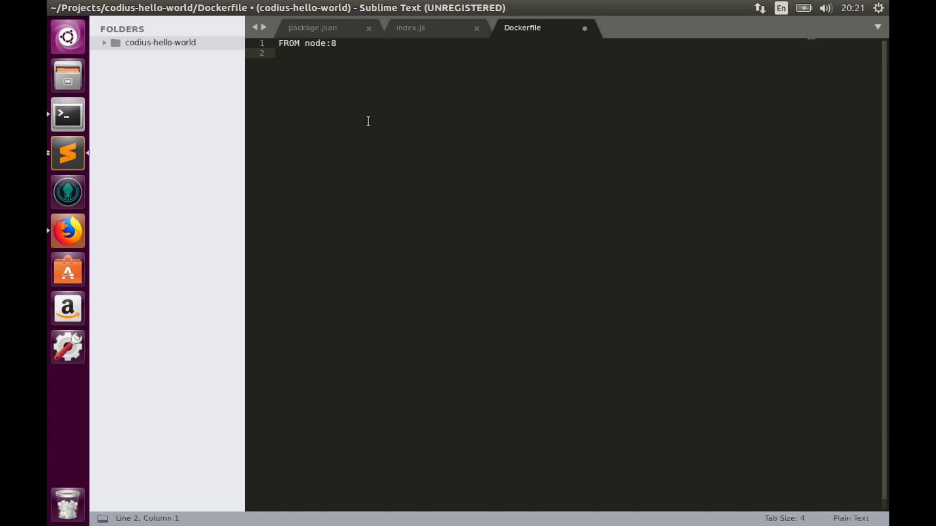
type("WOR")
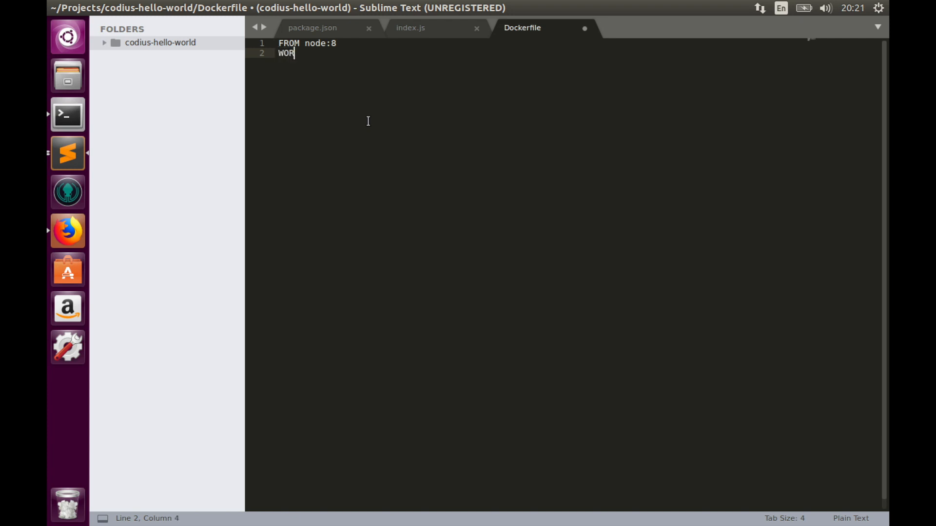
type("CK")
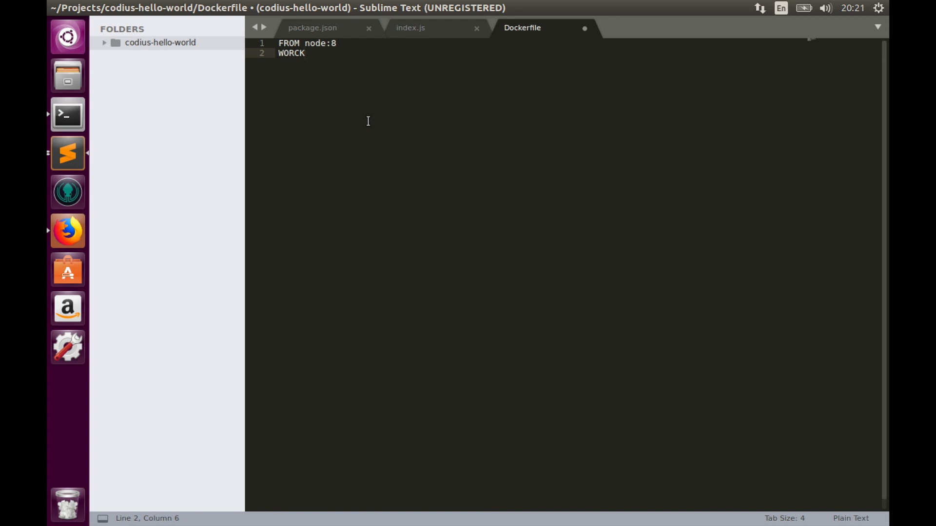
key("BackSpace")
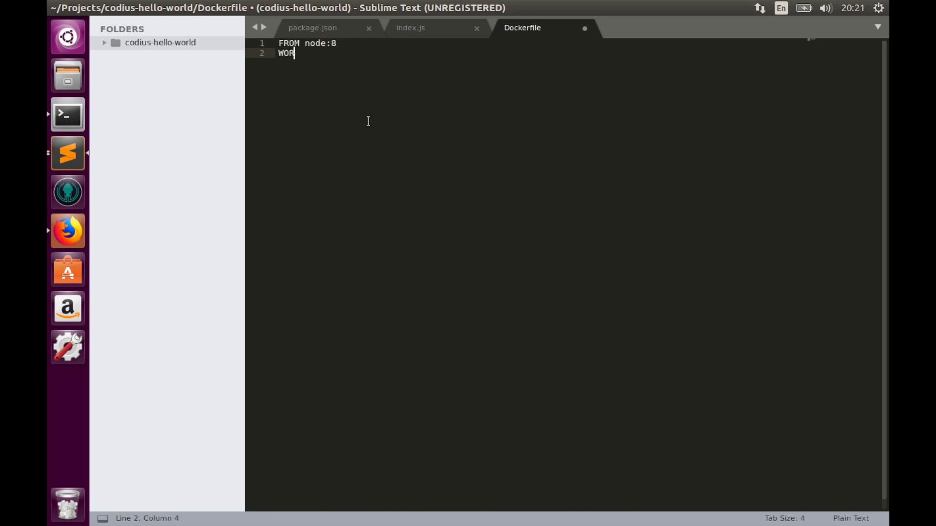
type("KDIR")
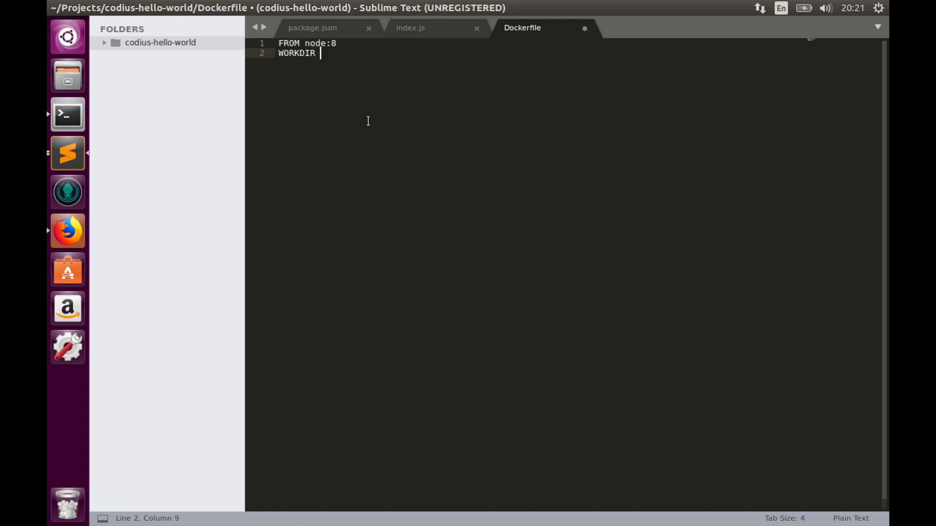
type("/usr")
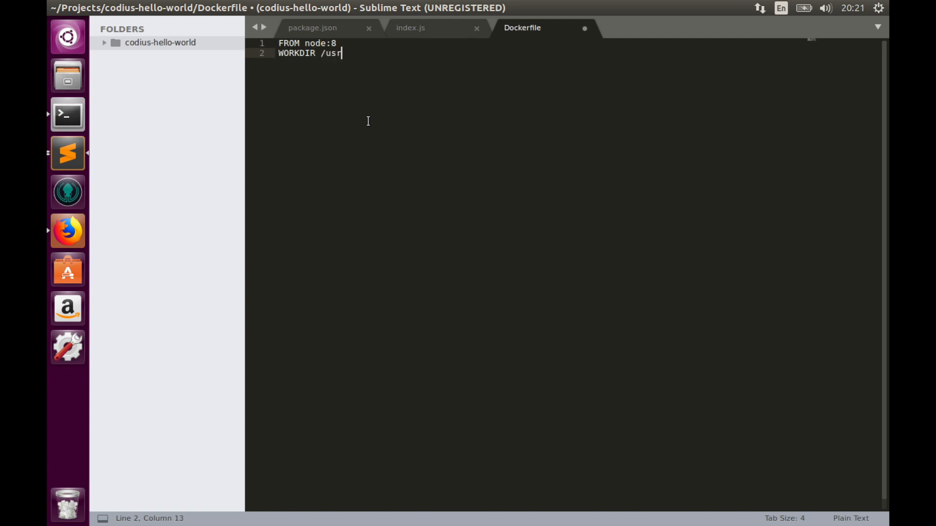
type("/src")
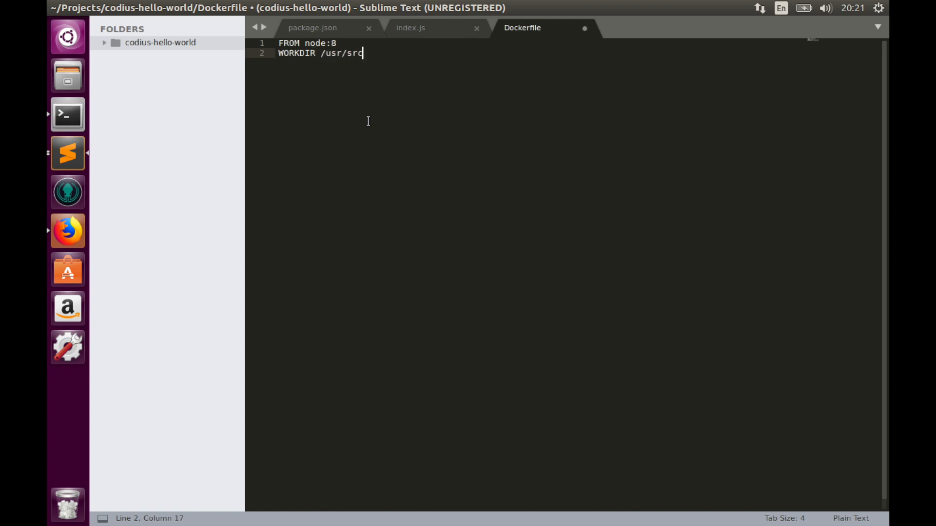
type("/app")
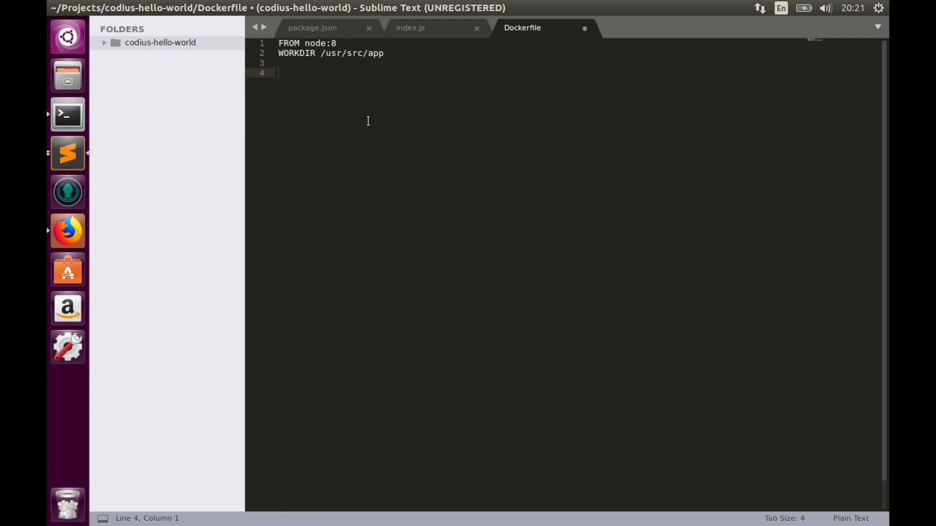
Add COPY package*.json ./ and RUN npm install lines.
type("COP")
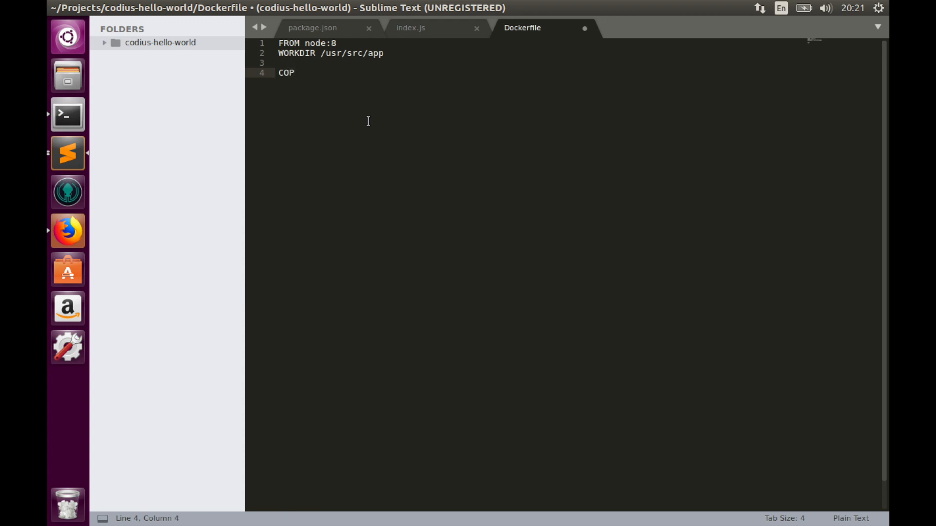
type("Y")
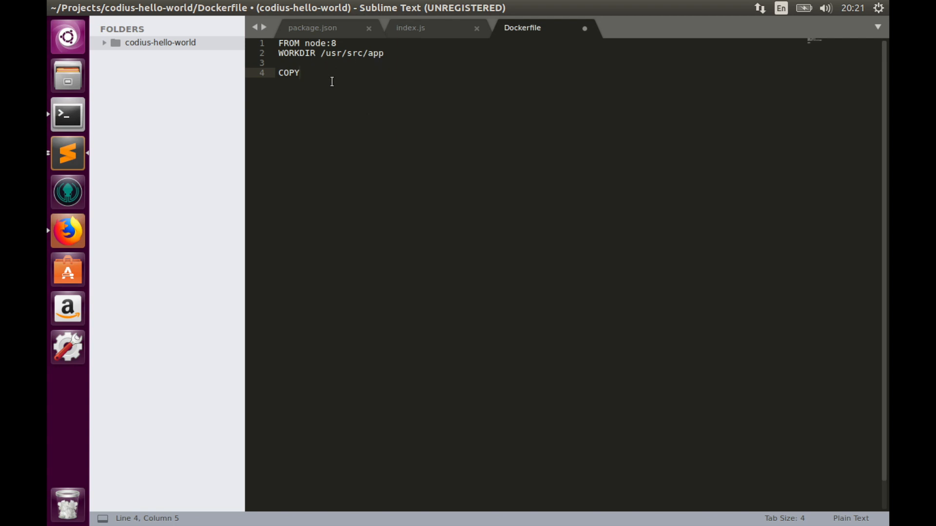
type("pack")
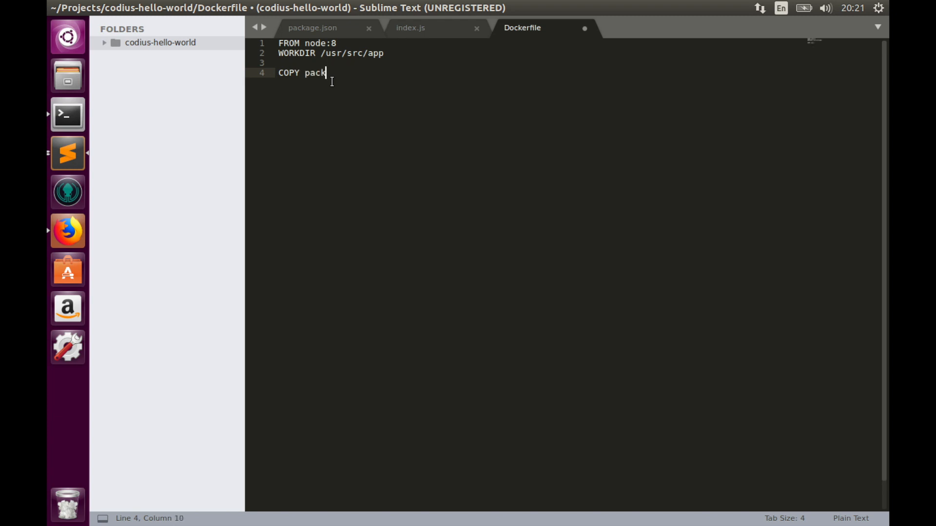
type("age")
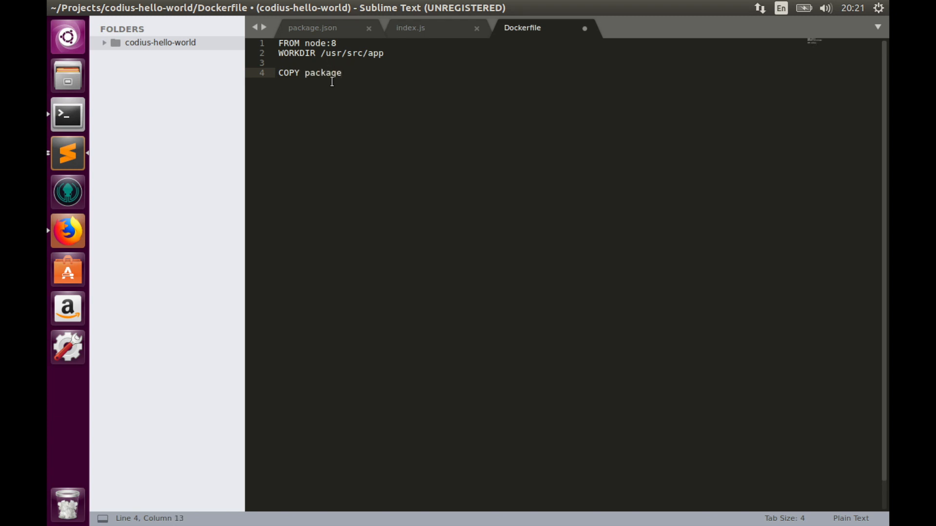
type("*")
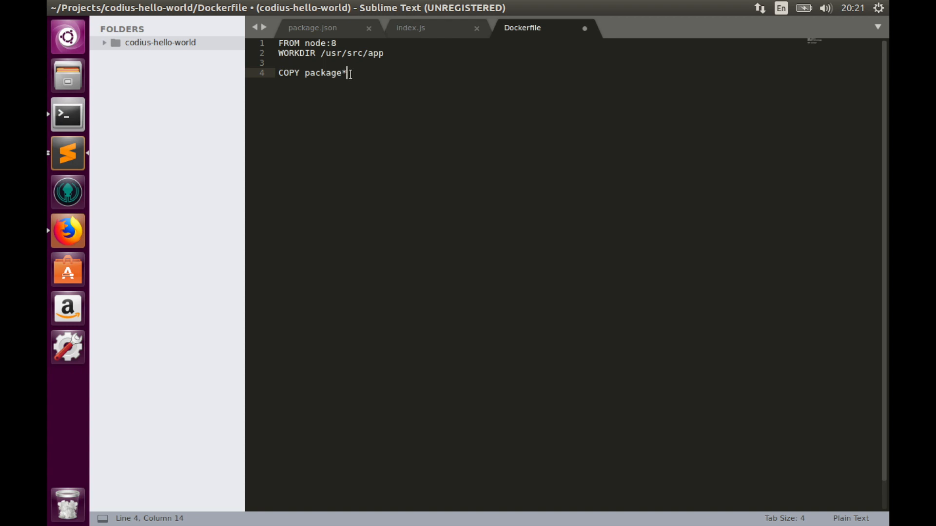
type(".json")
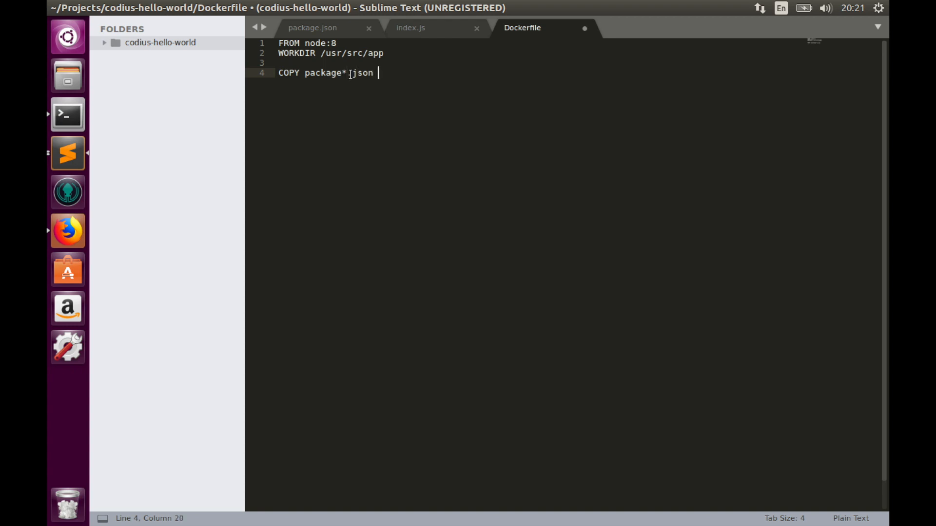
type("./")
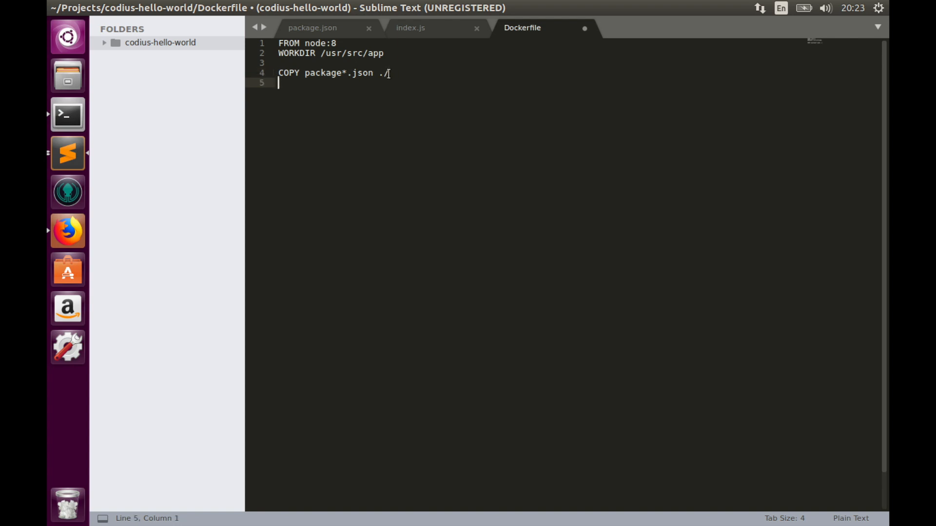
type("RUN")
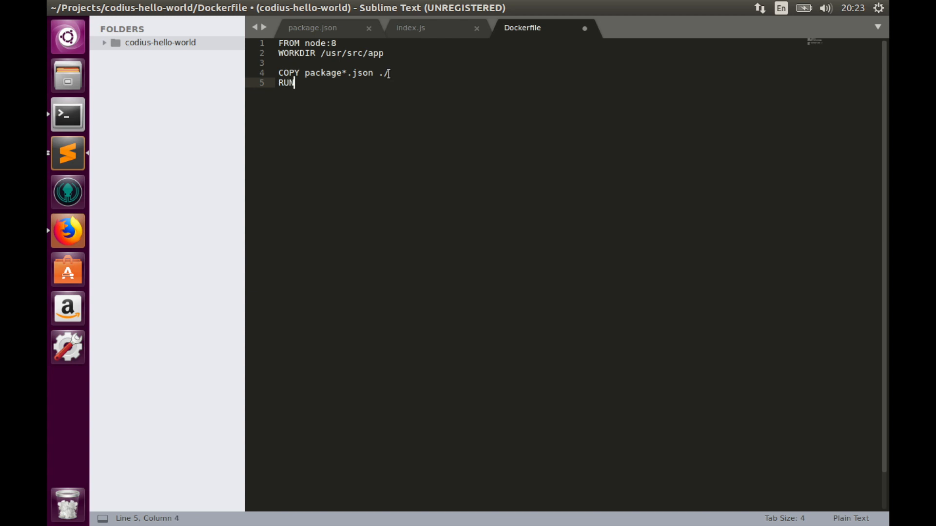
type("npm")
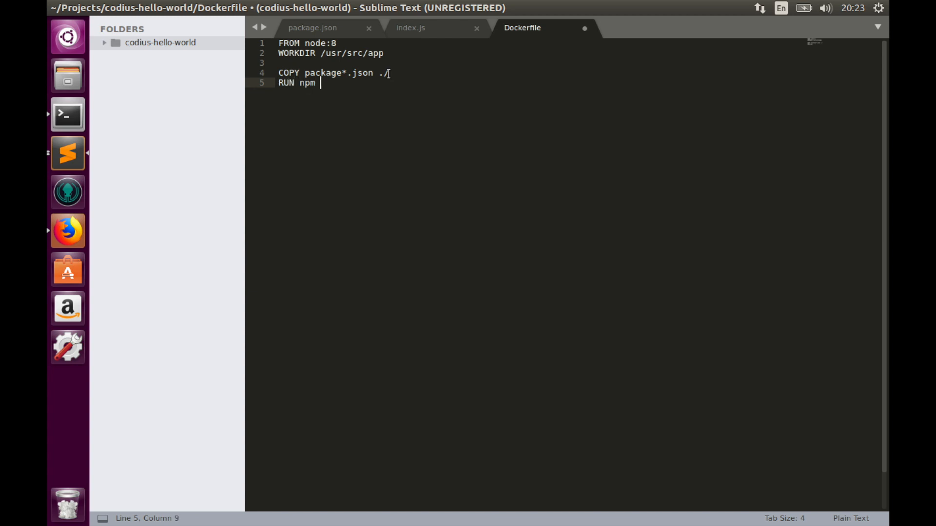
type("install")
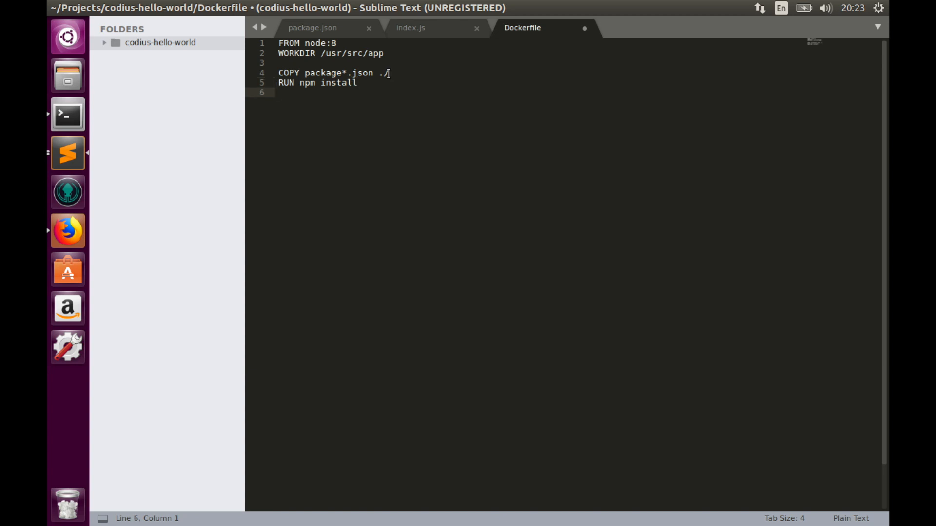
key("enter")
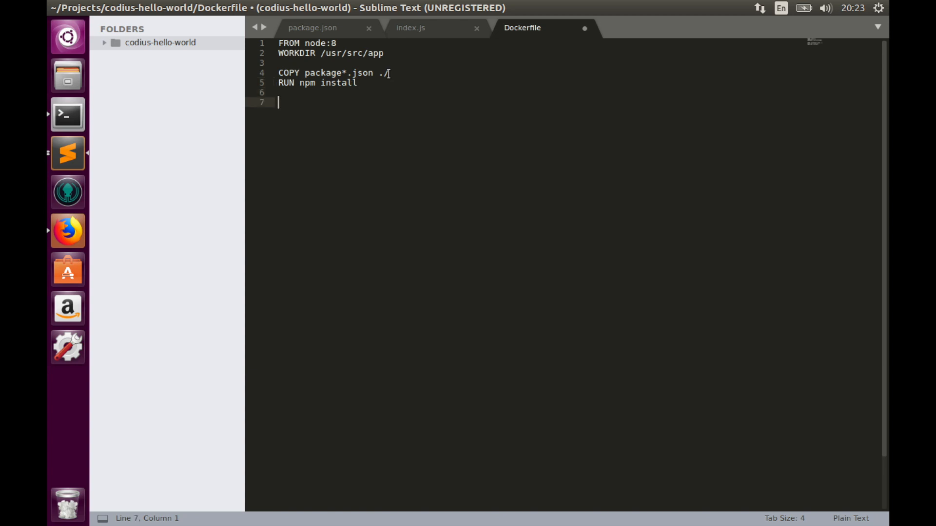
Add the COPY . . and EXPOSE 8080 lines.
type("COPY")
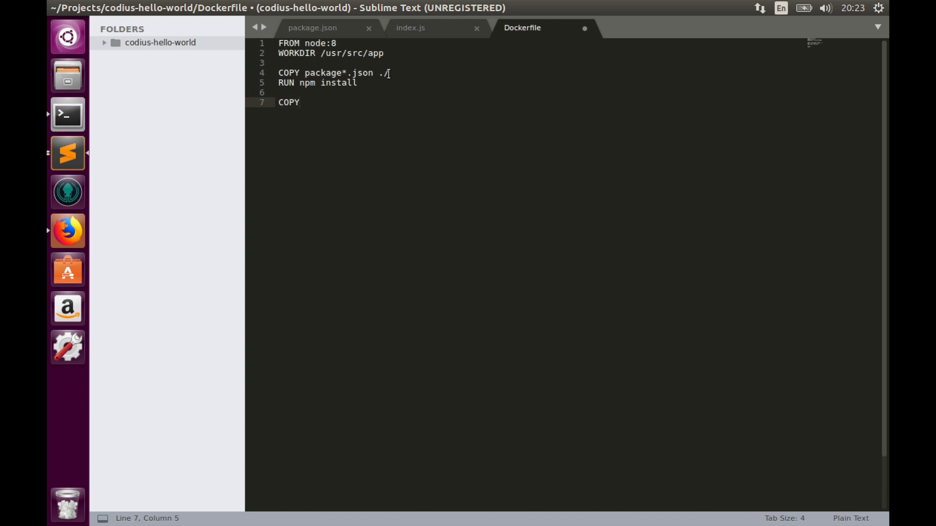
type(". .")
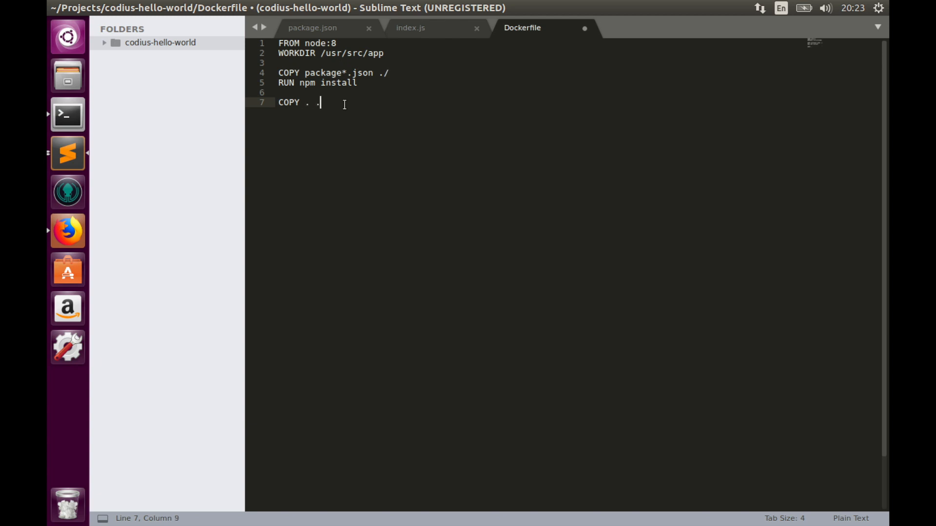
key("Enter")
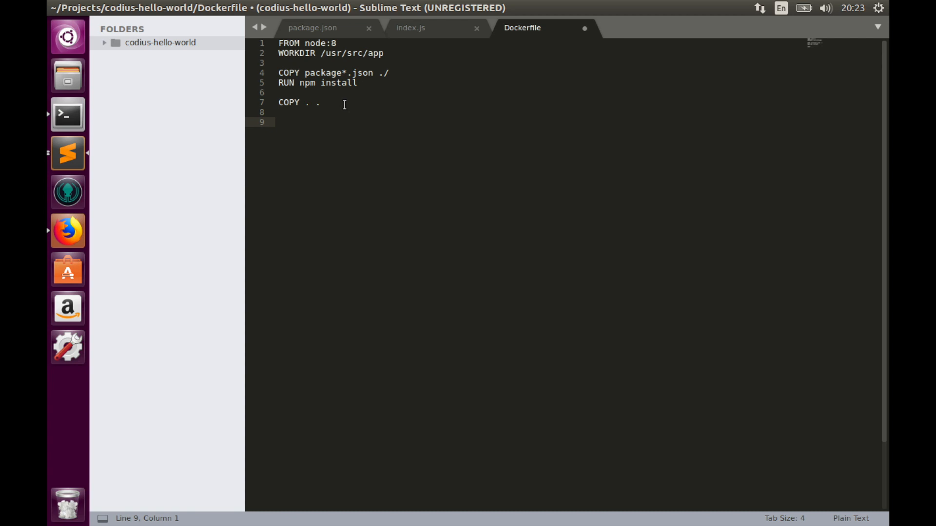
left_click(277, 122)
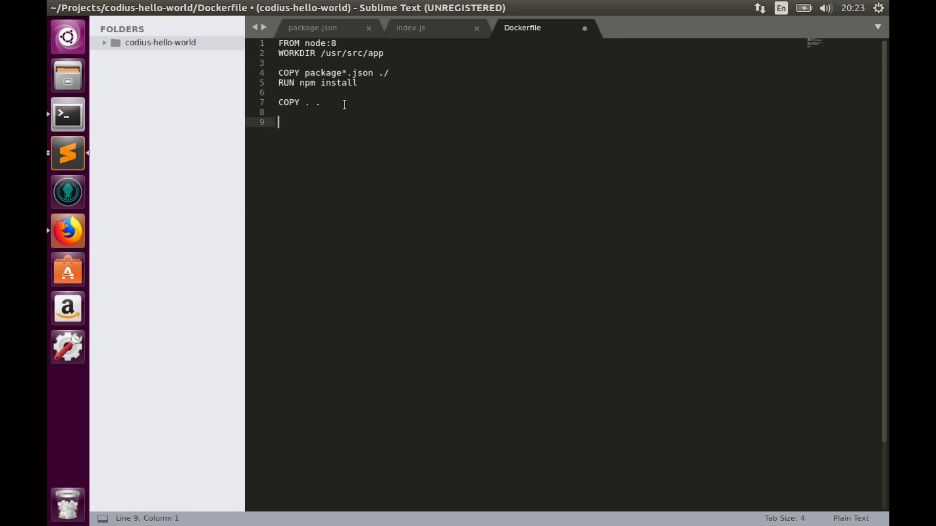
type("EXP")
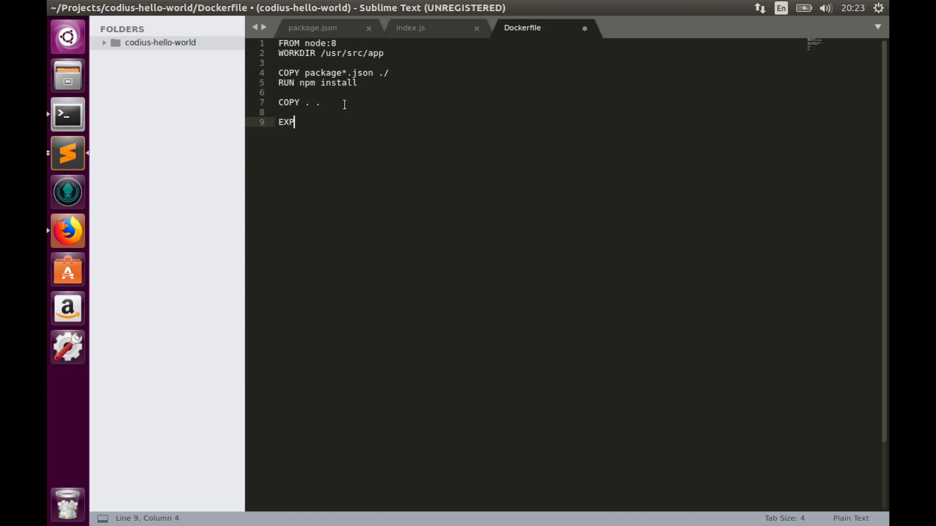
type("OSE")
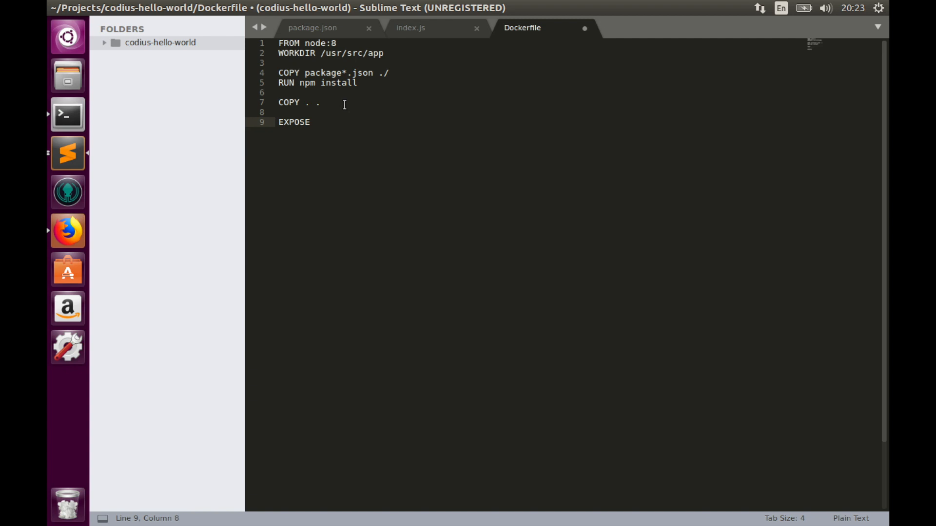
type("8080")
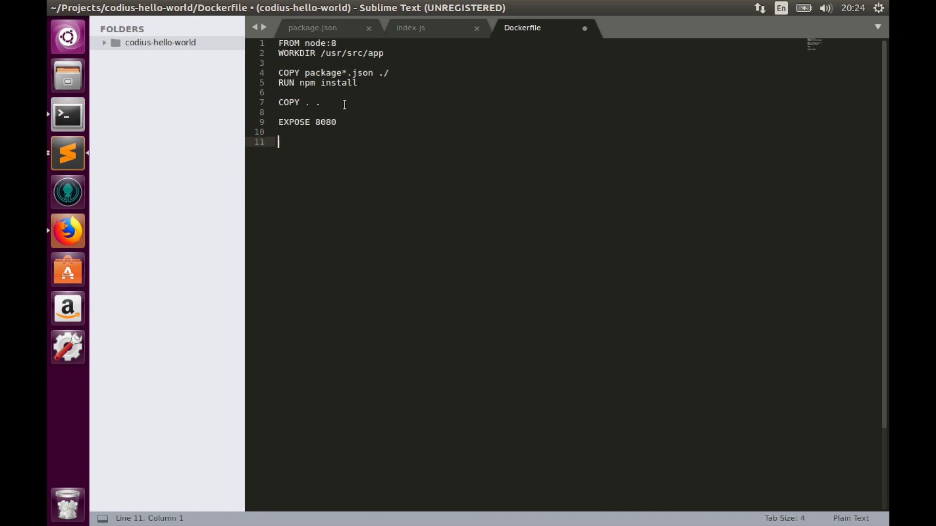
Type the CMD ['npm', 'start'] instruction.
type("CMD")
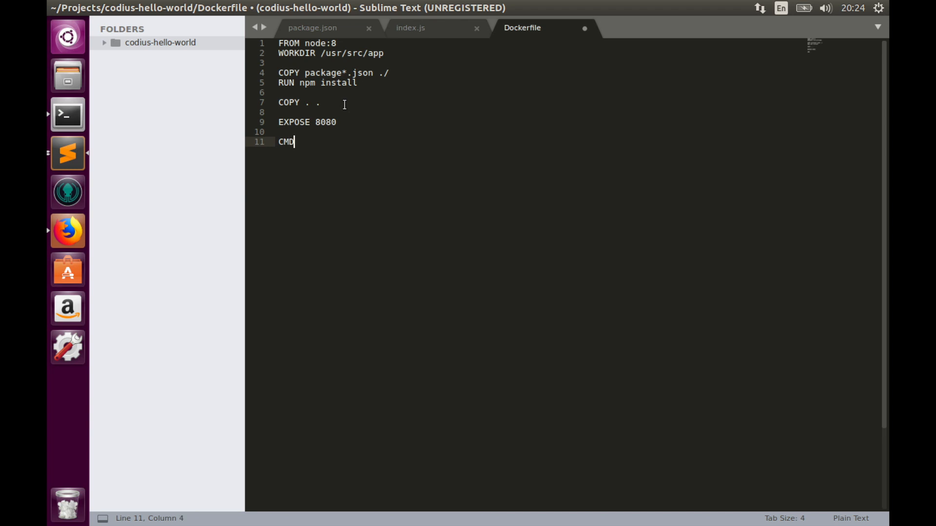
type("['']")
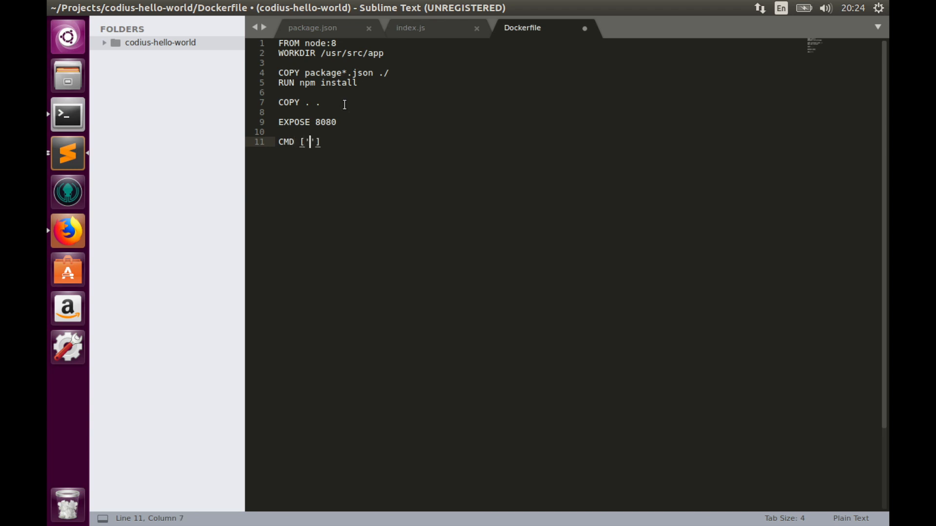
type("npm")
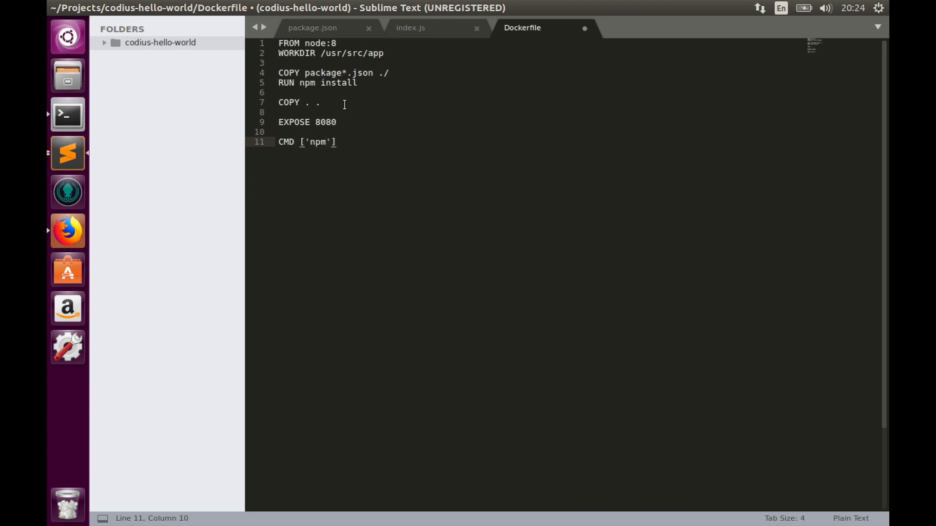
type(", '")
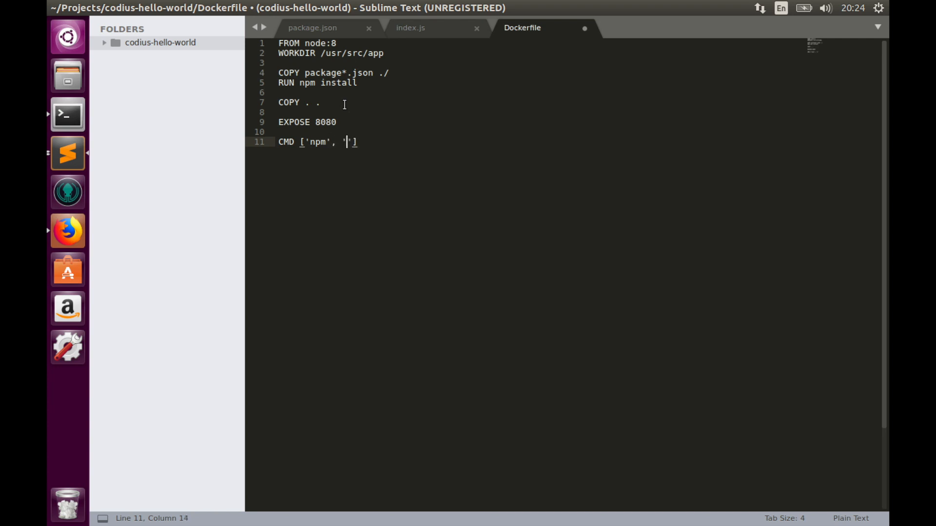
type("start")
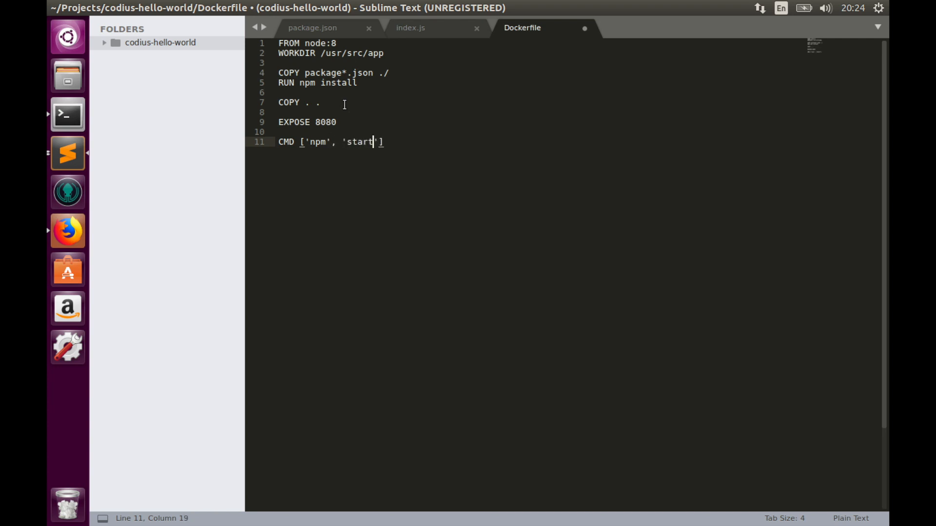
Change the Dockerfile CMD to ["npm", "start"] with double quotes and save the file.
left_click(105, 43)
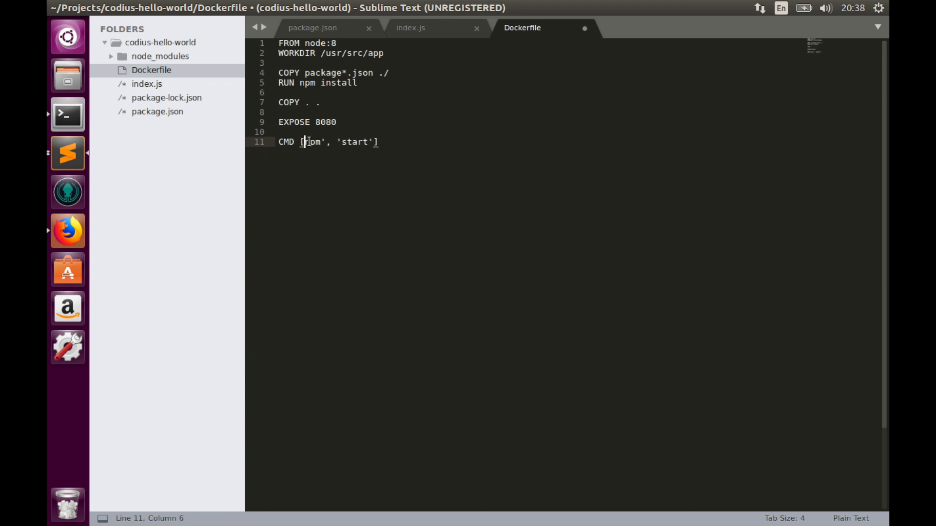
type("\"npm\"")
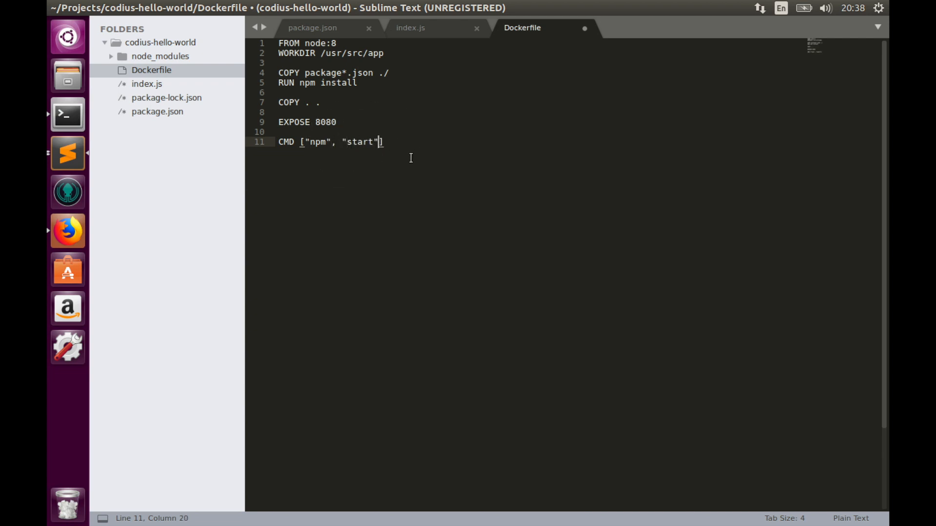
mouse_move(450, 155)
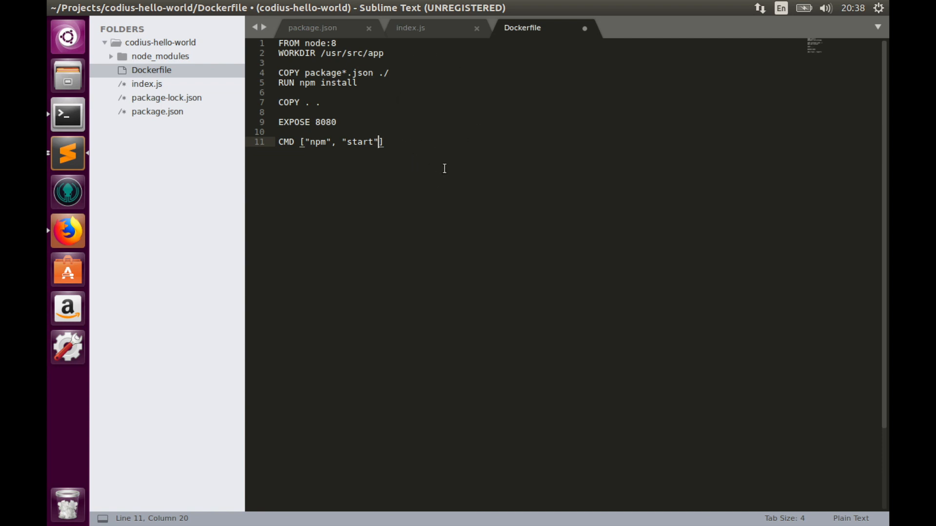
key("ctrl+s")
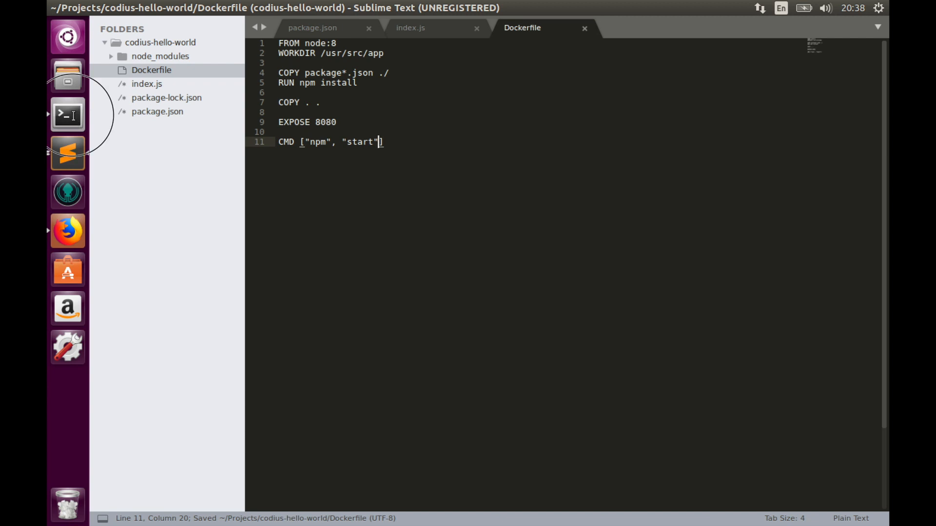
Build the Docker image tagged denario/codius-hello-world from the current project folder.
left_click(67, 114)
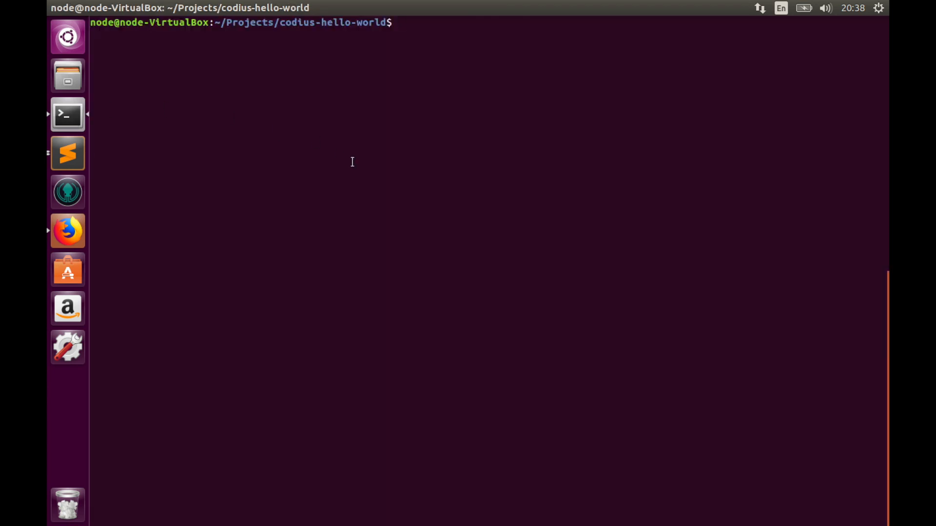
type("docker")
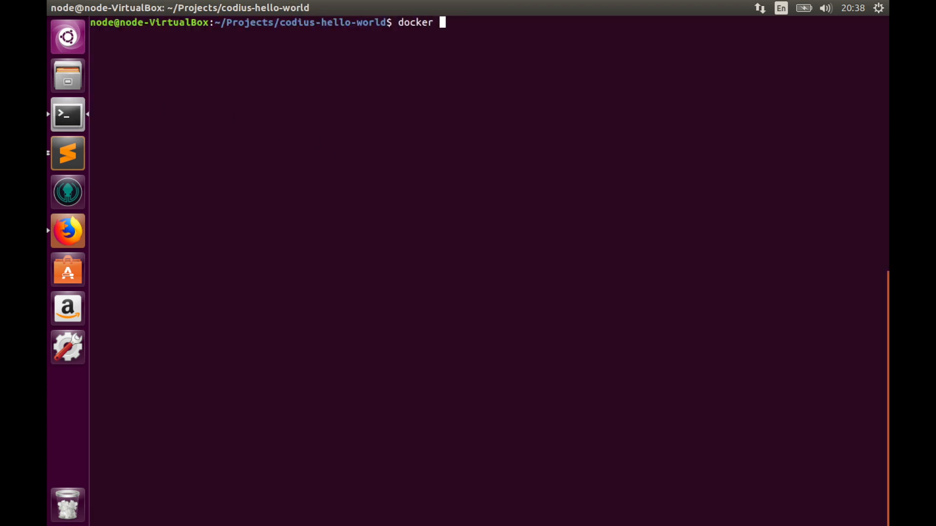
type("build -t")
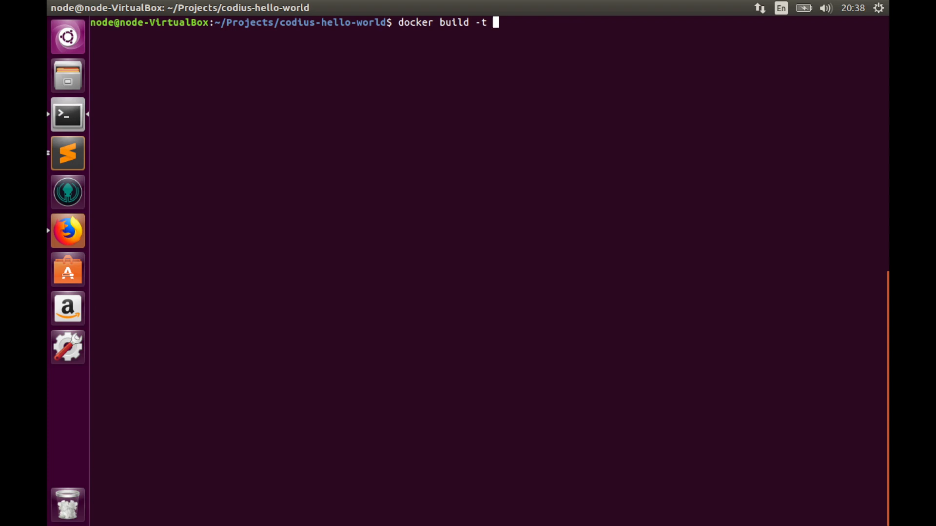
type("de")
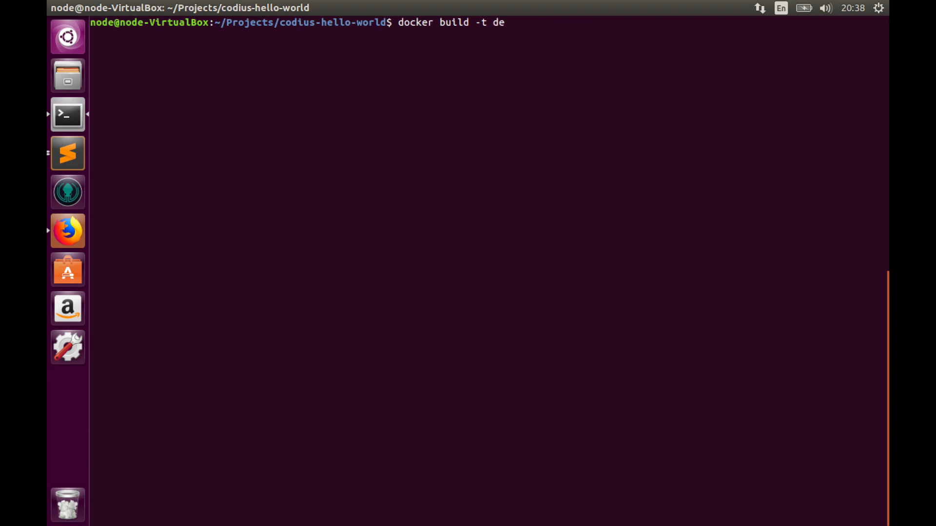
type("nario")
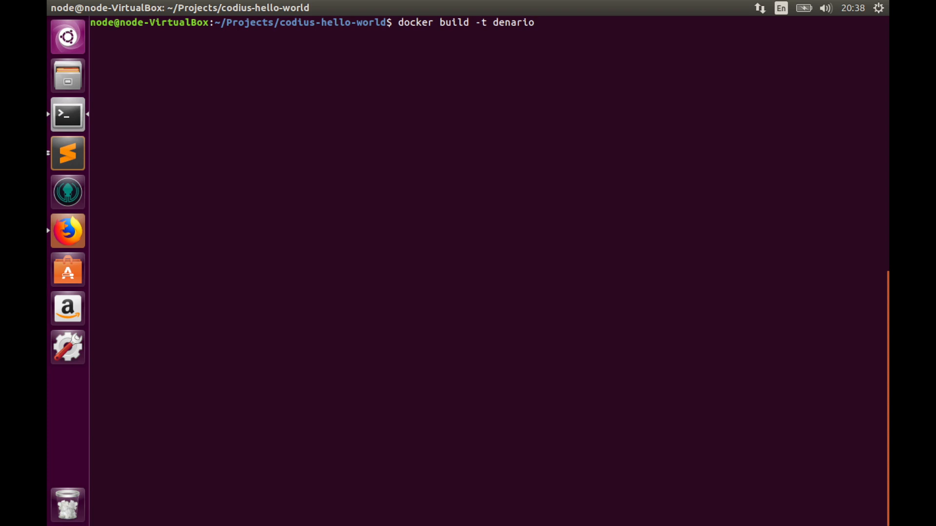
type("/")
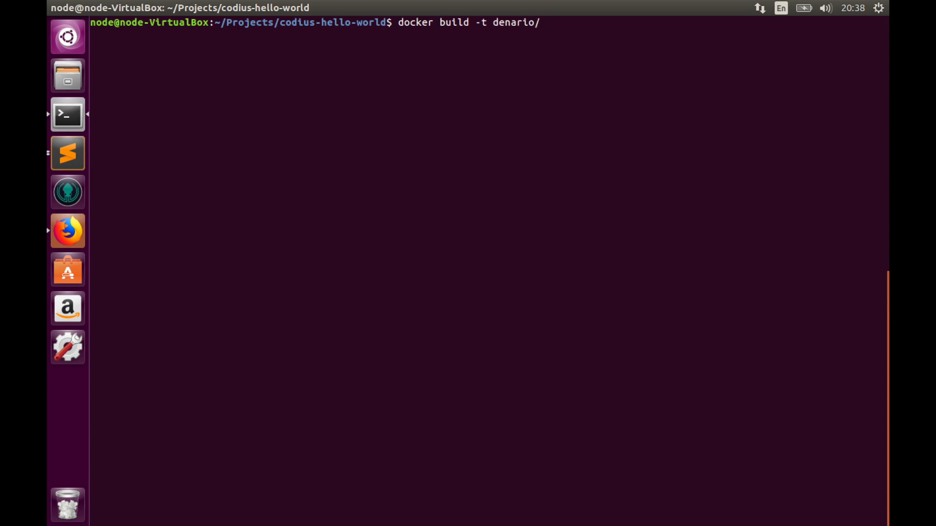
type("codius")
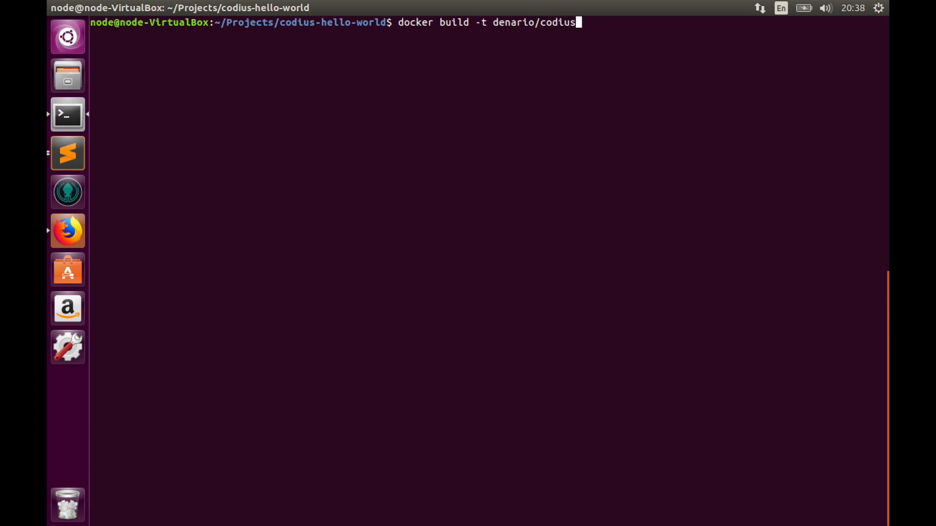
type("-hello")
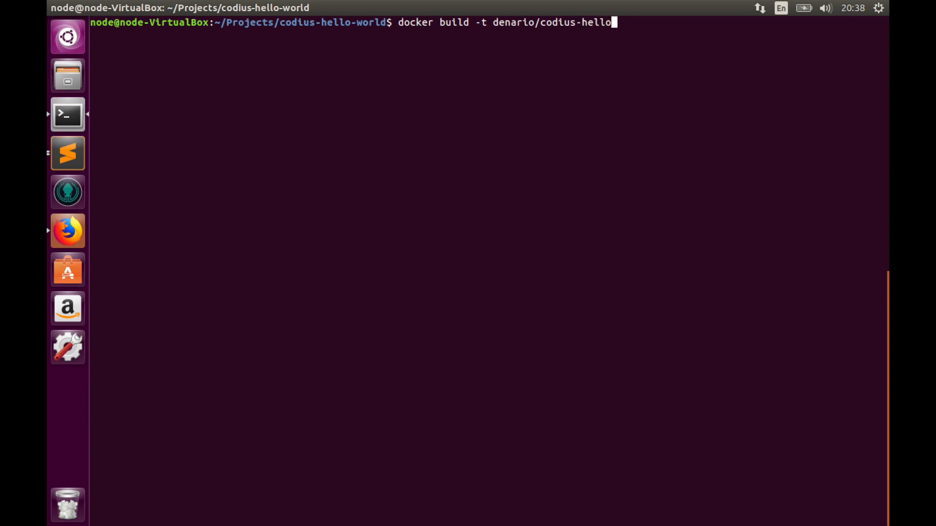
type("-world")
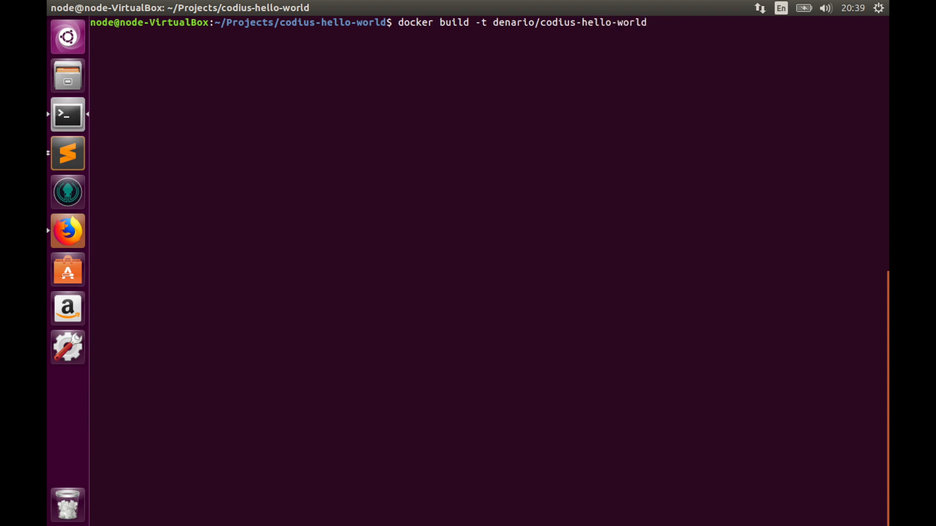
type(".")
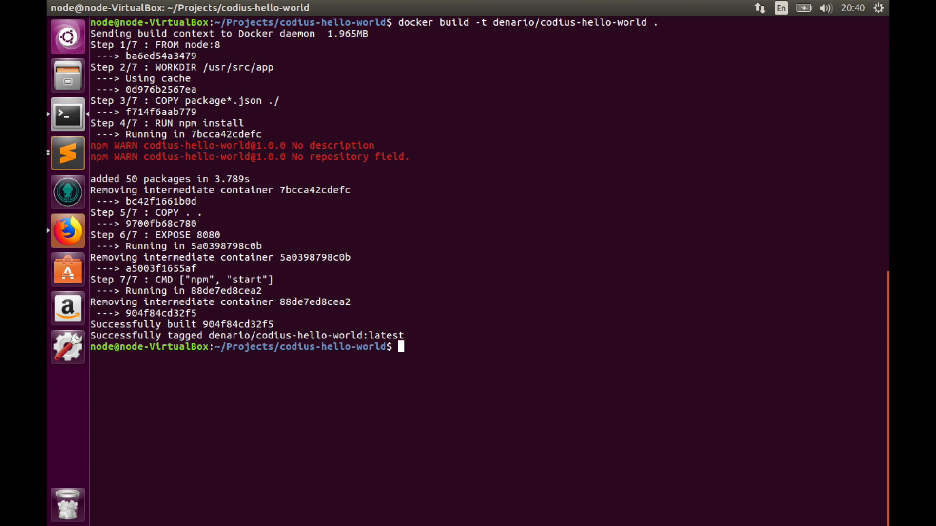
List local Docker images and confirm denario/codius-hello-world (677MB) is present.
type("docker images")
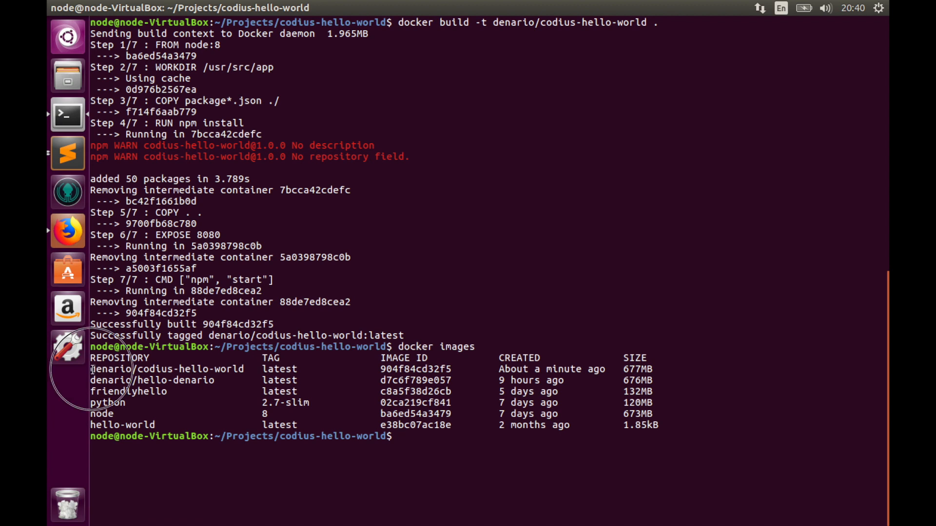
double_click(167, 369)
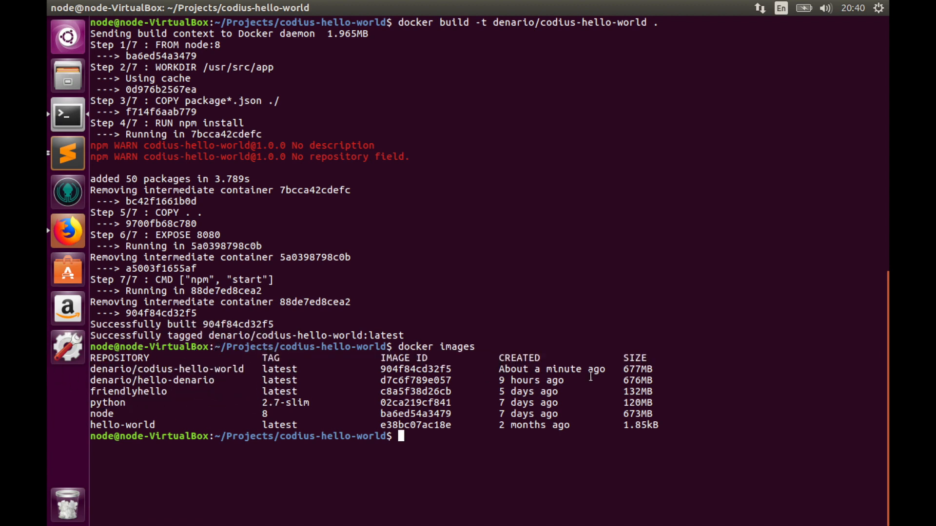
mouse_move(604, 348)
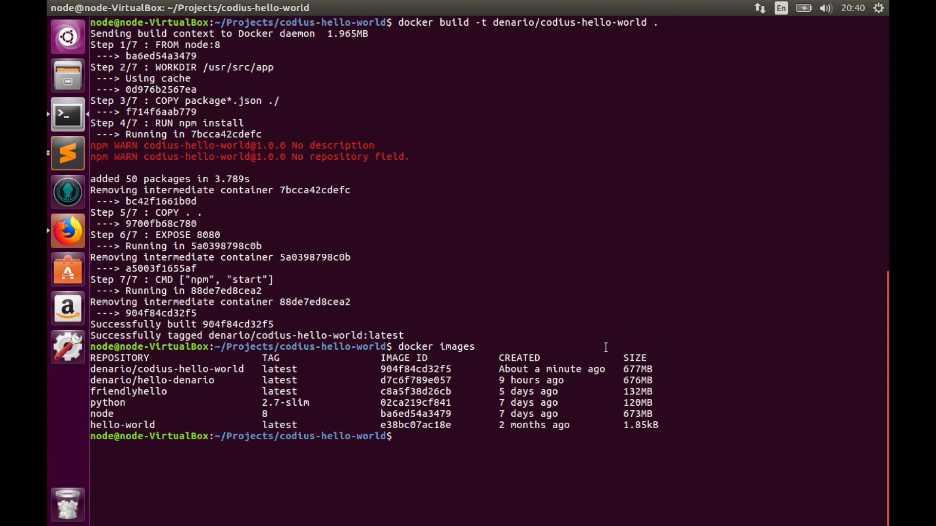
type("docker run -")
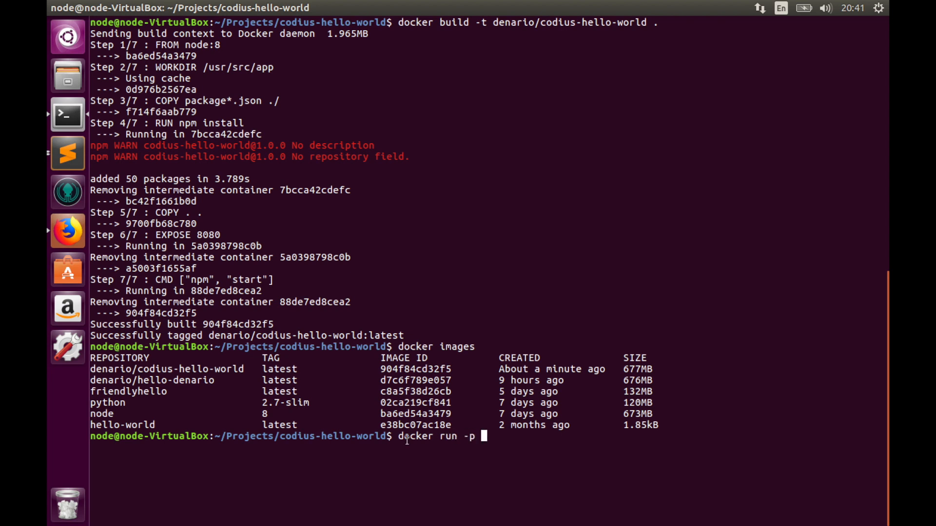
Run a denario/codius-hello-world container mapping host port 49160 to container port 8080.
type("p")
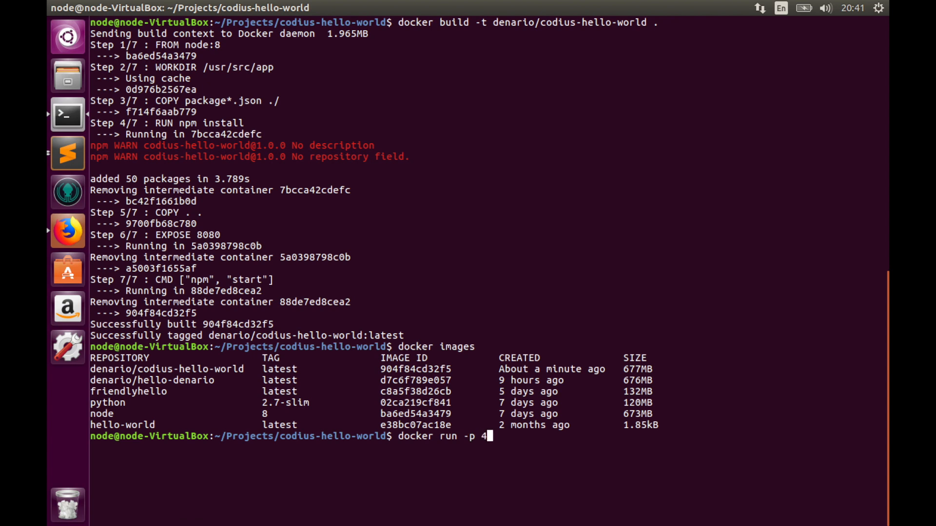
type("9160")
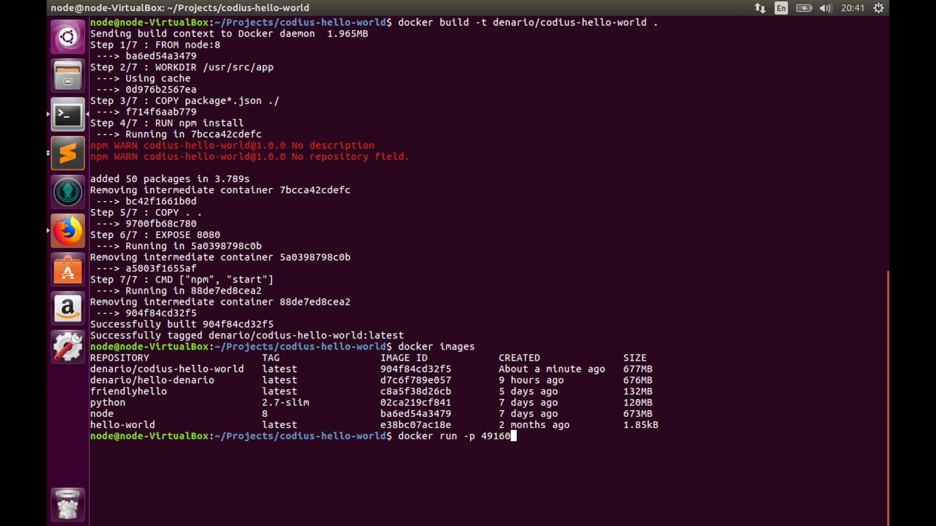
type(":8")
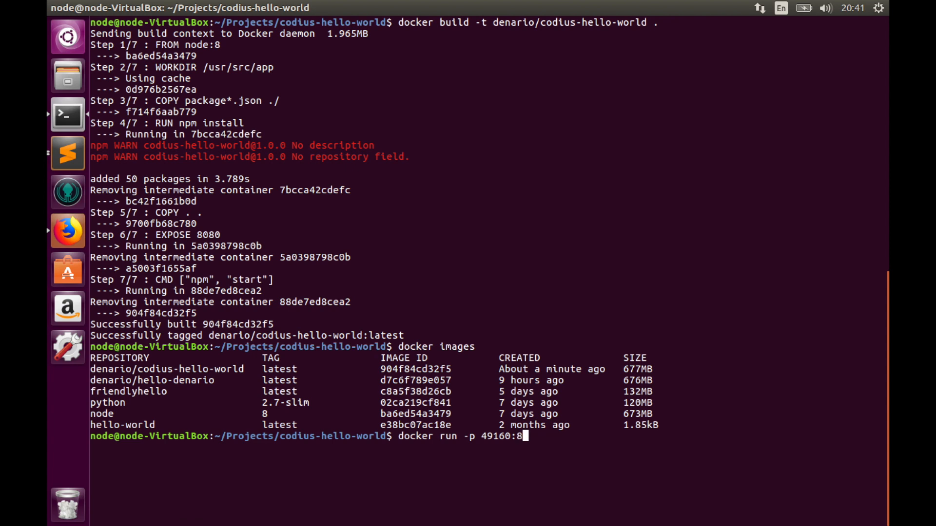
type("080")
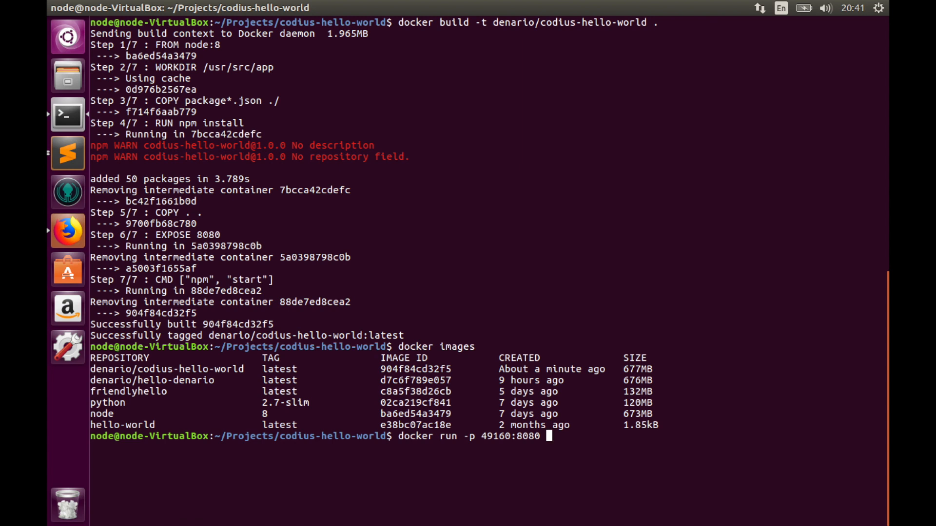
type("denario/")
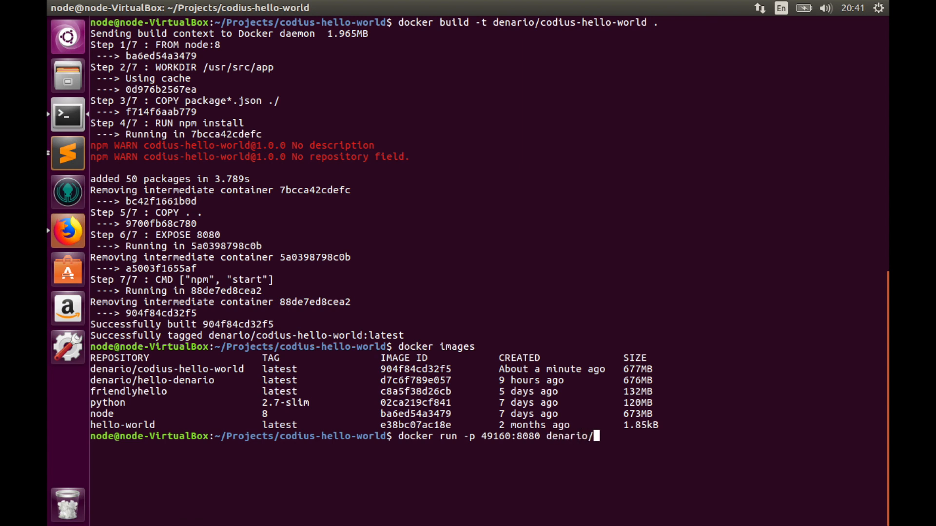
type("codius-")
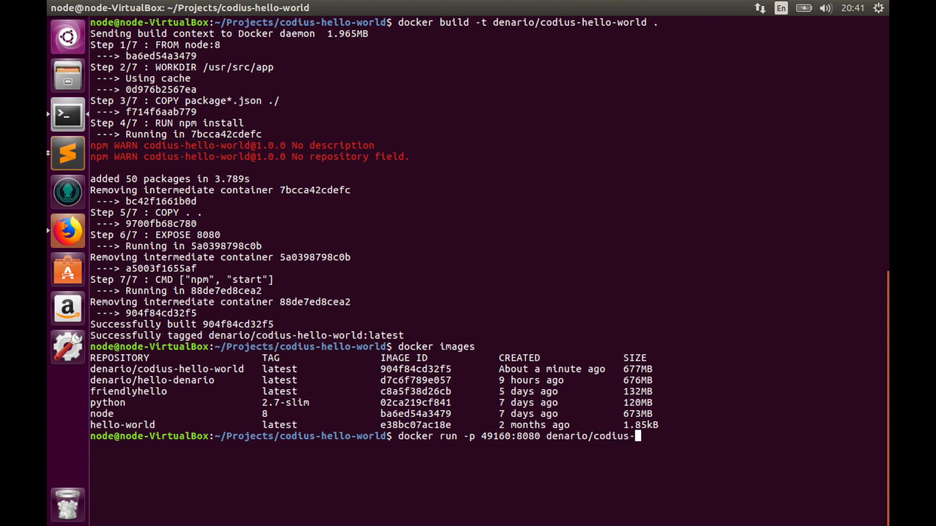
type("hello-wor")
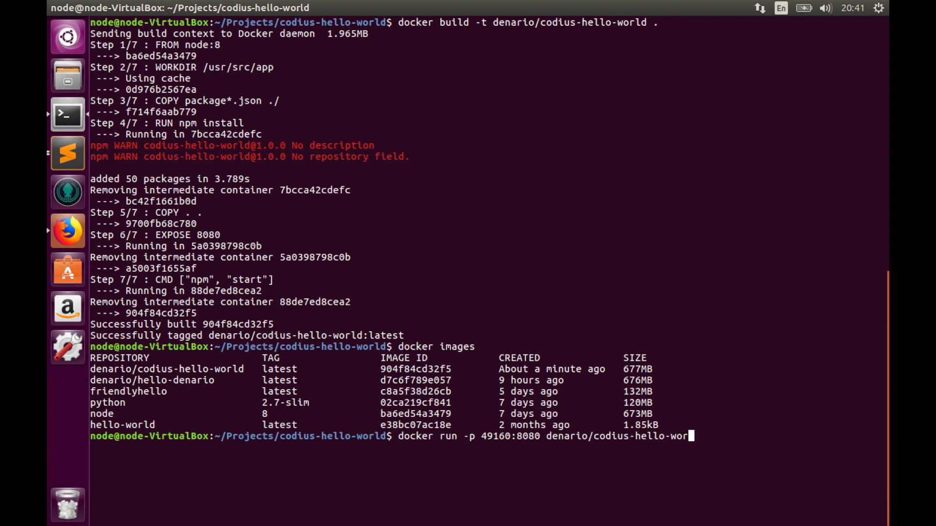
type("ld")
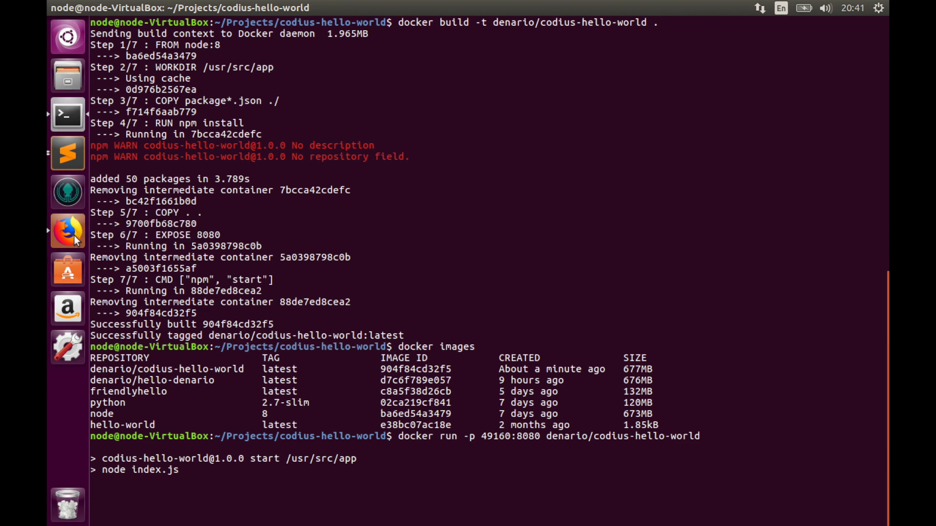
left_click(67, 231)
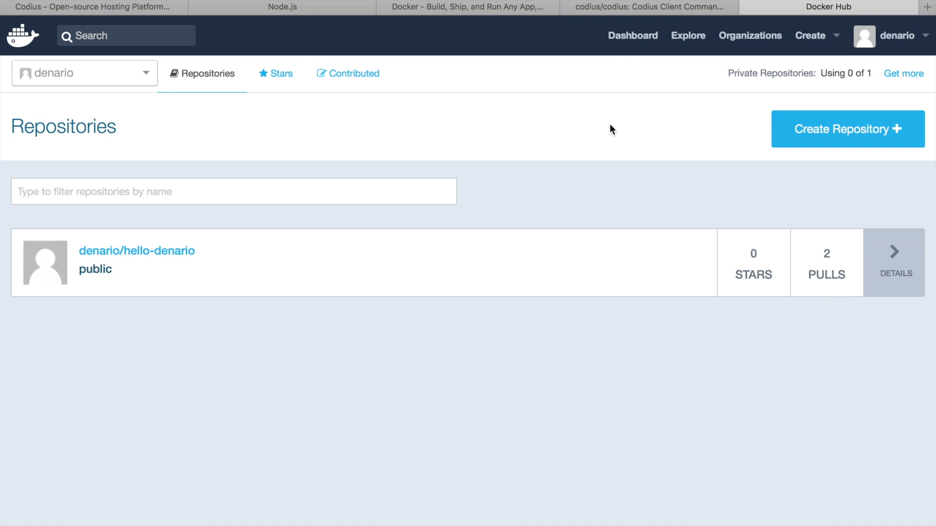
mouse_move(406, 217)
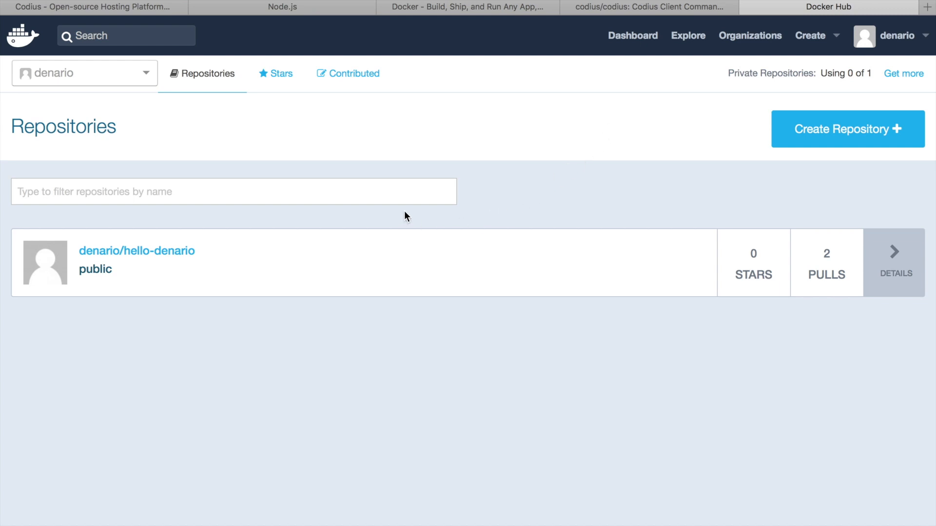
mouse_move(572, 138)
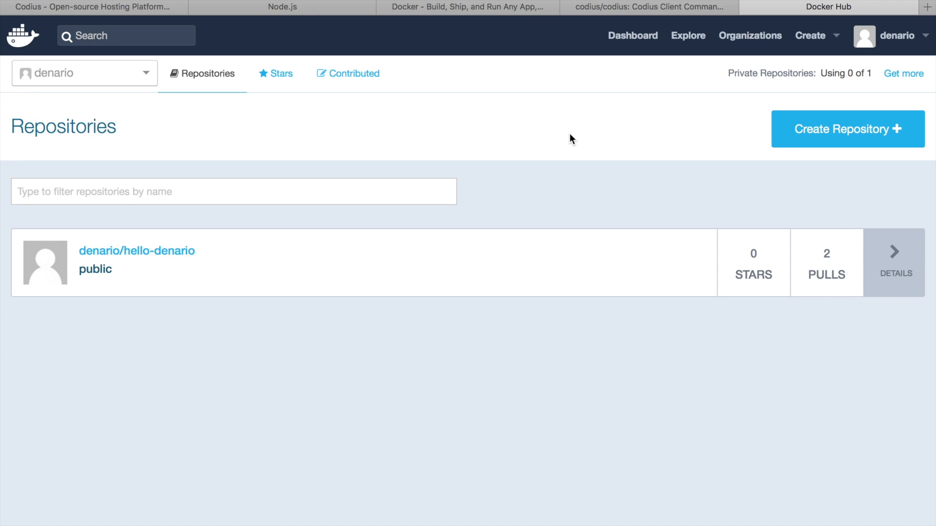
mouse_move(641, 162)
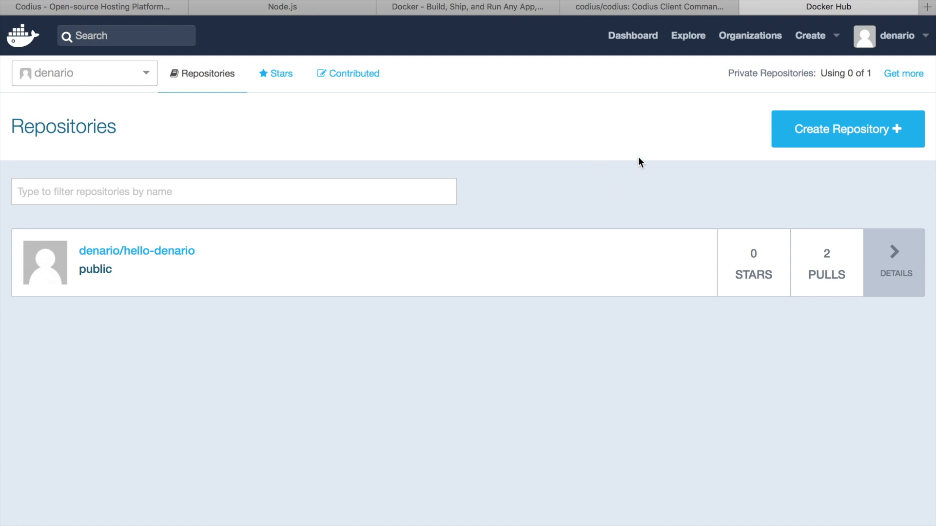
mouse_move(340, 282)
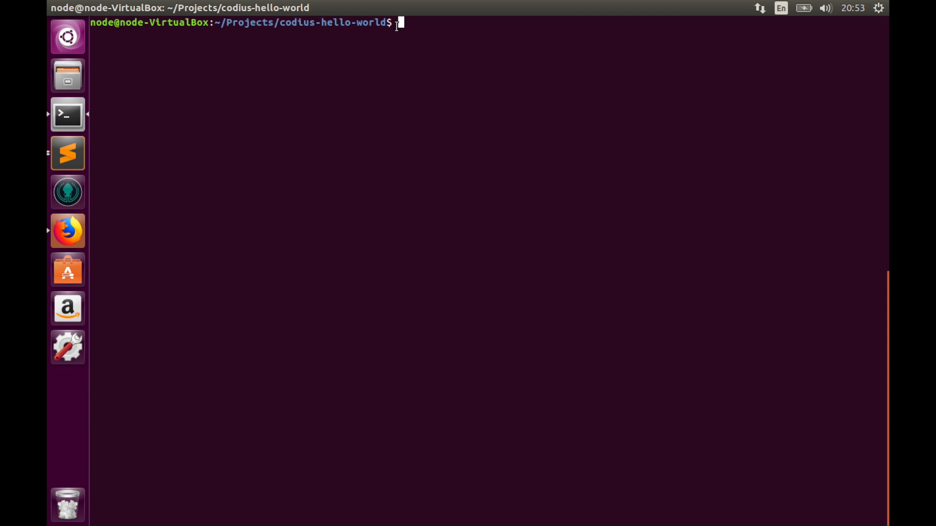
Log in to Docker as denario and push denario/codius-hello-world to Docker Hub.
type("docker login")
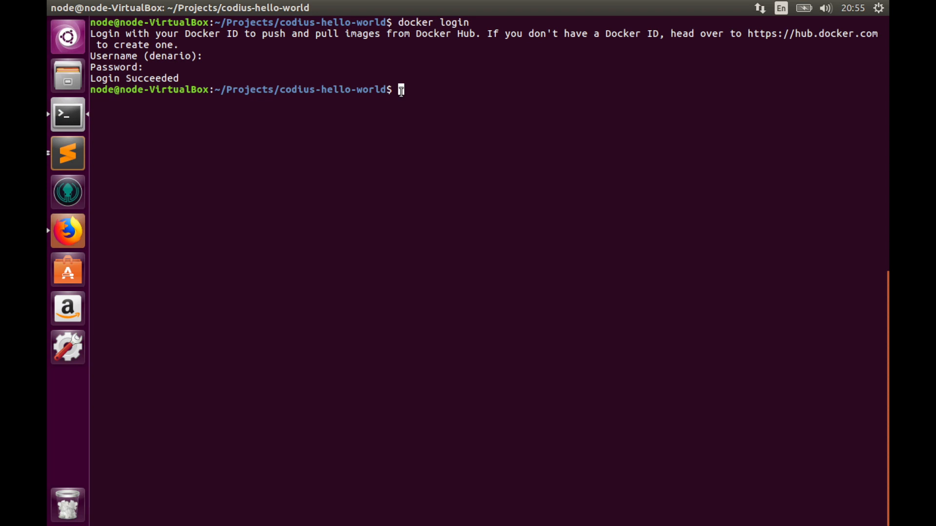
type("docker")
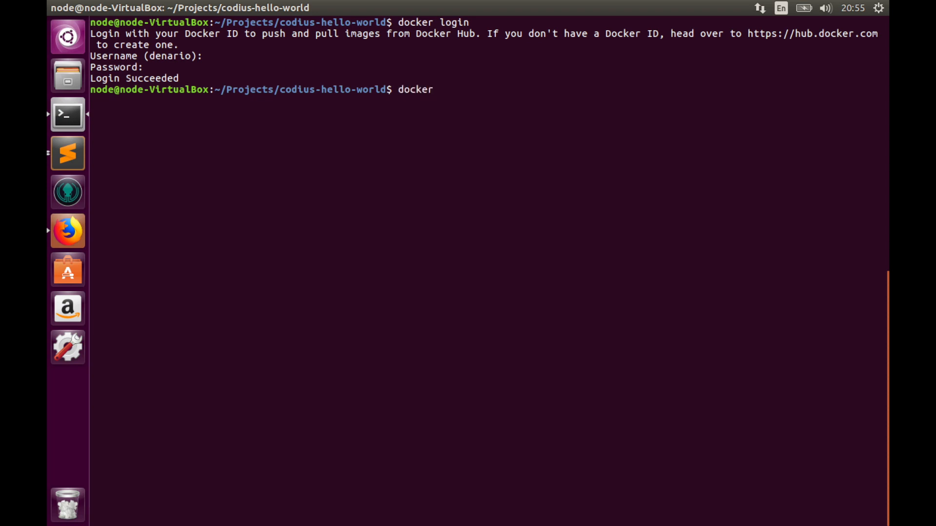
type("push")
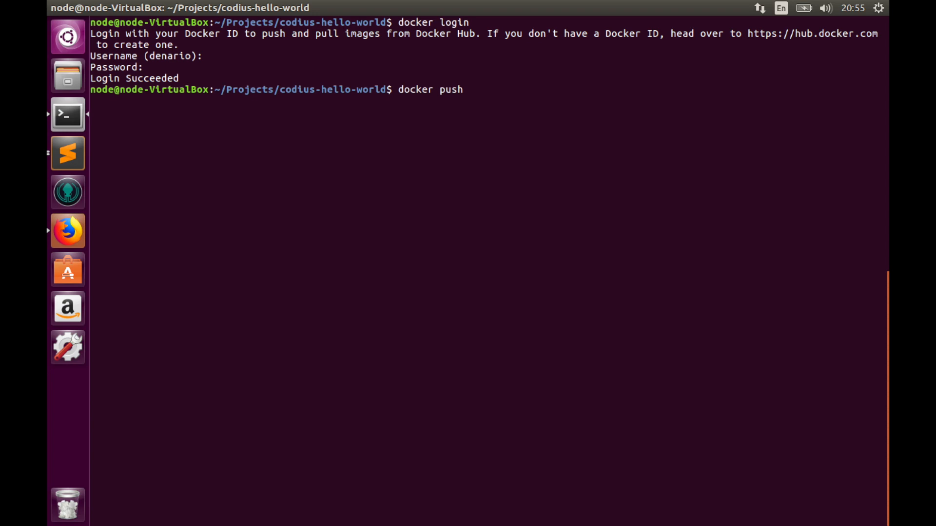
type("denario")
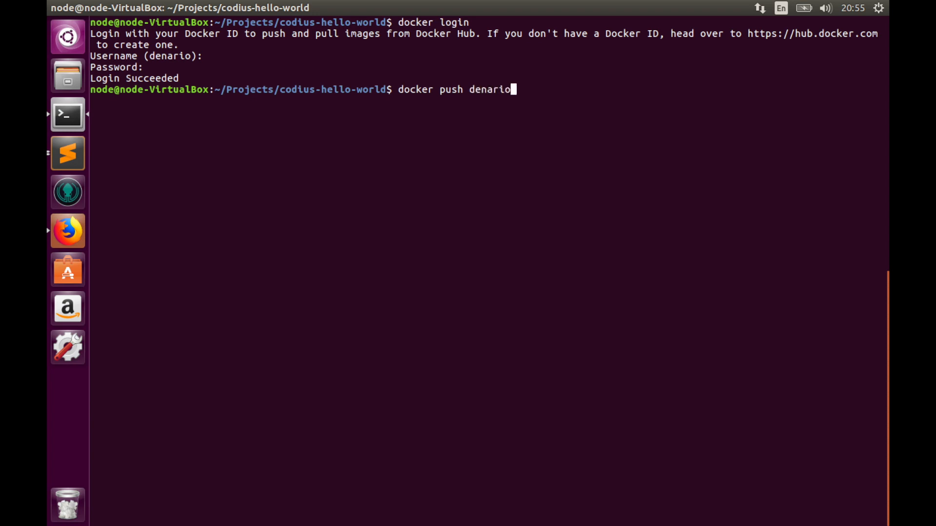
type("/co")
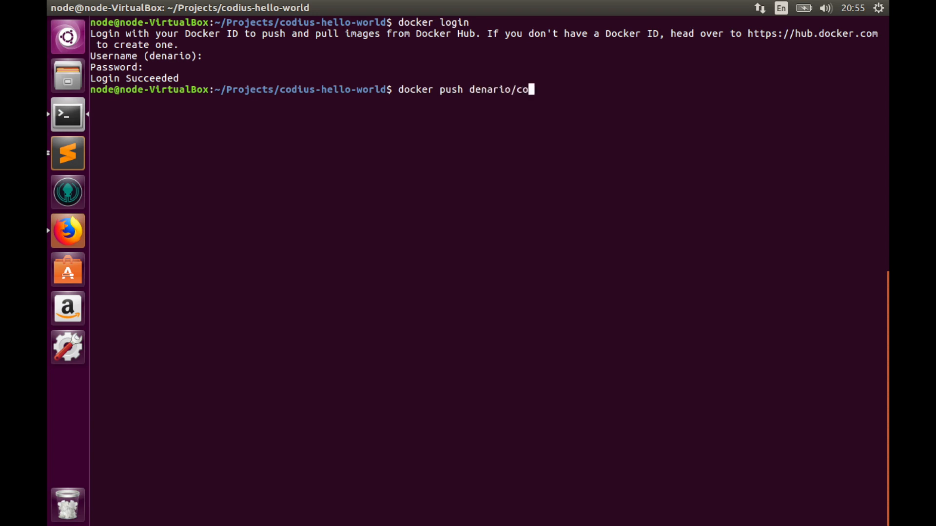
type("dius-")
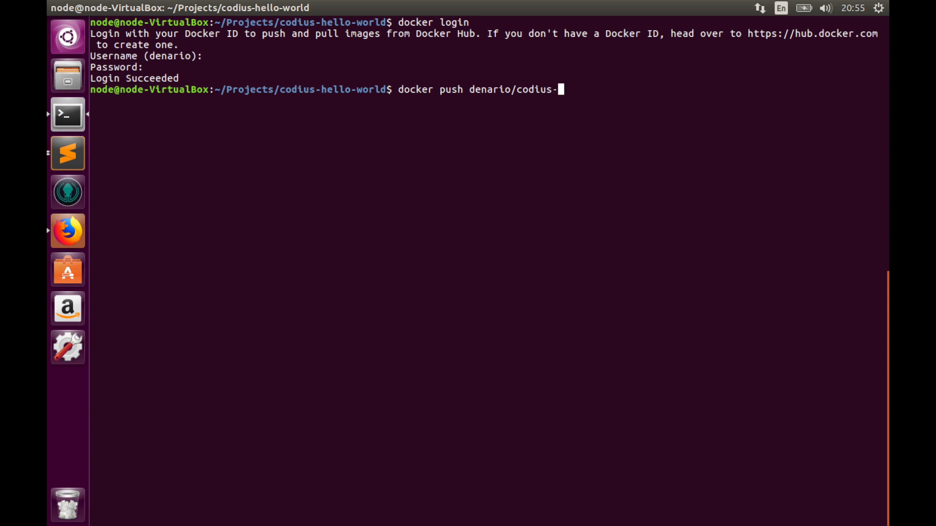
type("hello-wor")
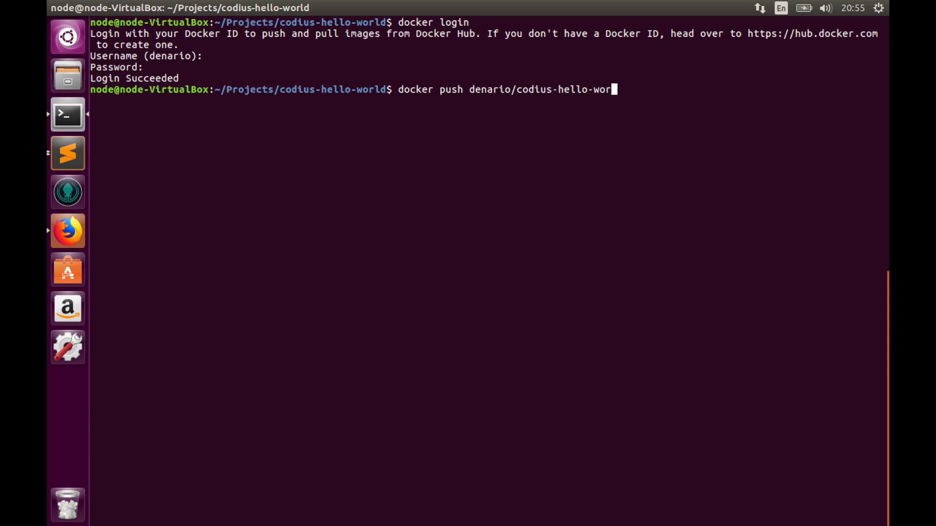
type("ld")
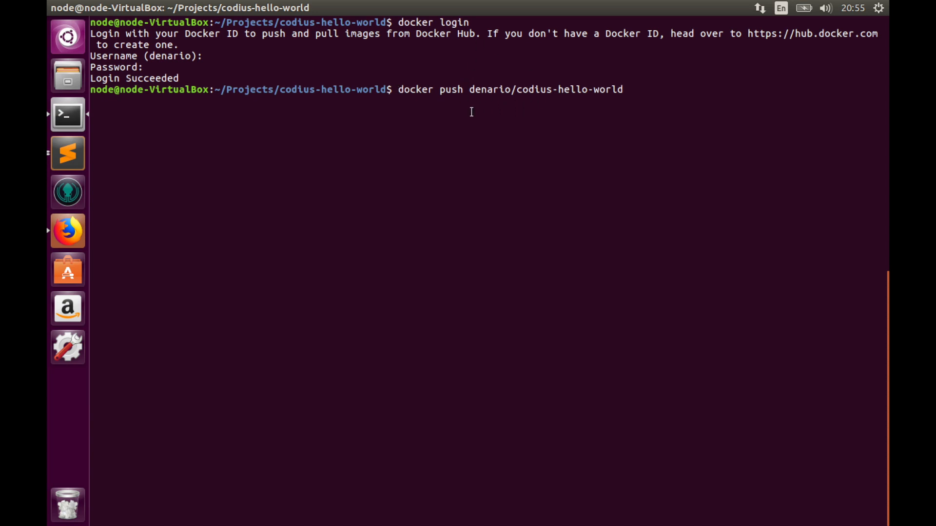
mouse_move(637, 90)
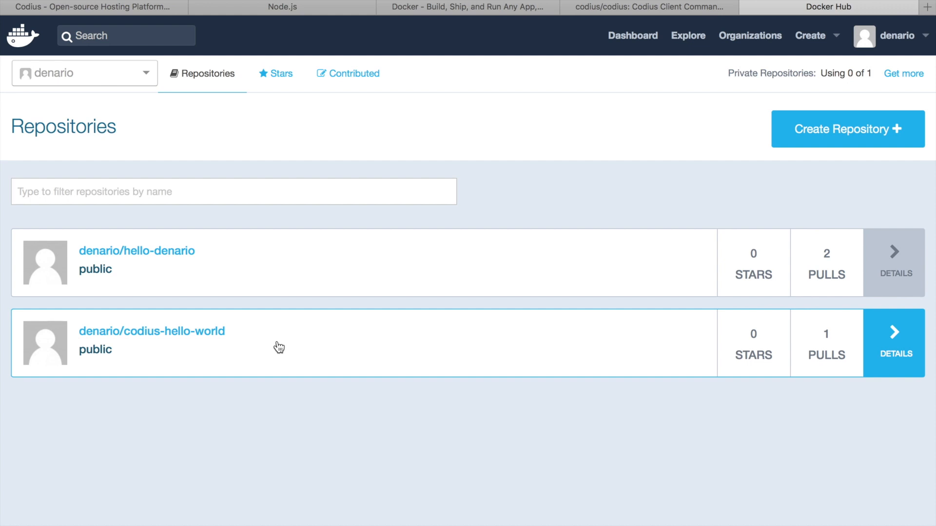
mouse_move(250, 345)
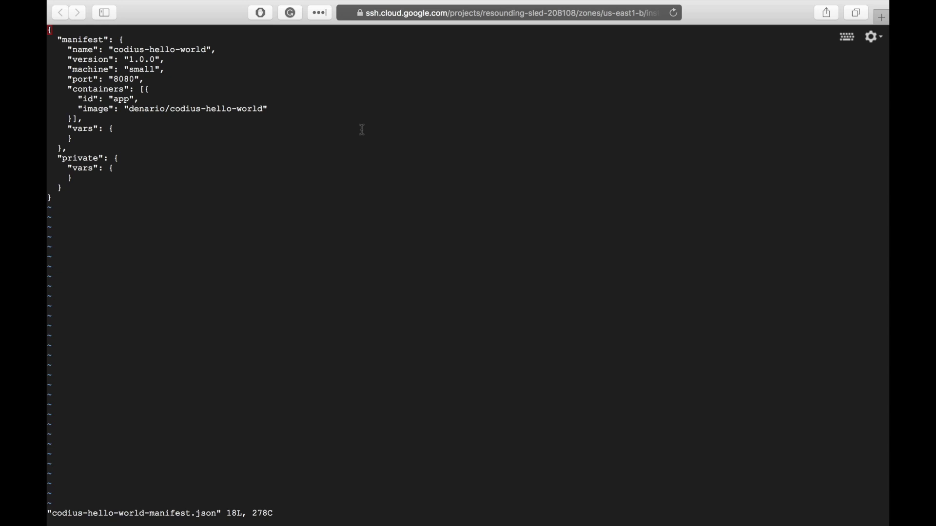
mouse_move(300, 173)
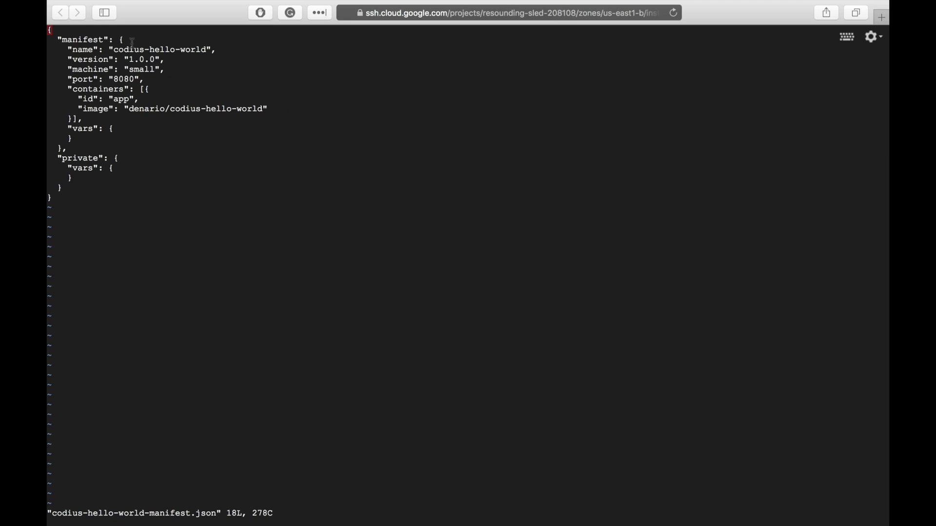
mouse_move(232, 62)
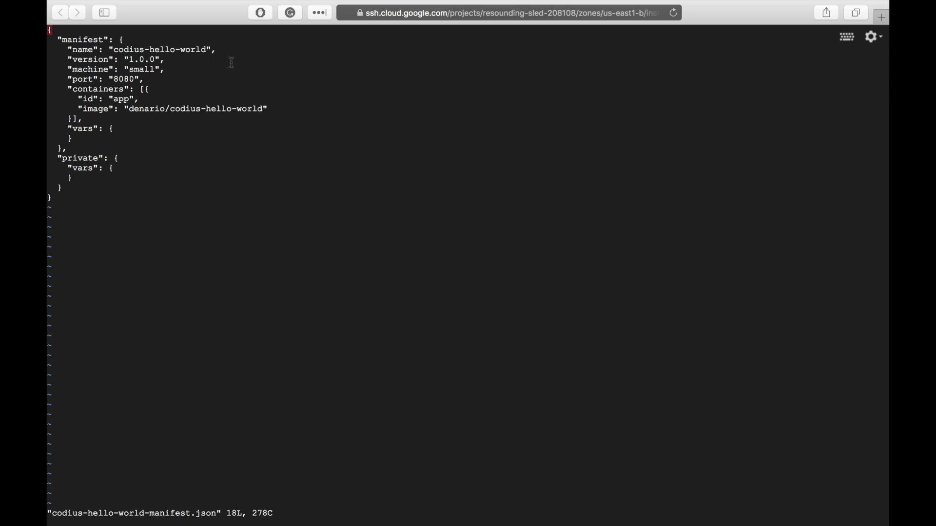
mouse_move(76, 78)
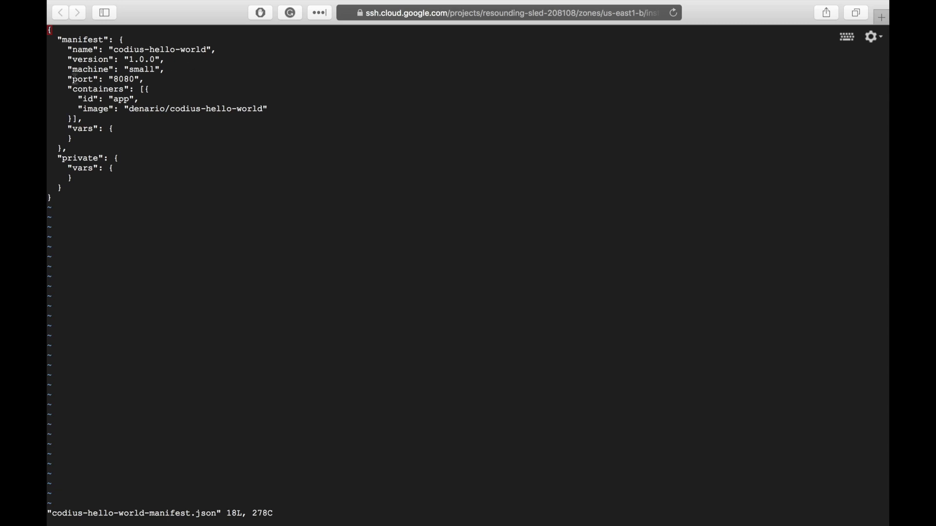
Check the manifest's image, port 8080 and small machine, then save and exit vi with :wq.
double_click(125, 80)
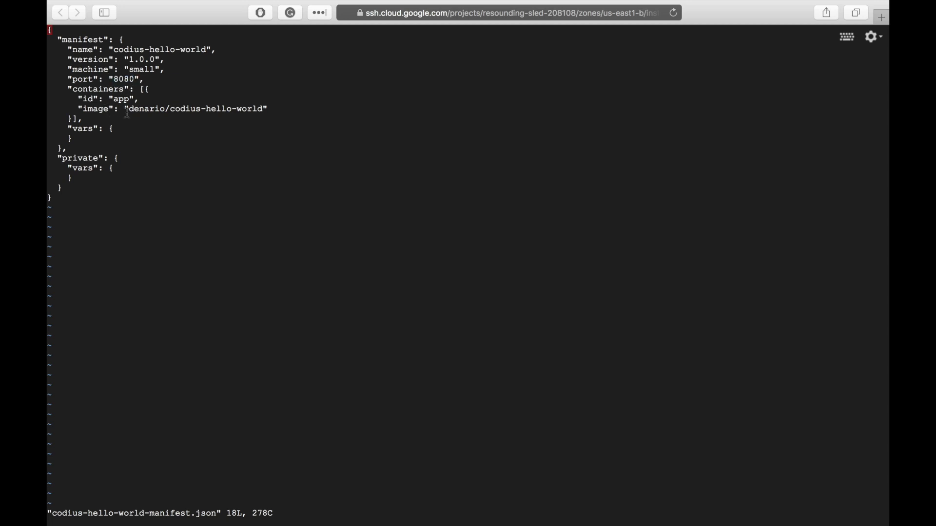
mouse_move(117, 117)
type(":wq")
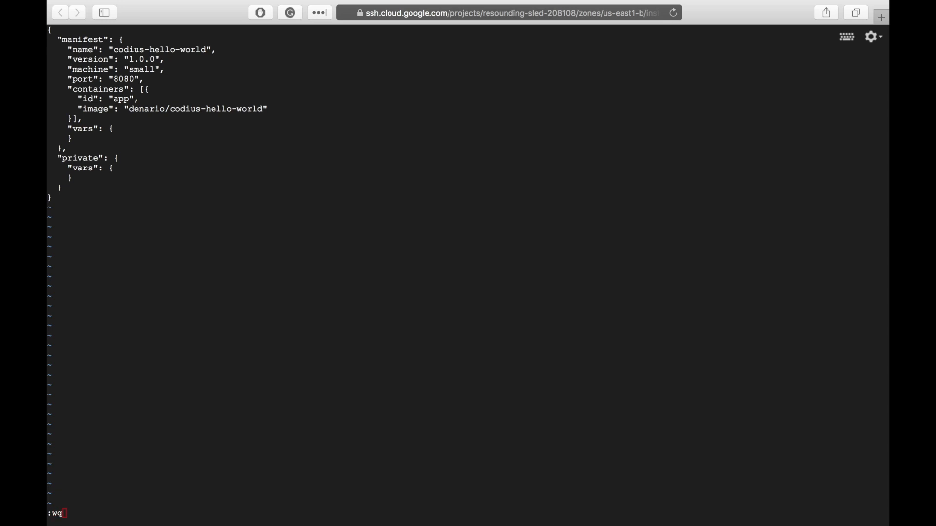
key("Return")
type("DE")
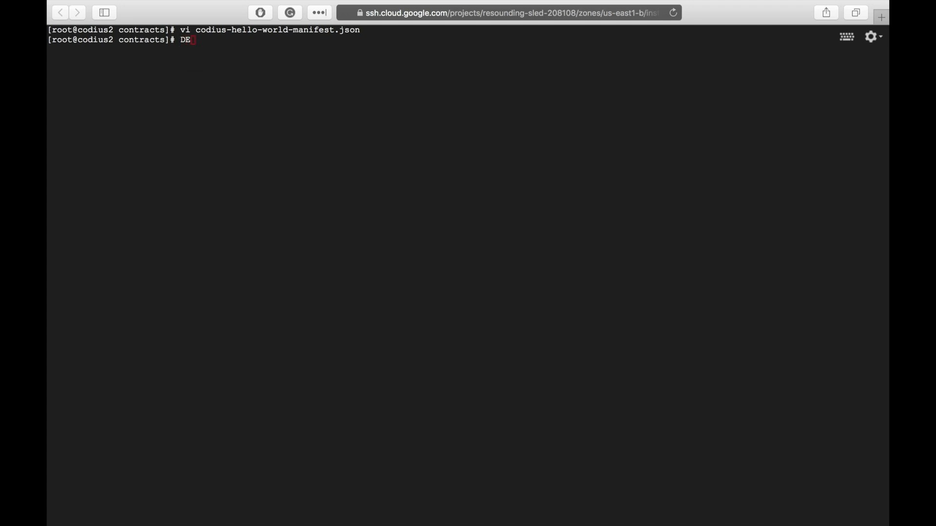
type("BUG=")
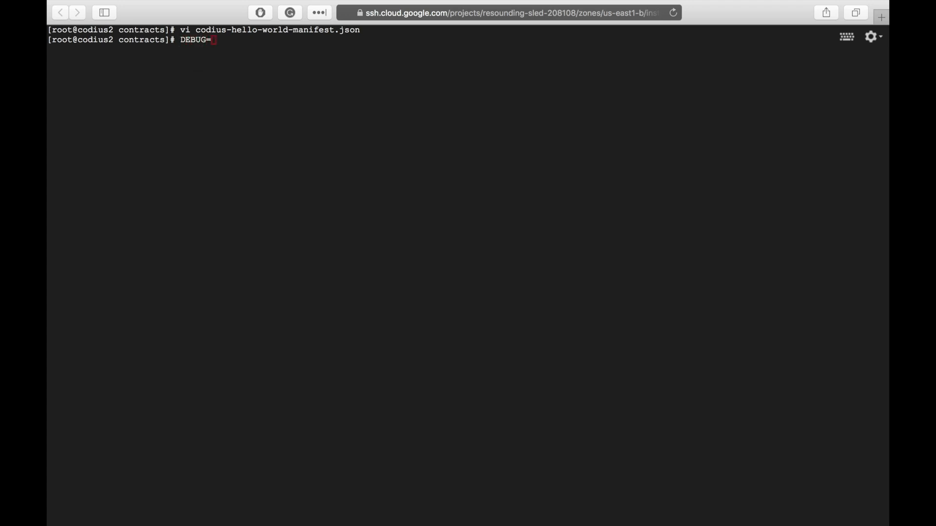
type("* cod")
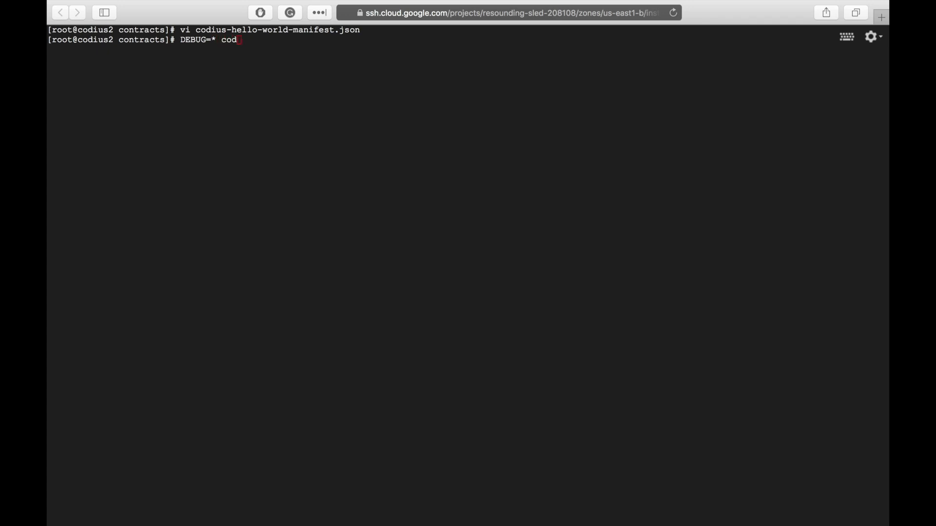
type("ius")
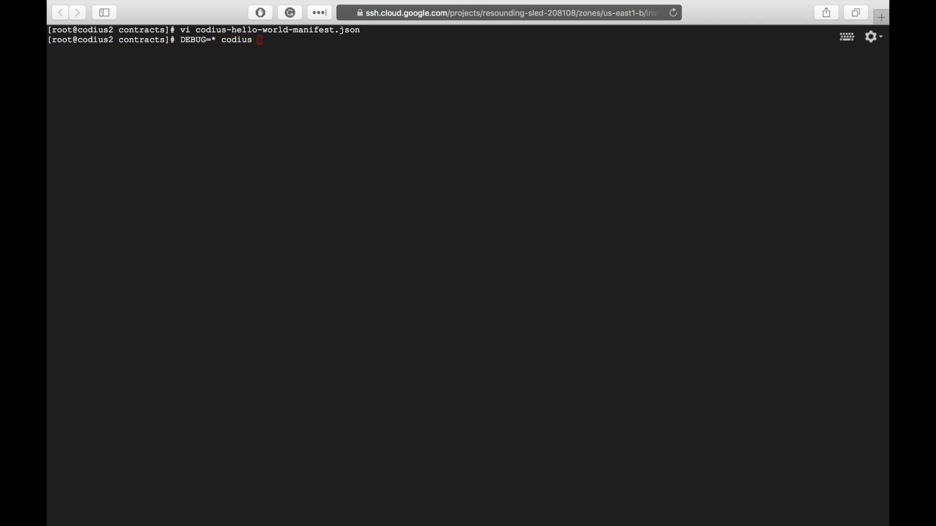
type("upload codius-hello-world-manifest.json")
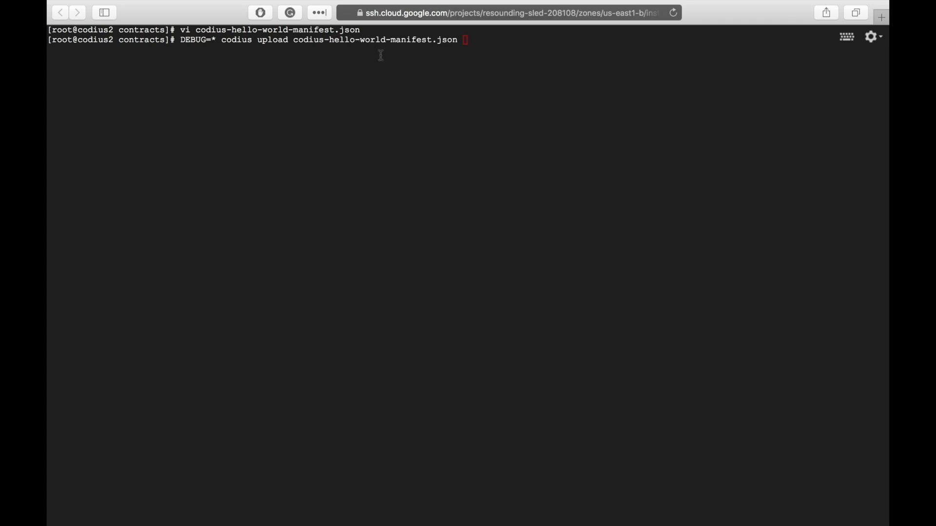
mouse_move(459, 55)
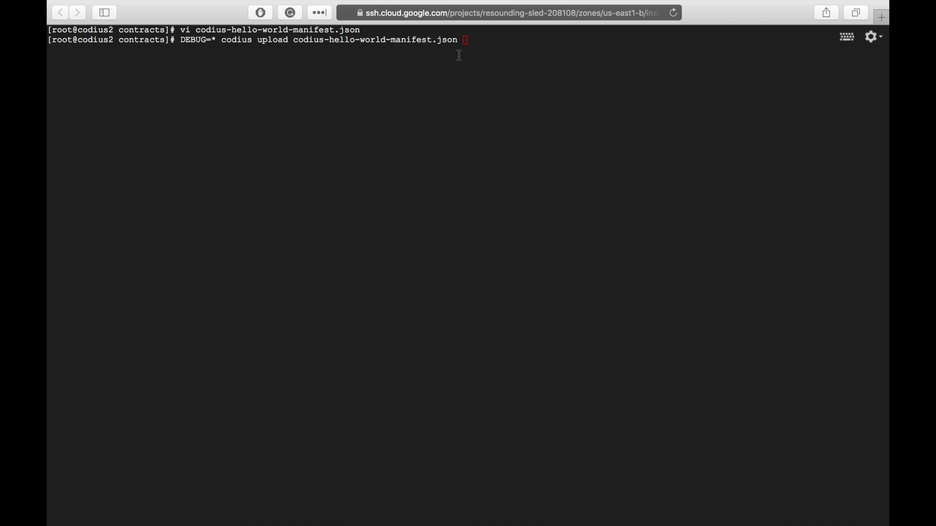
type("--")
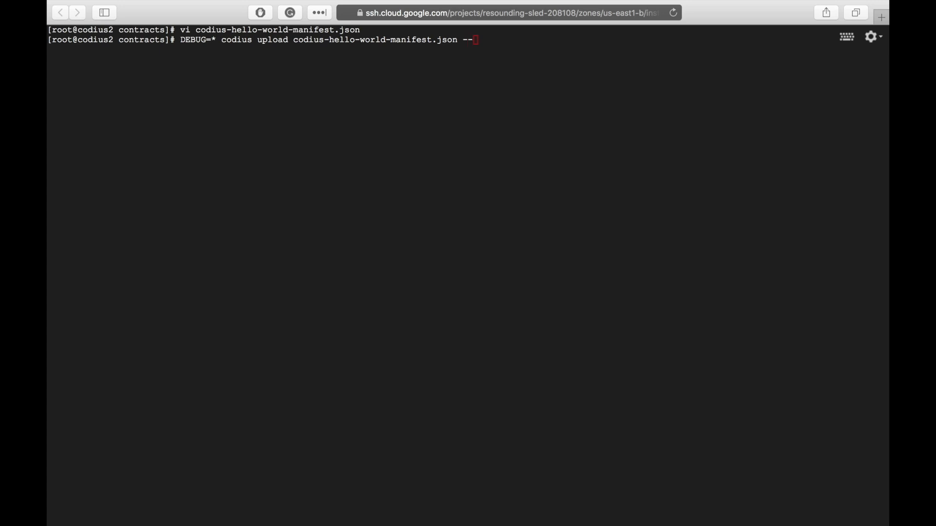
type("hos")
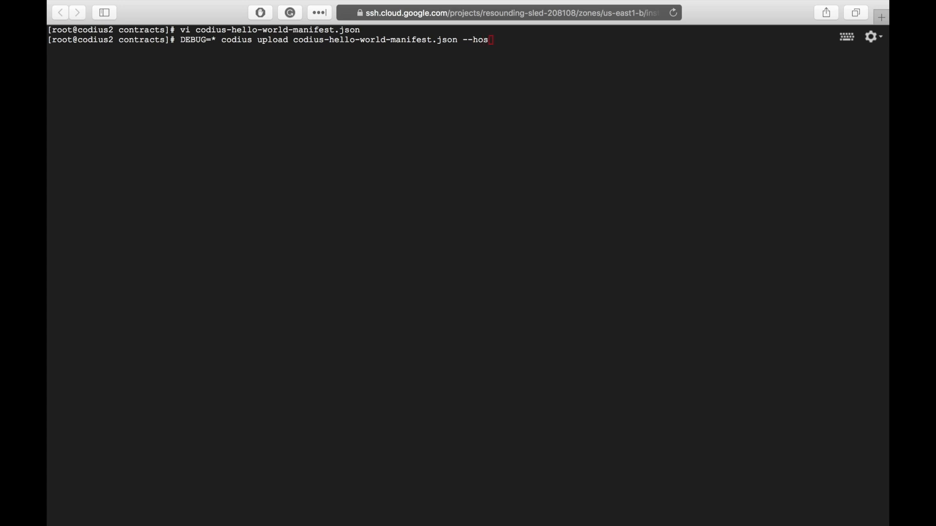
type("t")
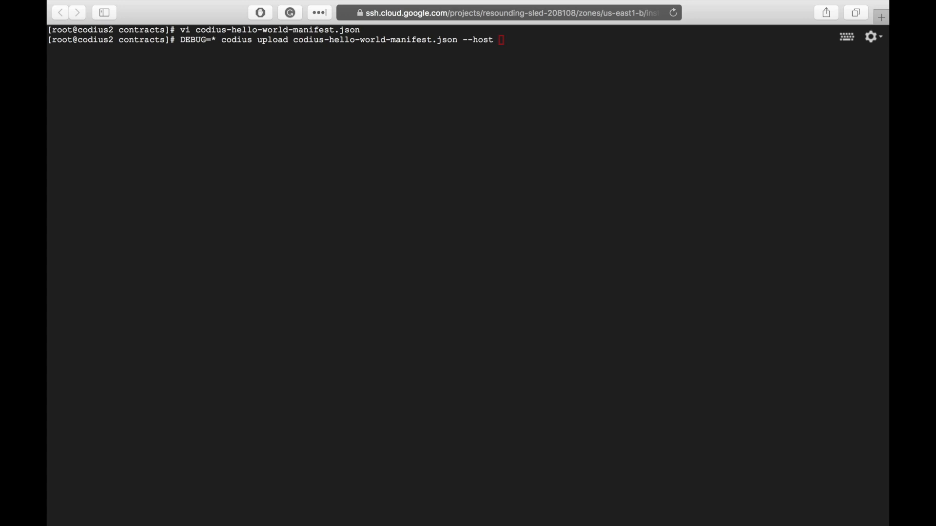
type("\"")
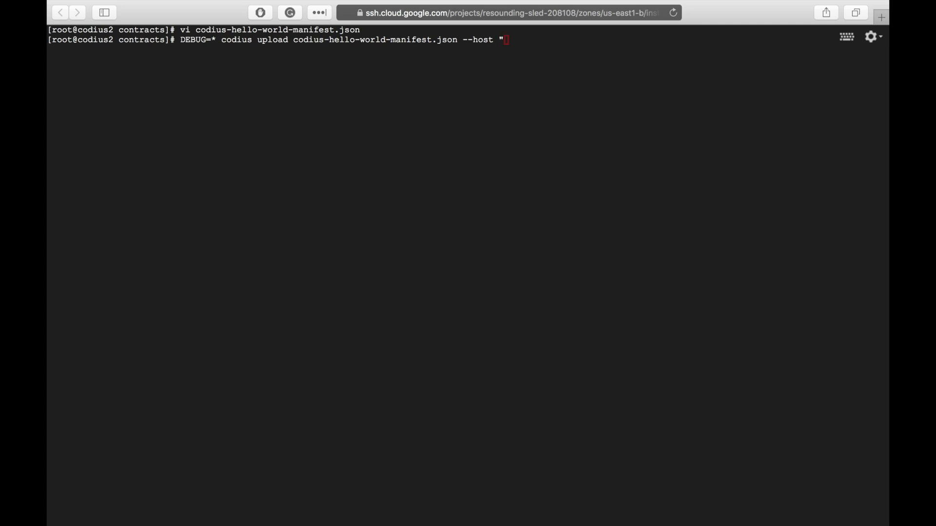
type("'https://codius1.codius.directory")
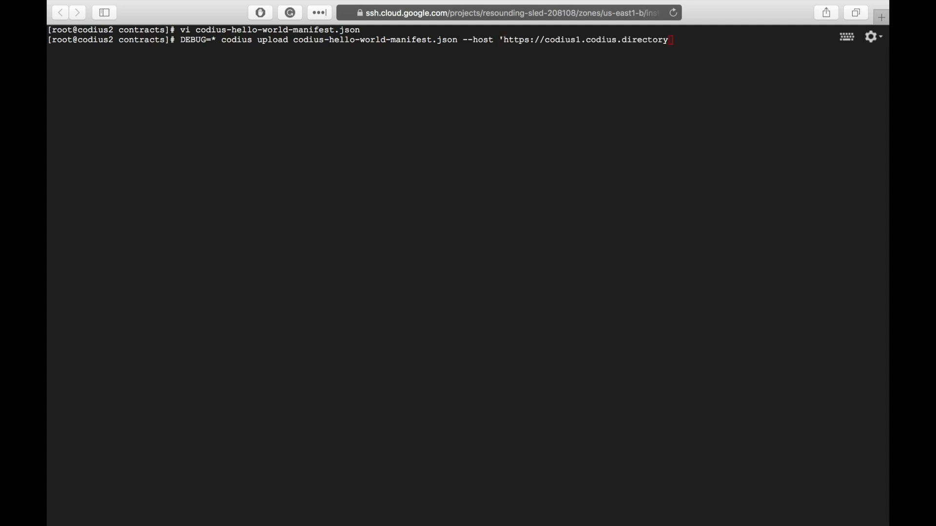
type("'")
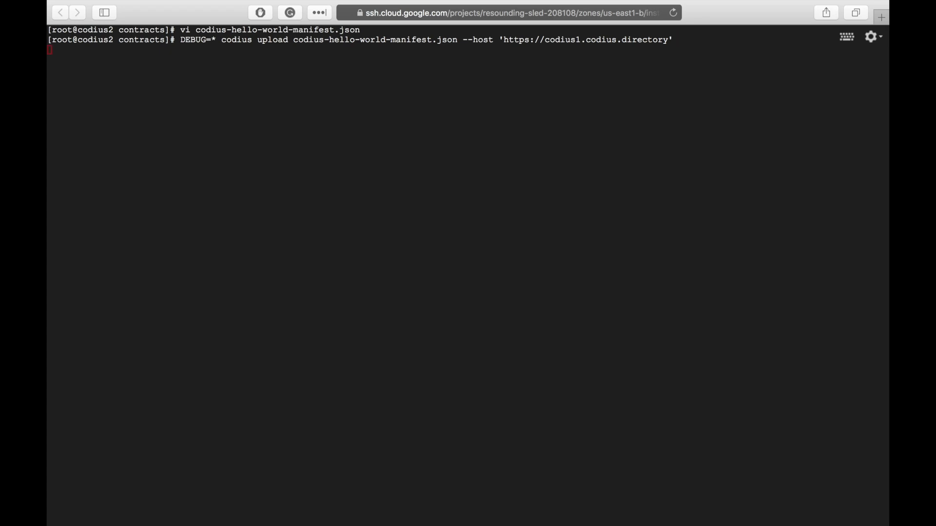
Run the upload so the pod deploys to codius1.codius.directory, paid 1142, expiring in 9 minutes.
key("Return")
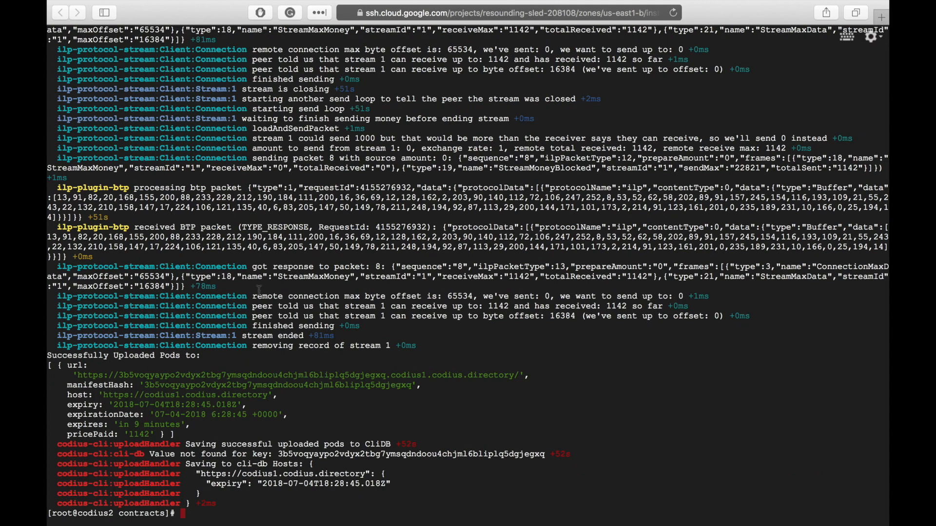
mouse_move(663, 284)
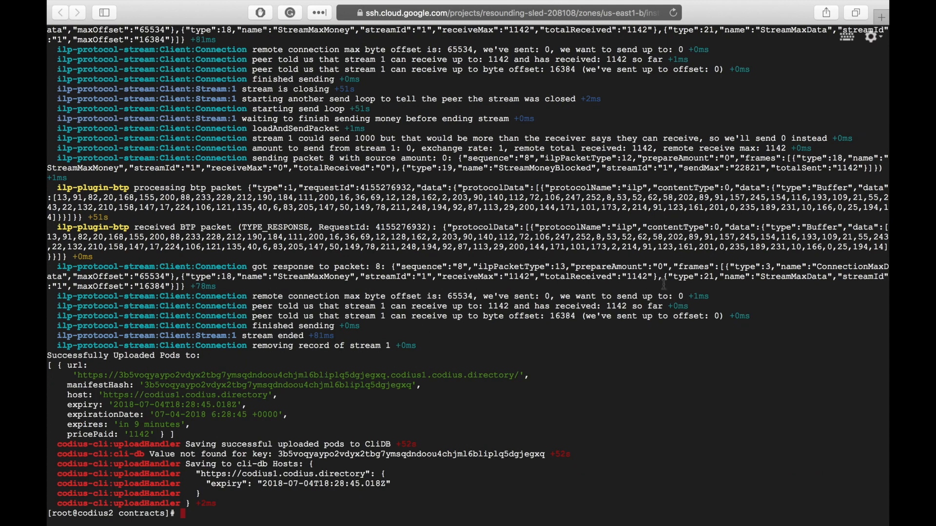